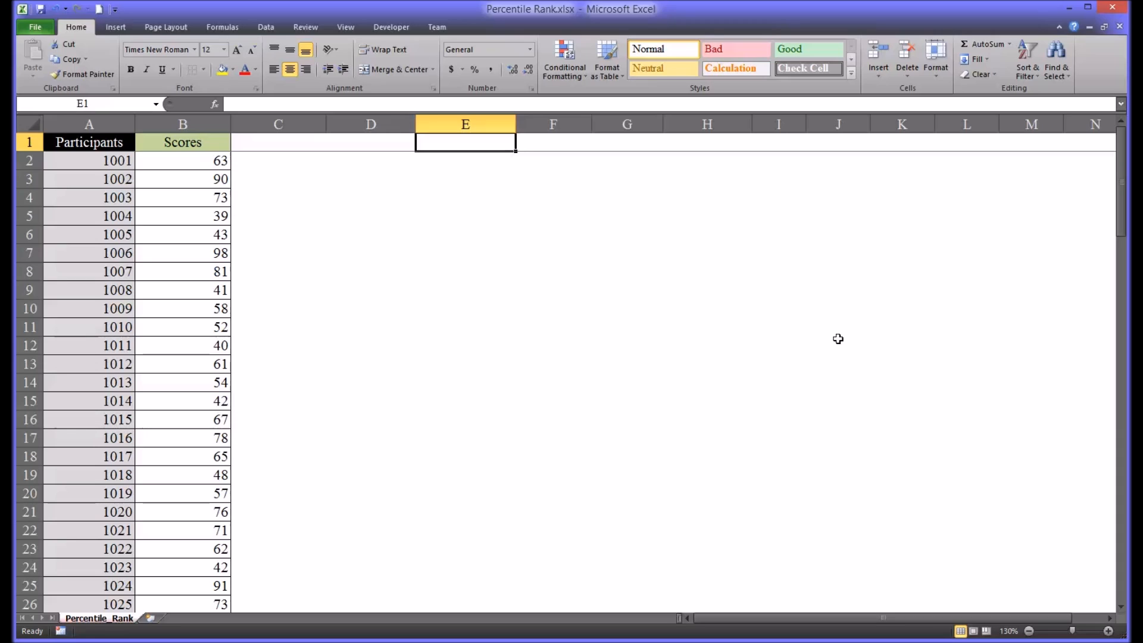
mouse_move(313, 229)
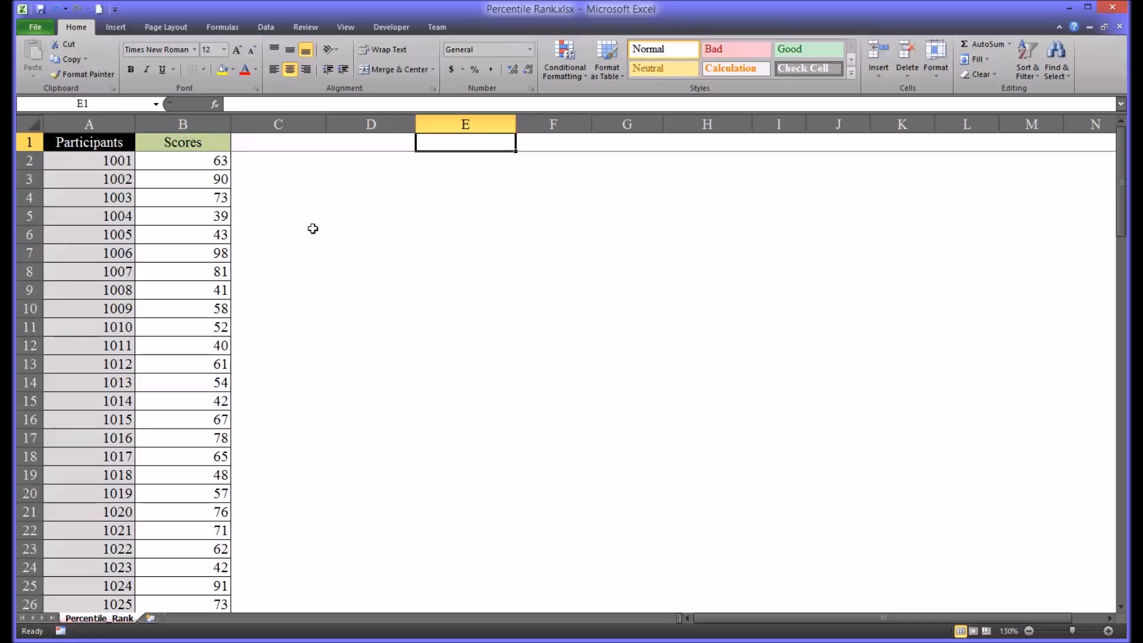
mouse_move(275, 194)
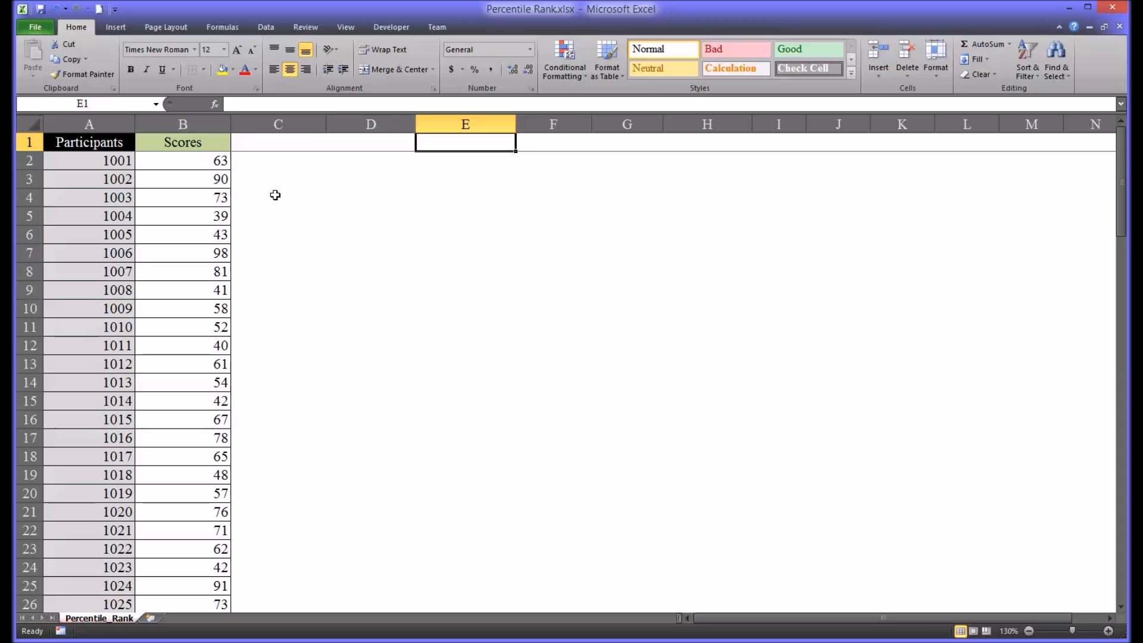
mouse_move(207, 248)
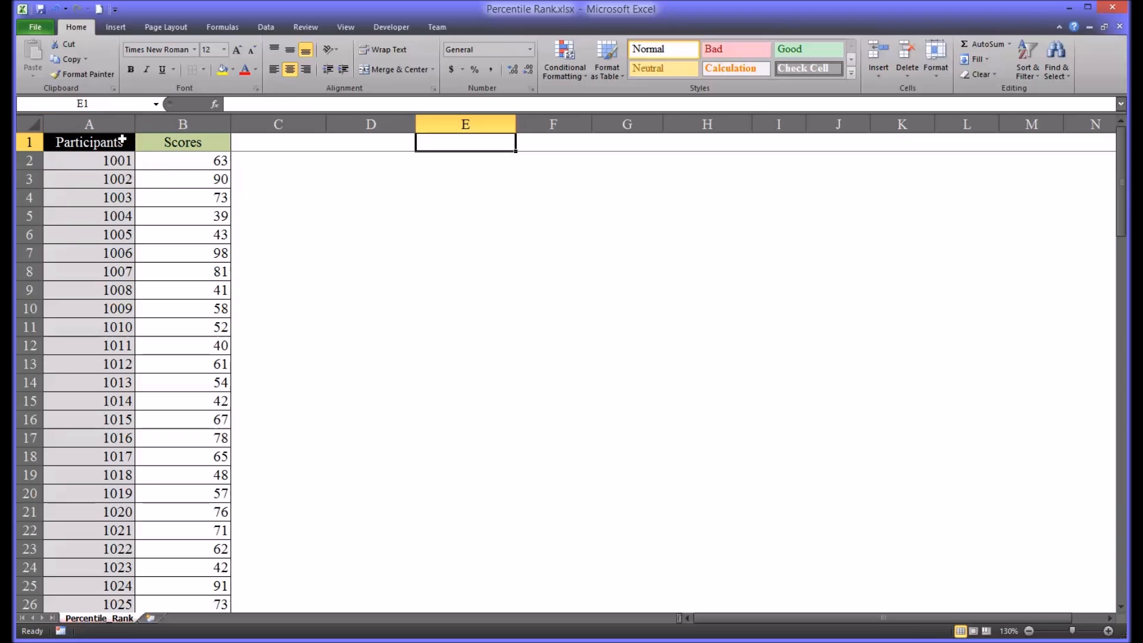
Review the Participants and Scores columns, ending on the first score, 63
left_click(90, 123)
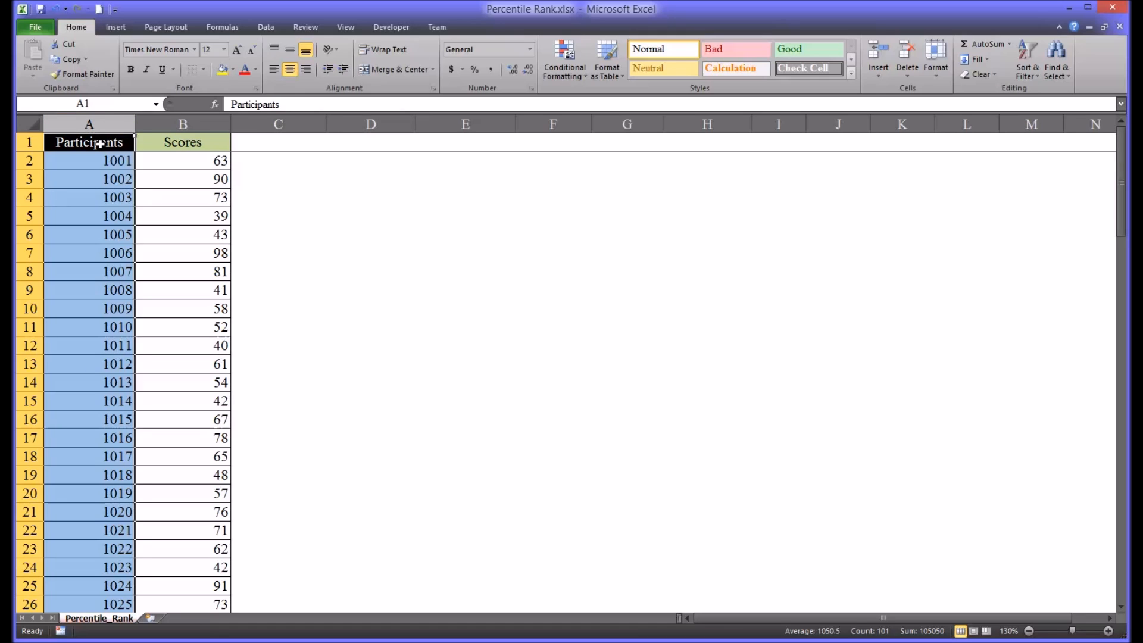
left_click_drag(89, 160, 90, 234)
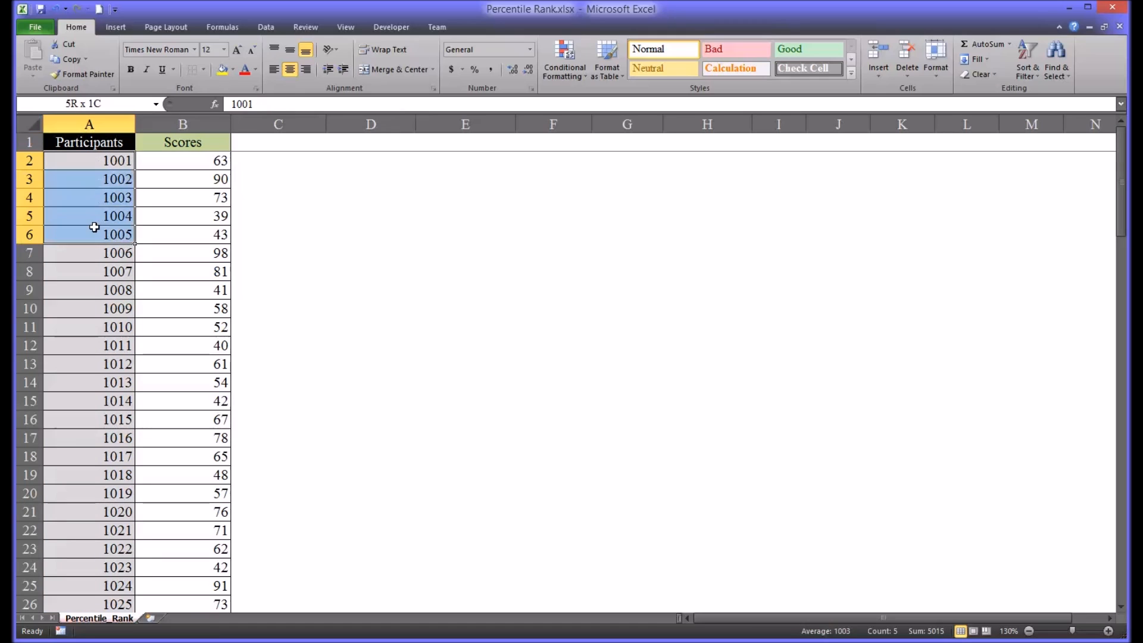
left_click(89, 159)
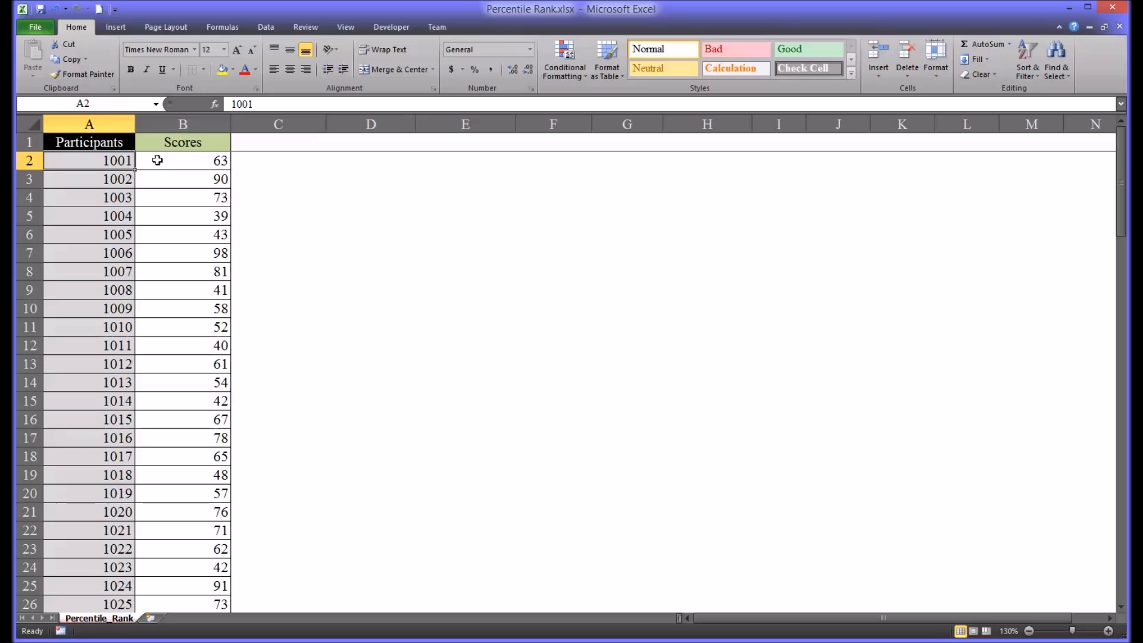
left_click(182, 124)
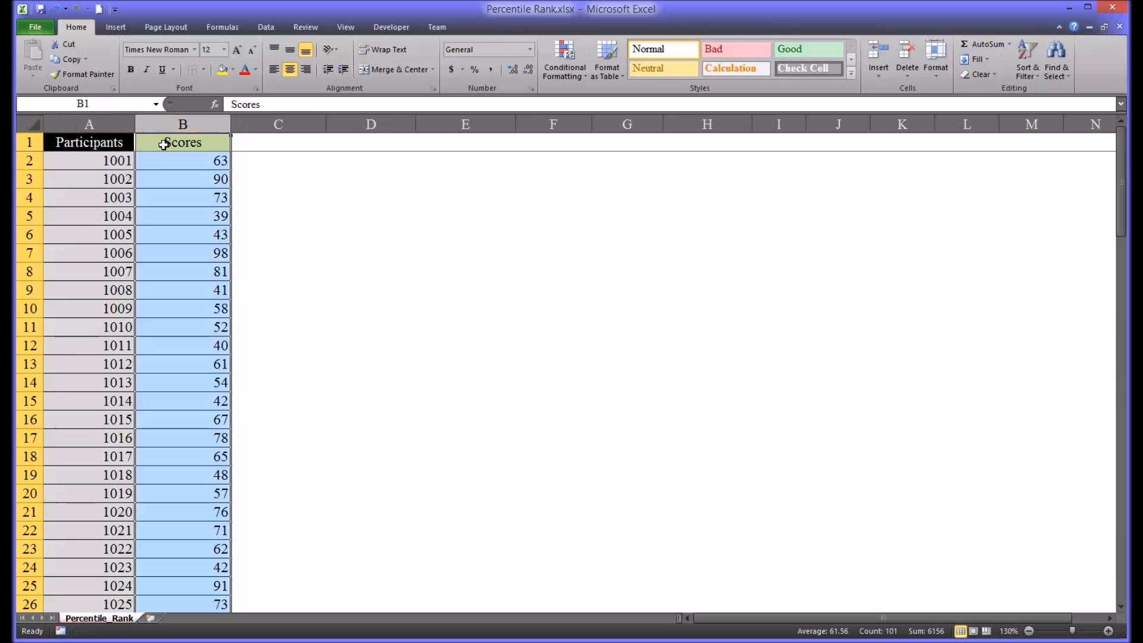
left_click(183, 161)
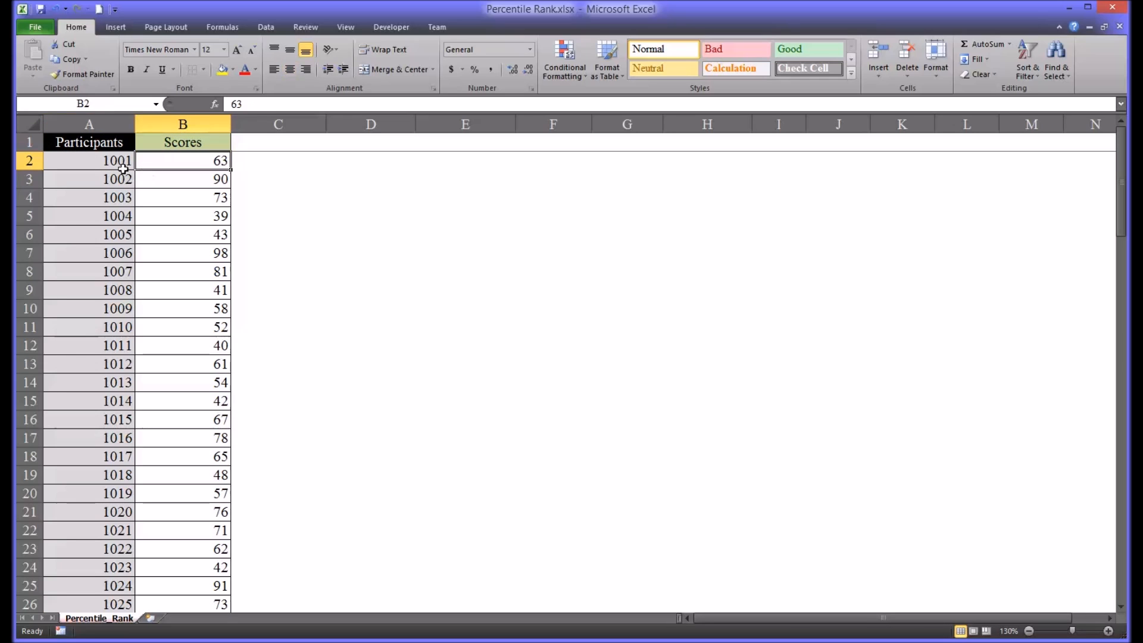
mouse_move(166, 161)
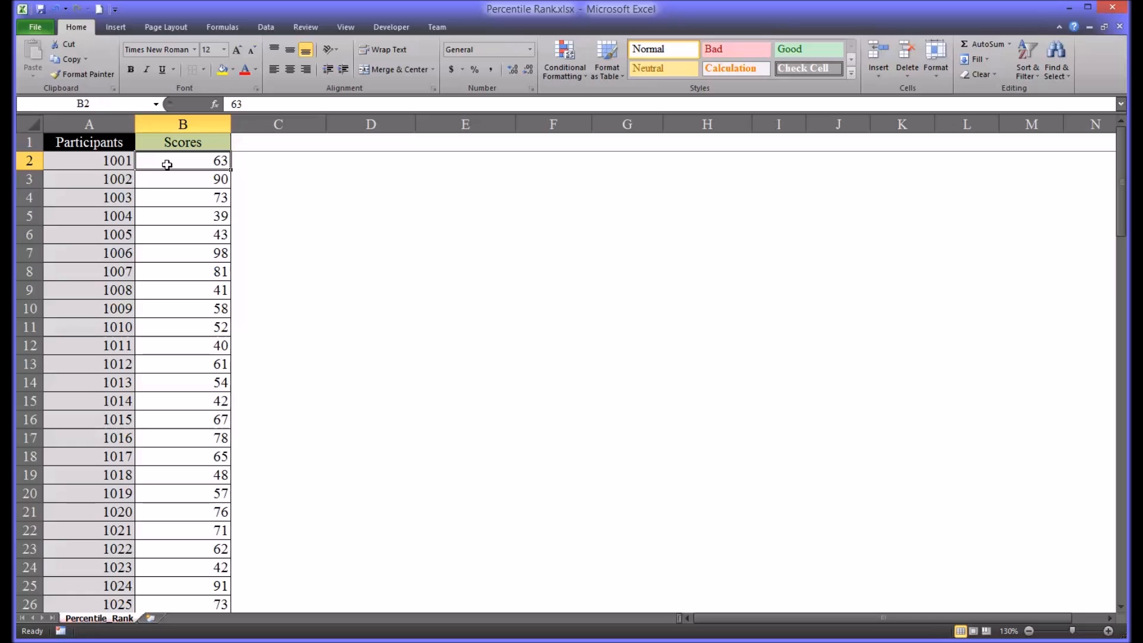
mouse_move(118, 161)
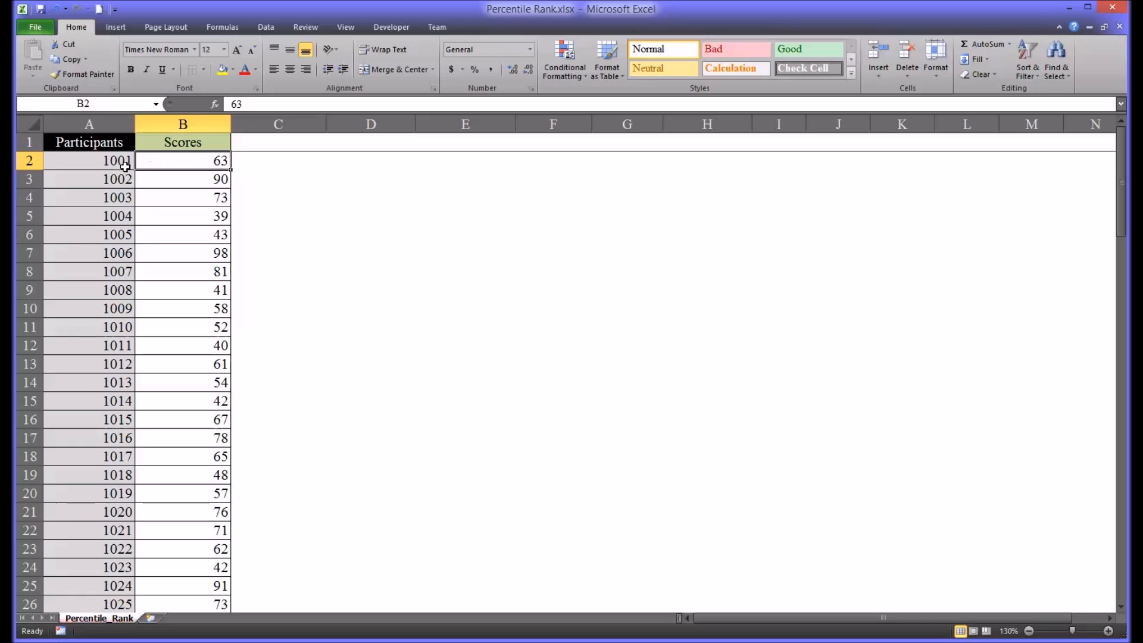
mouse_move(155, 161)
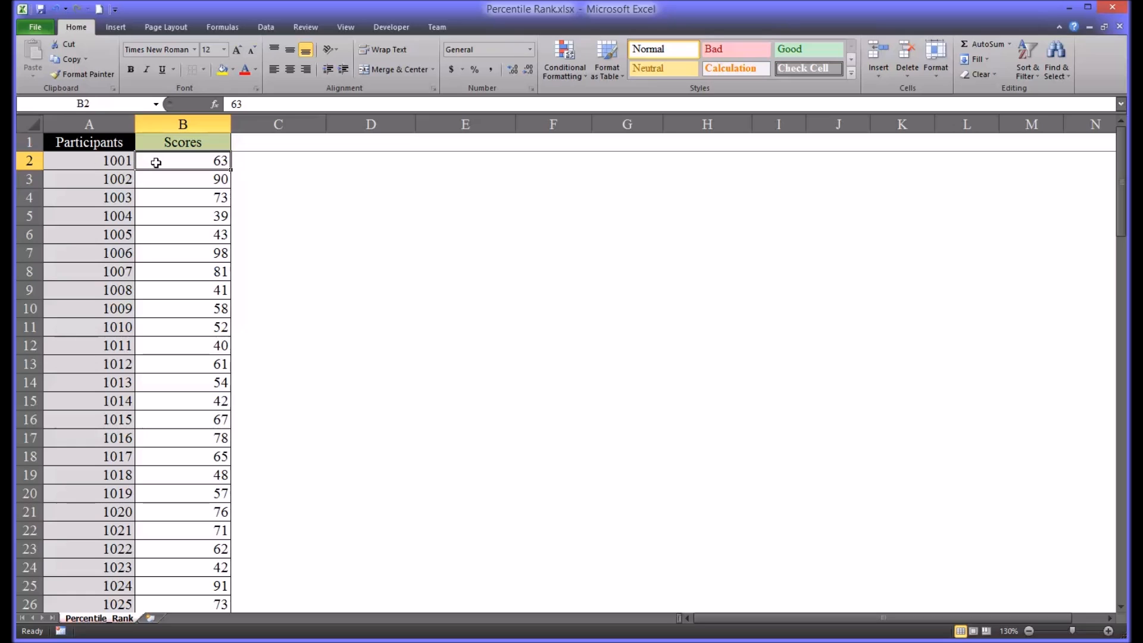
mouse_move(167, 161)
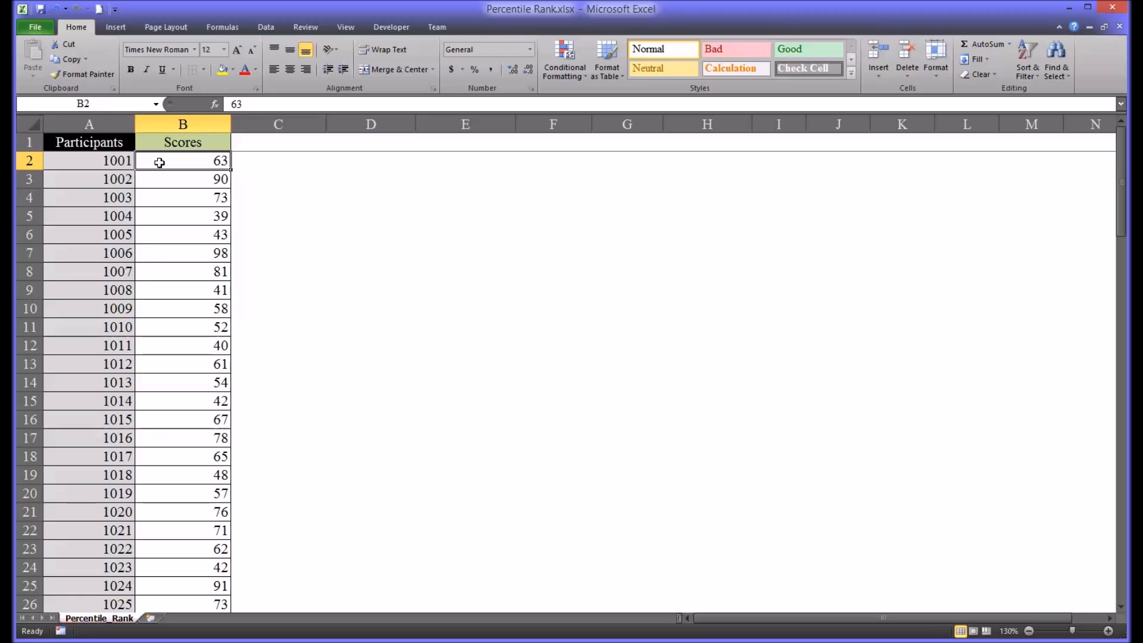
mouse_move(182, 161)
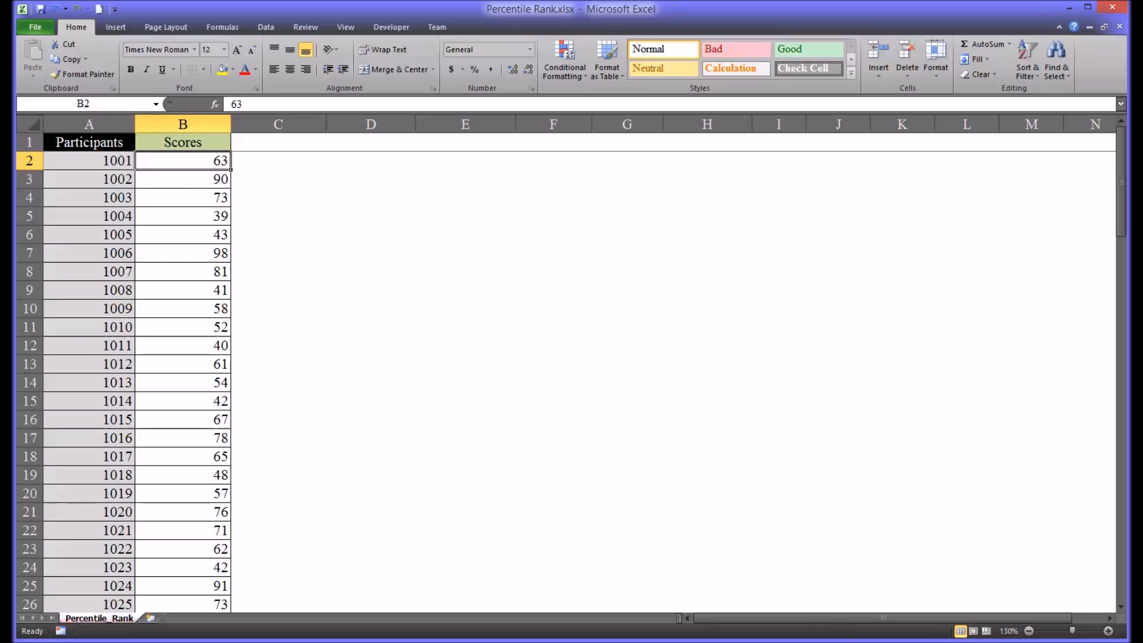
mouse_move(222, 175)
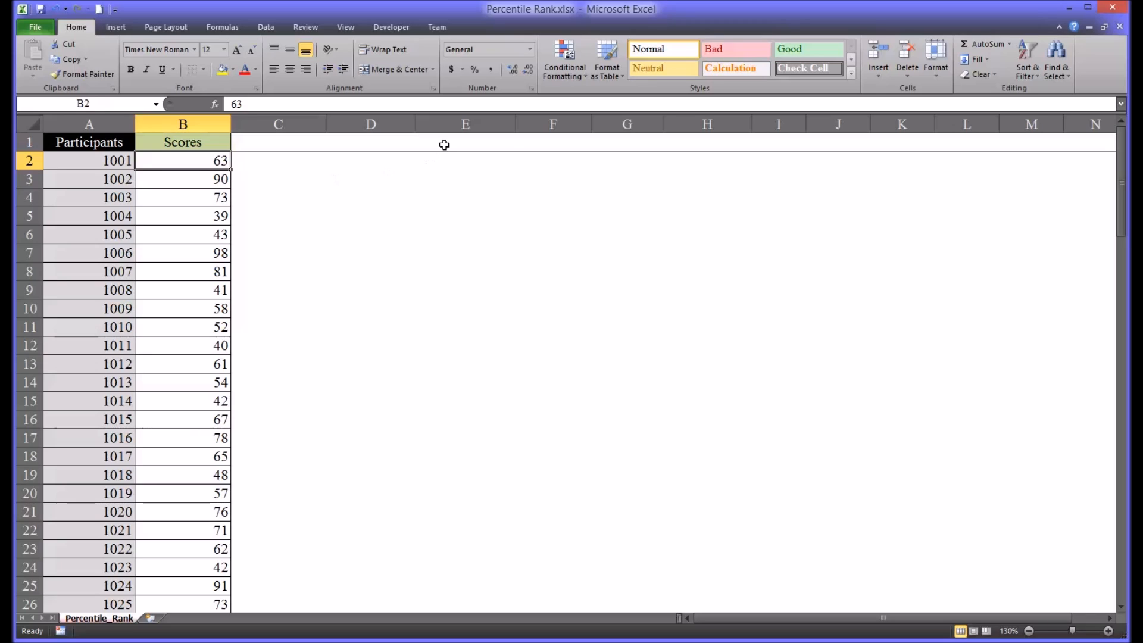
Select E1 as the results location and switch to the Data tools
left_click(466, 142)
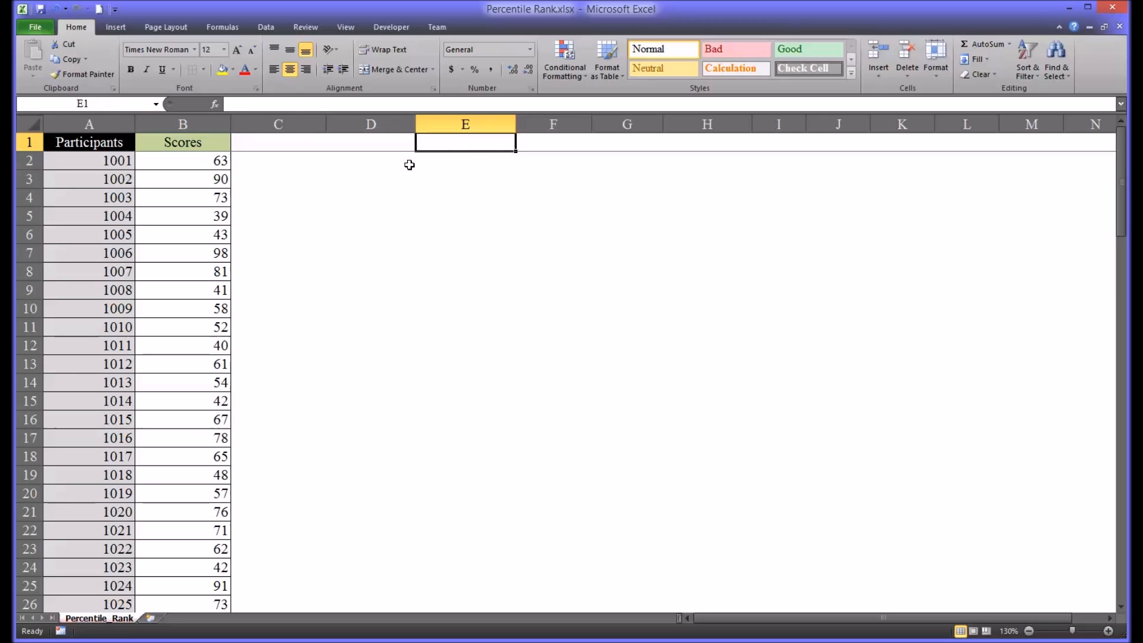
left_click(265, 27)
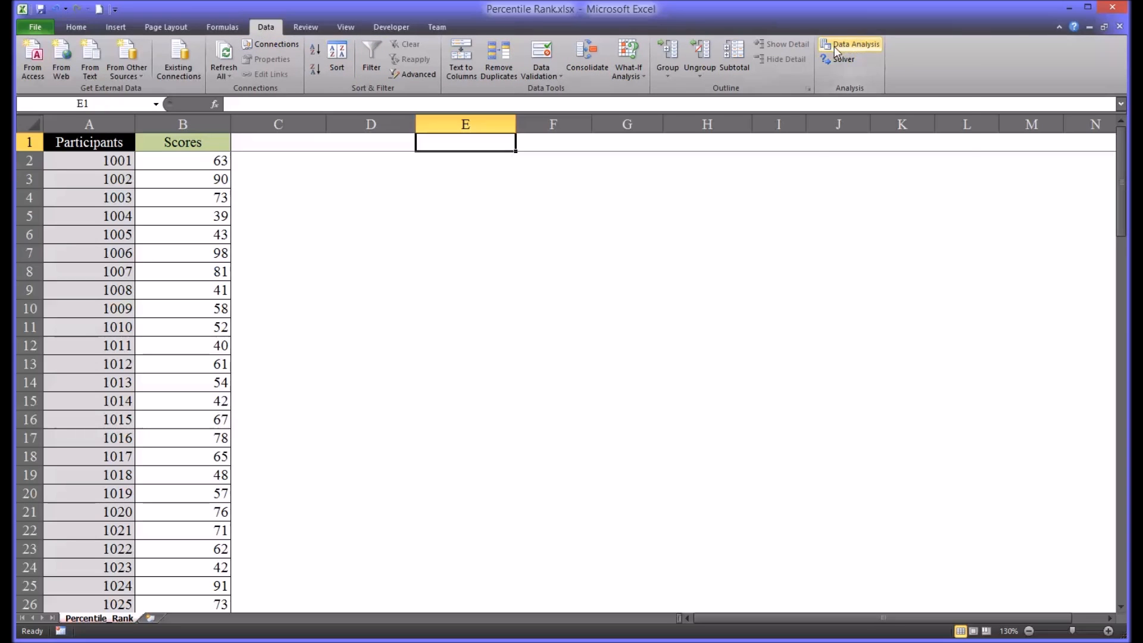
mouse_move(855, 44)
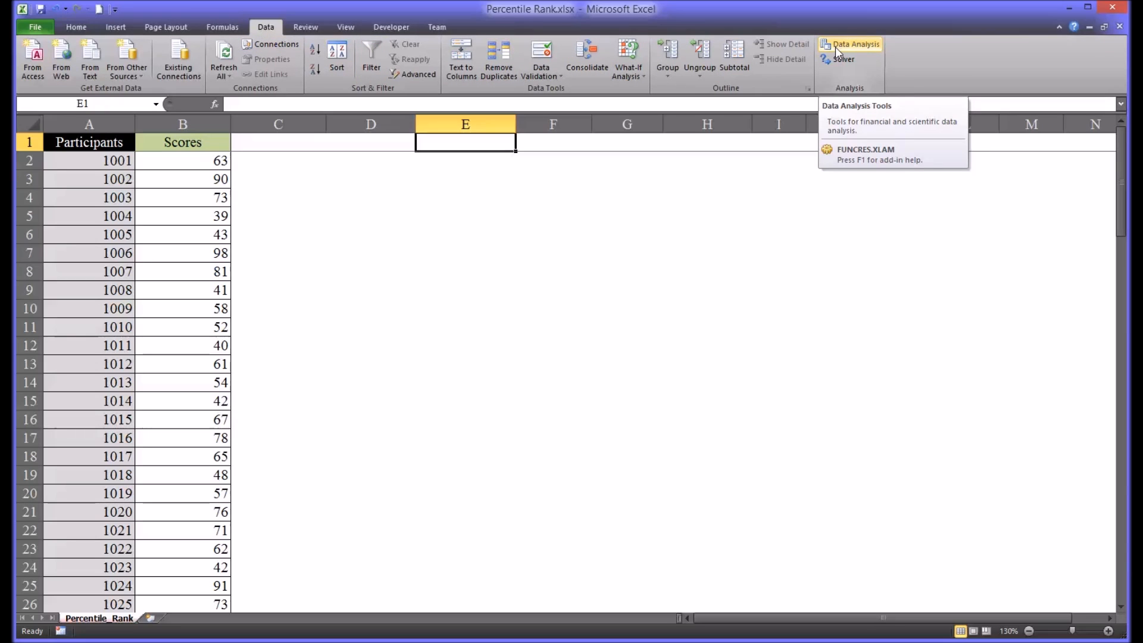
mouse_move(666, 67)
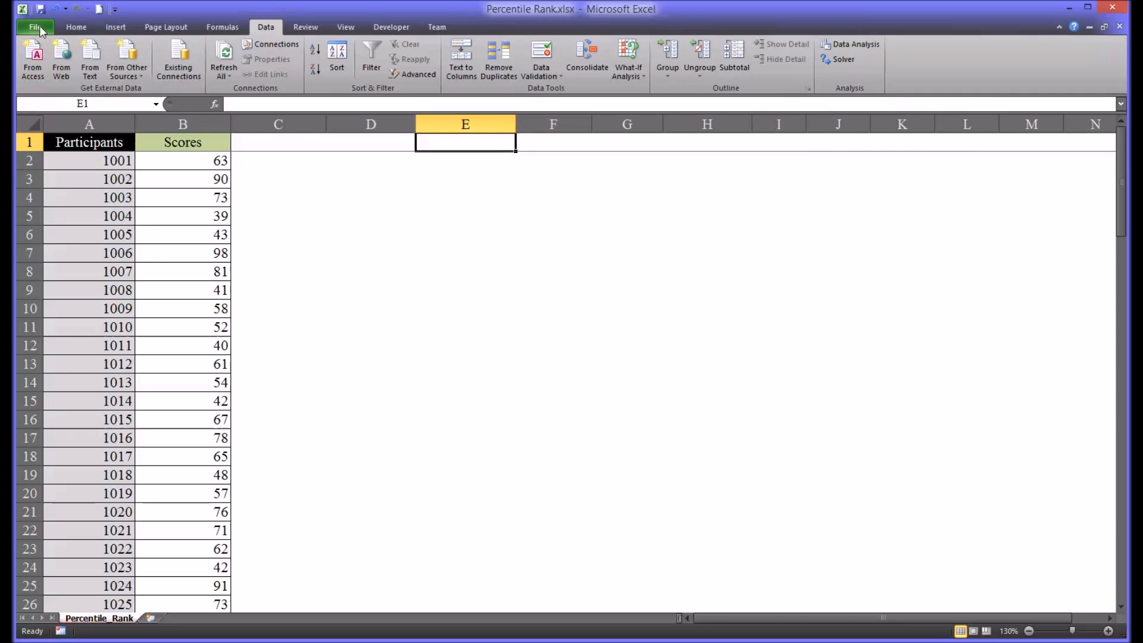
Go to File > Options > Add-ins and launch the Excel Add-ins manager
left_click(35, 27)
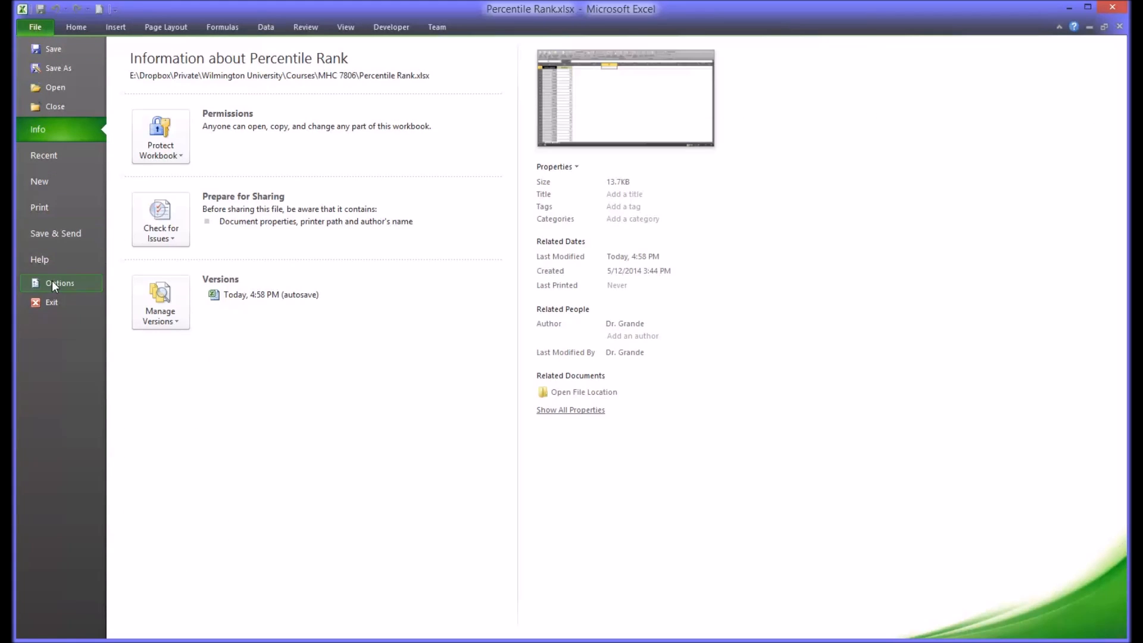
left_click(59, 283)
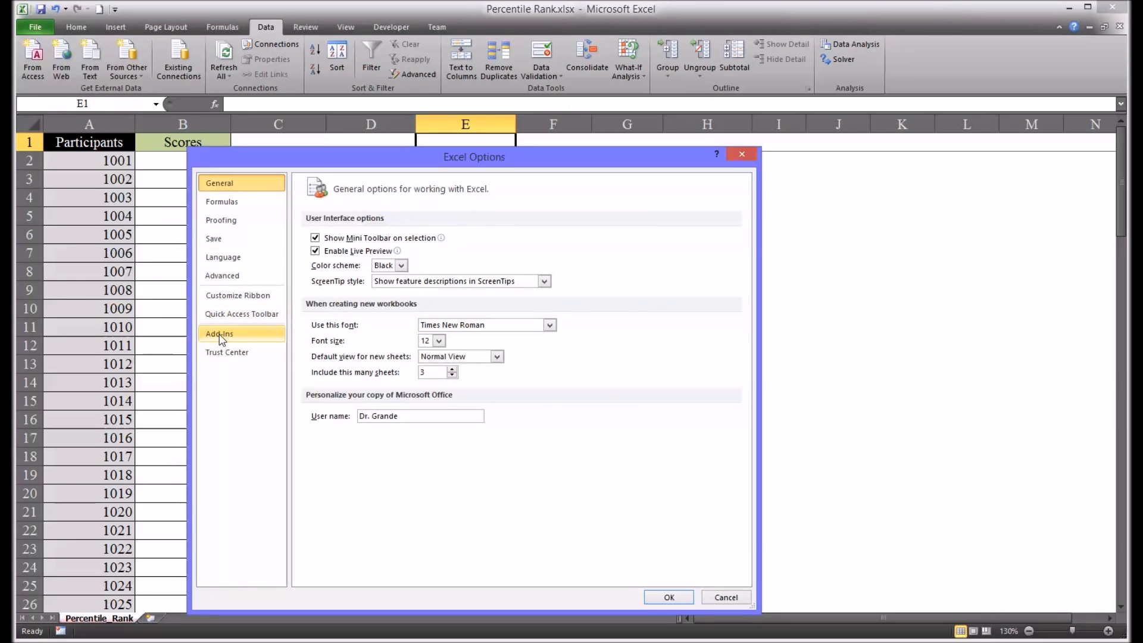
left_click(219, 333)
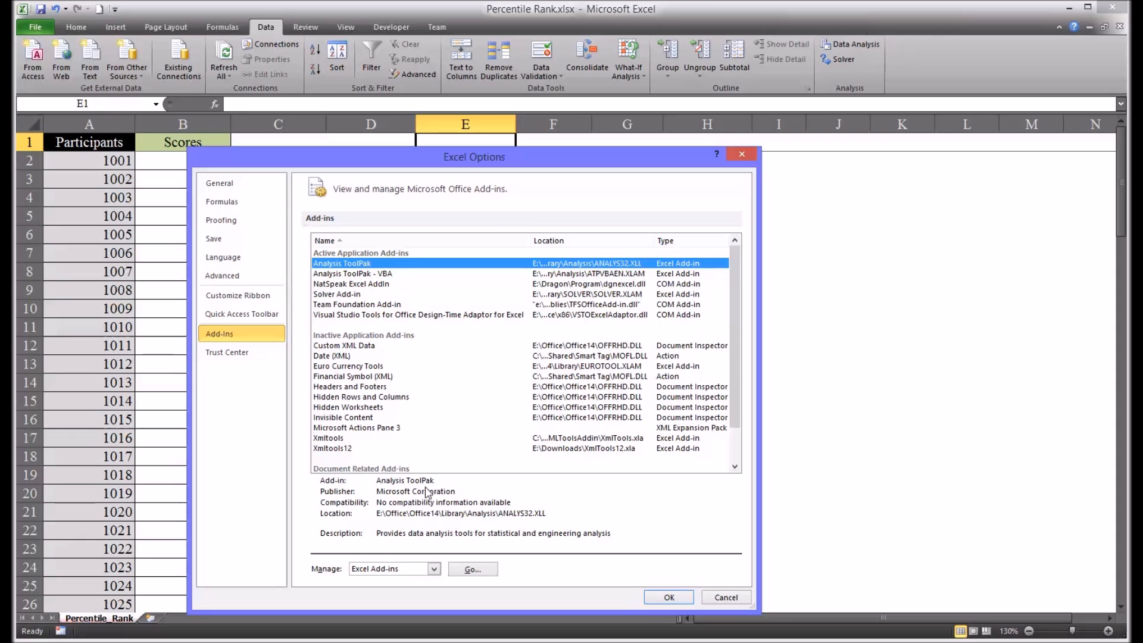
mouse_move(466, 587)
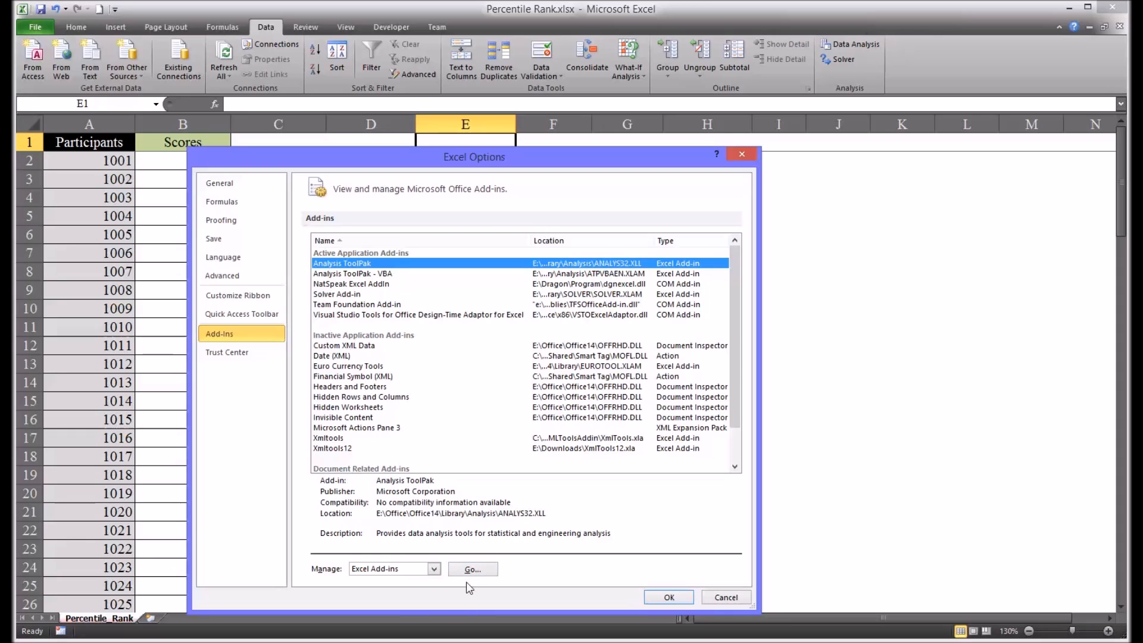
left_click(473, 569)
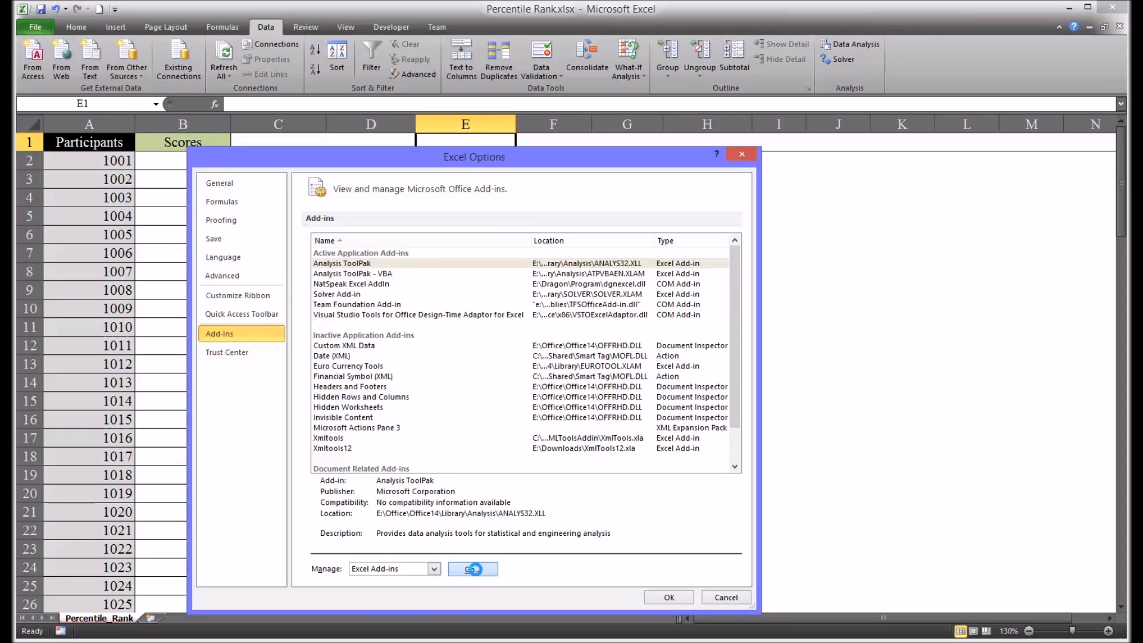
left_click(472, 569)
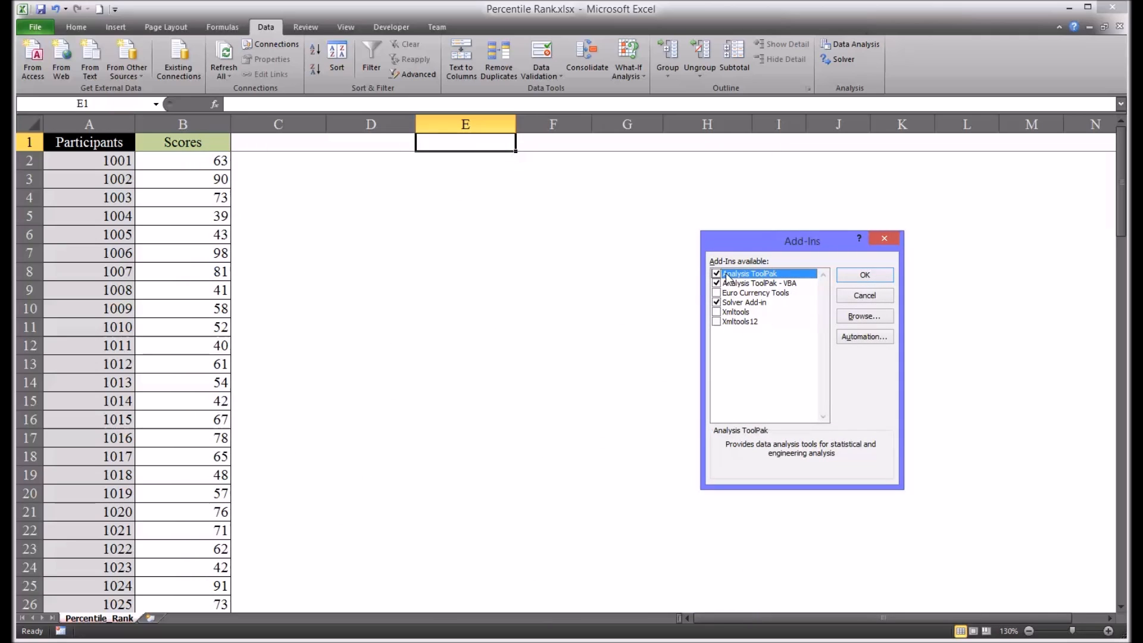
mouse_move(776, 275)
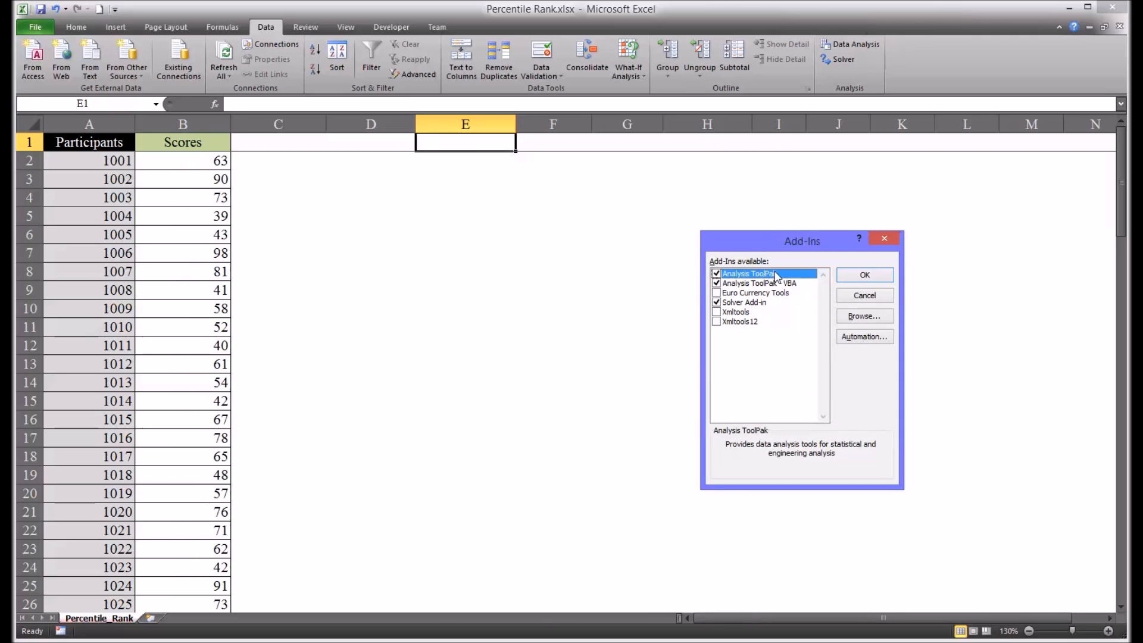
Toggle the Analysis ToolPak off and back on, then confirm the add-in selection
left_click(715, 273)
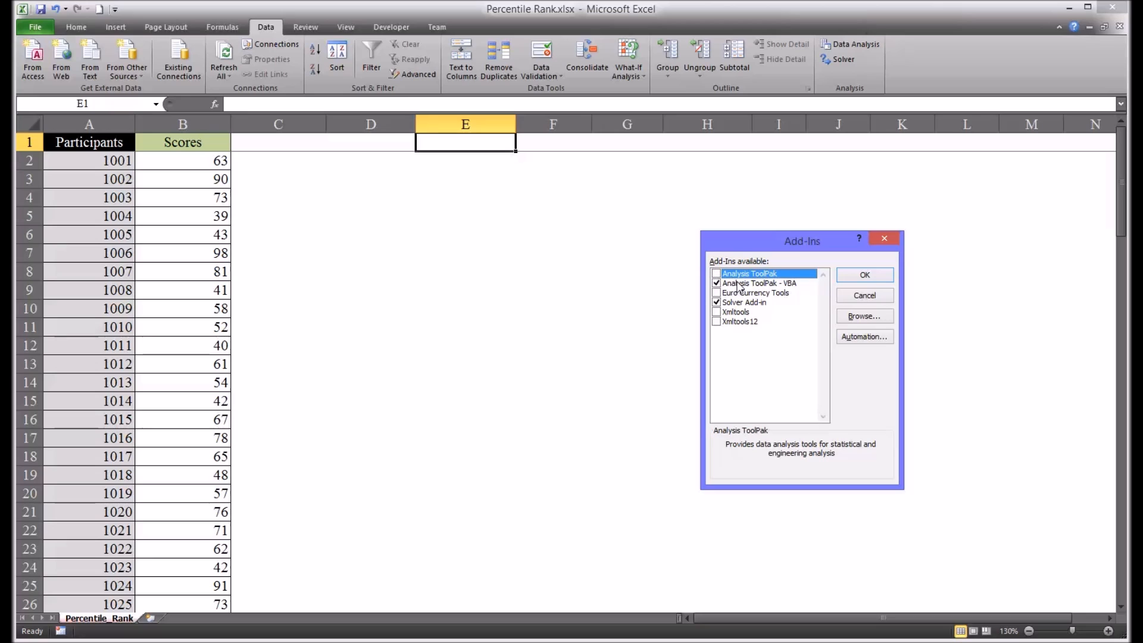
left_click(717, 273)
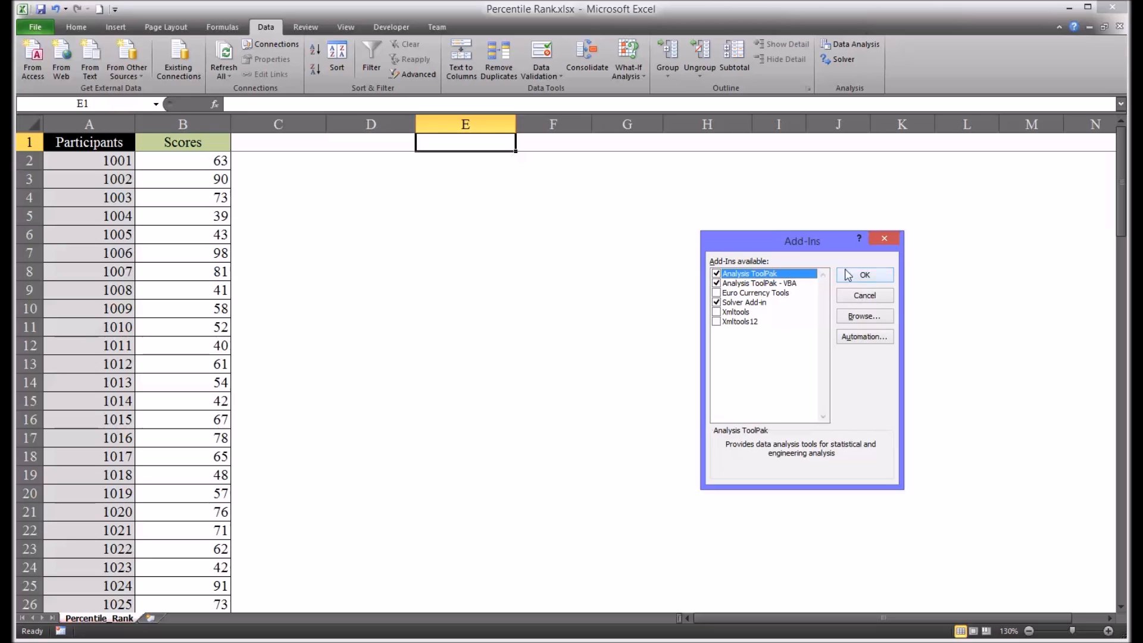
left_click(865, 275)
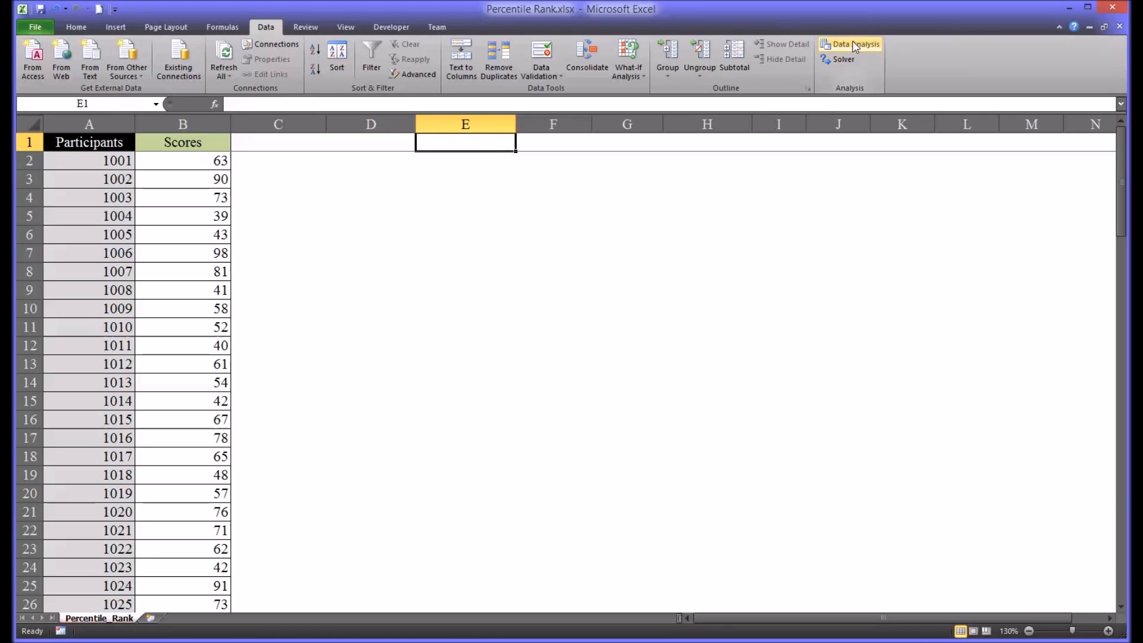
mouse_move(852, 48)
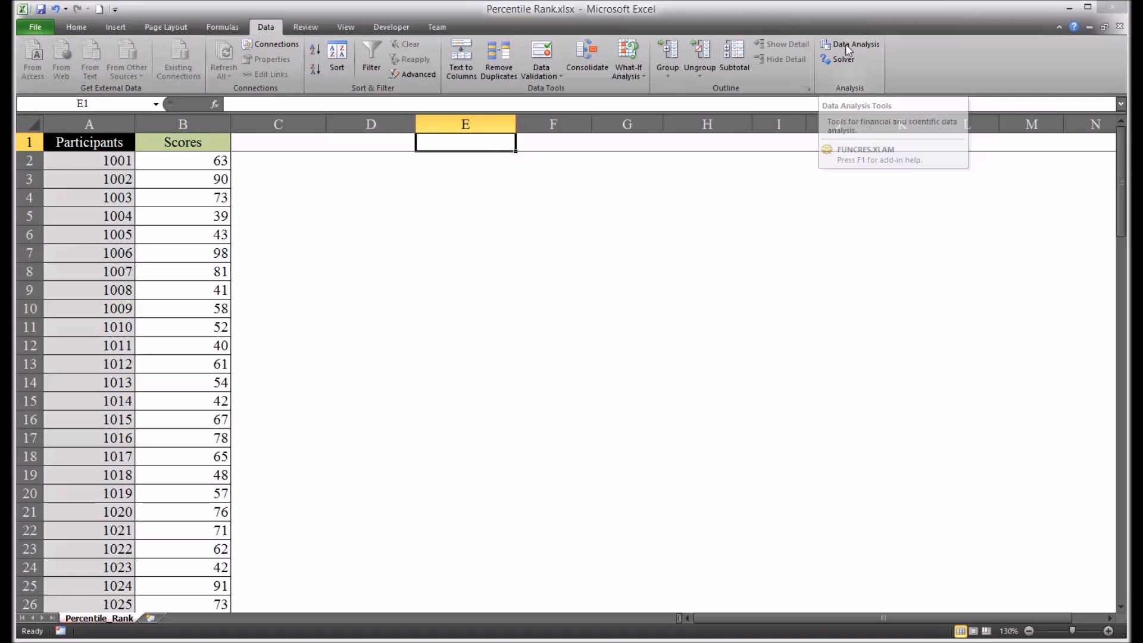
Choose Rank and Percentile from the Data Analysis tools list
left_click(854, 44)
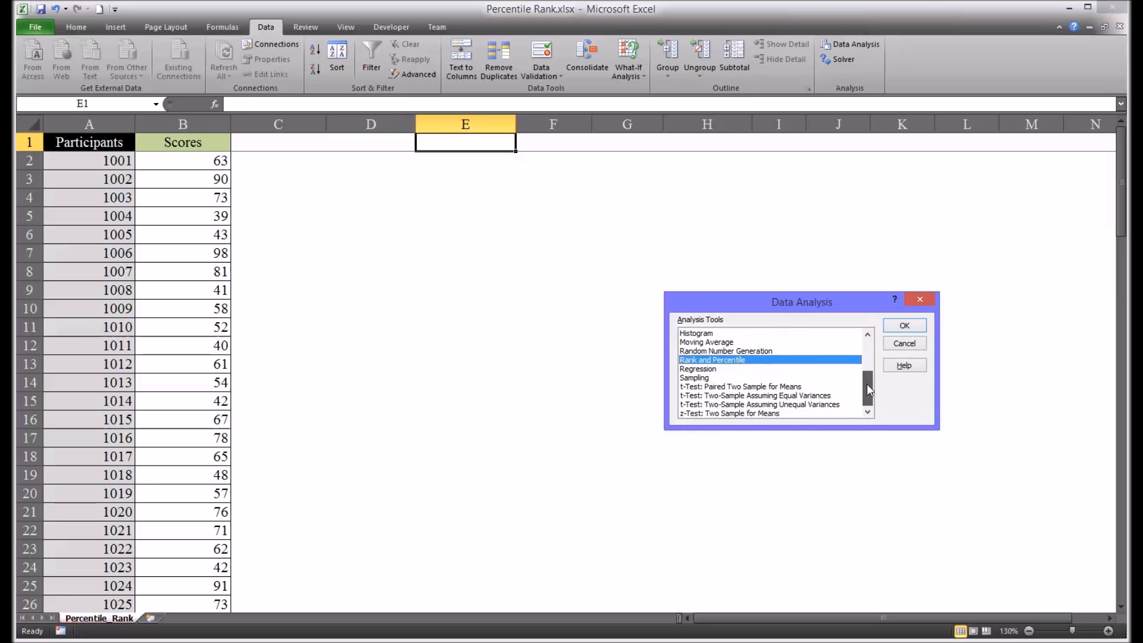
scroll("up", 3)
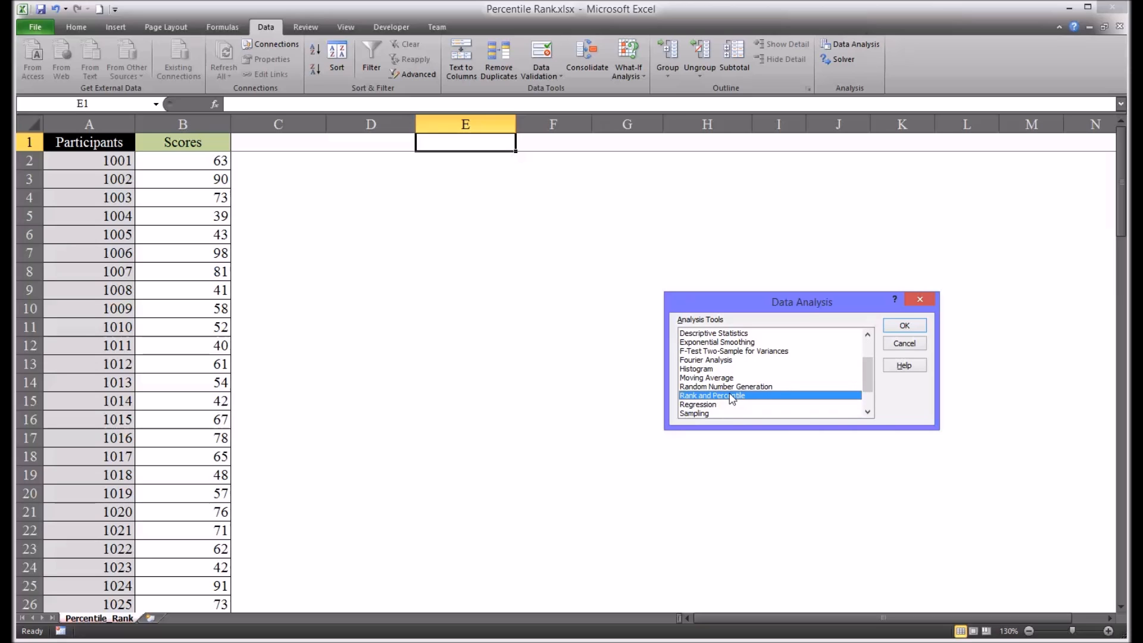
mouse_move(903, 325)
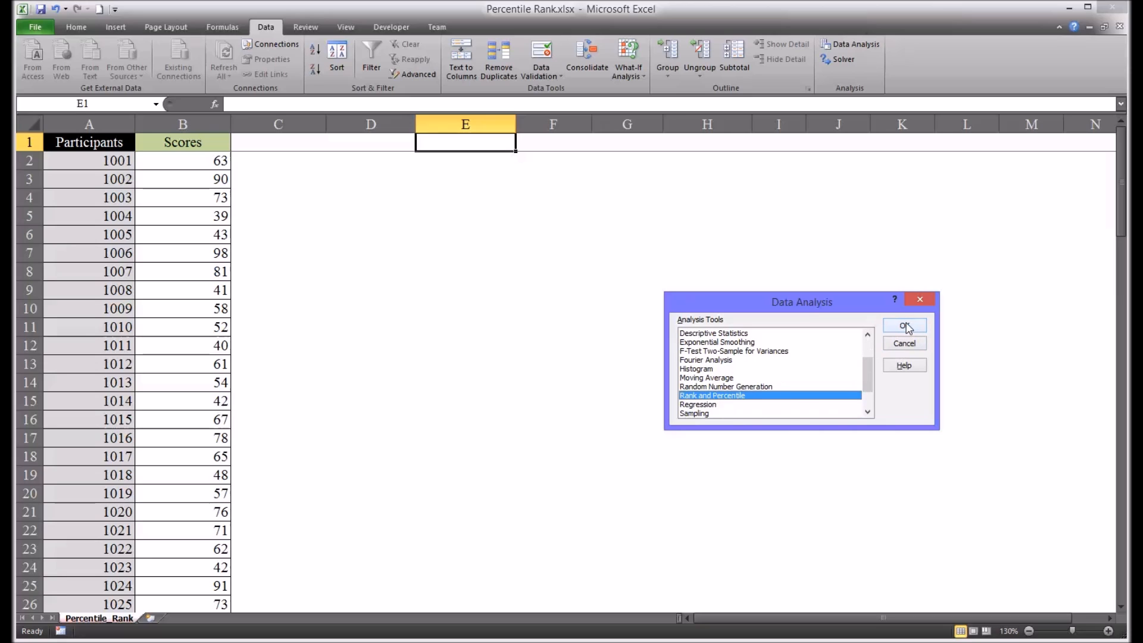
left_click(904, 325)
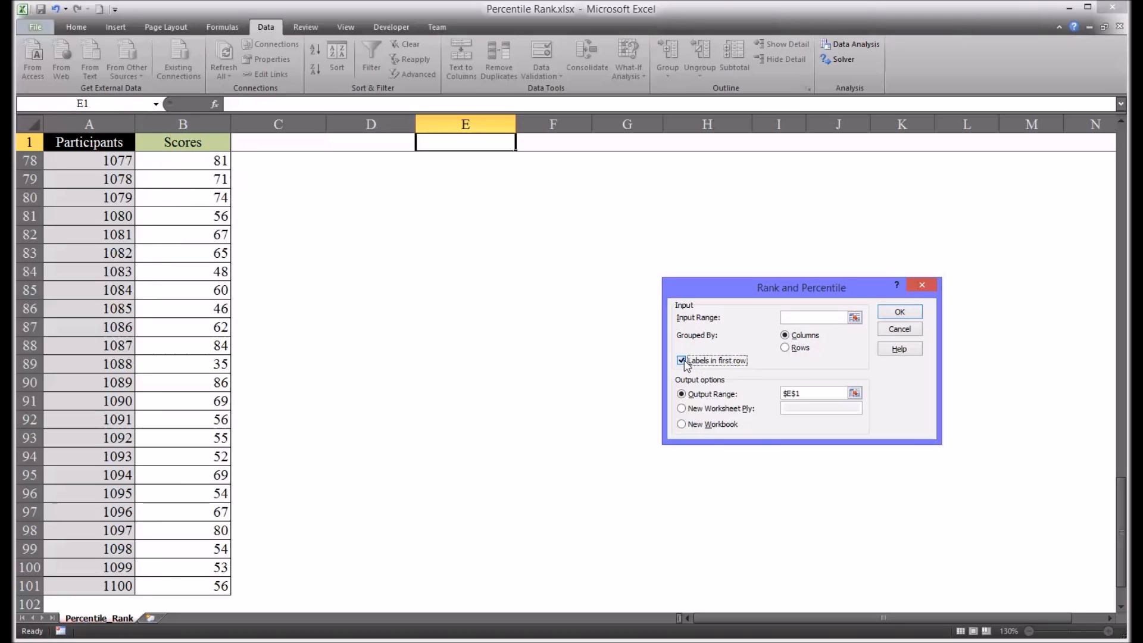
Set the input range to the Scores column $B$1:$B$101 including its header
left_click(681, 408)
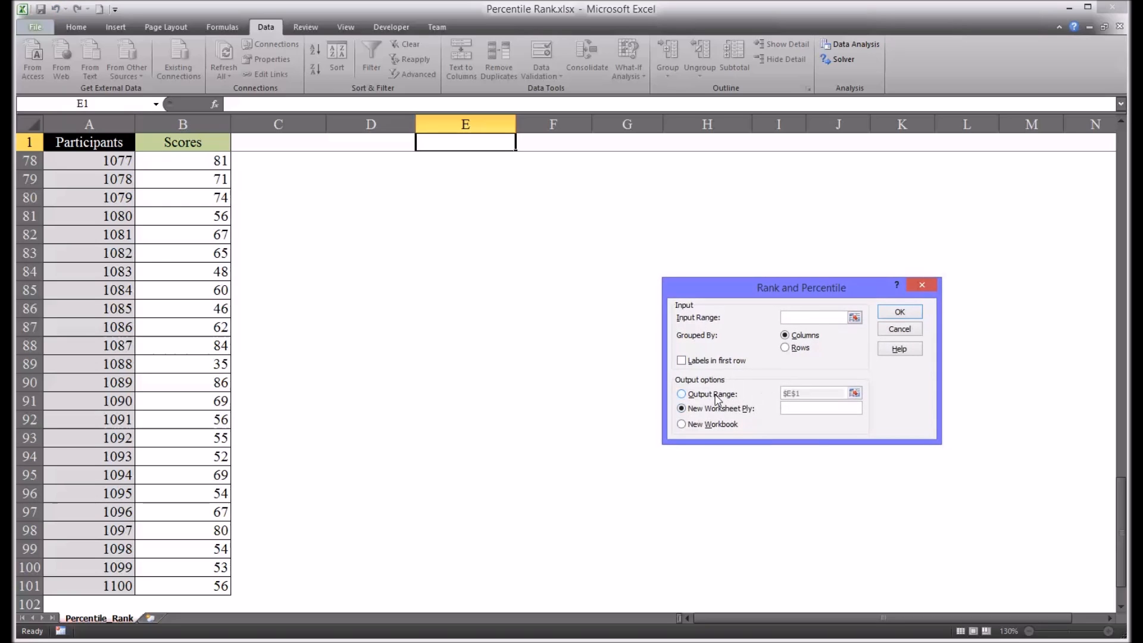
left_click(681, 394)
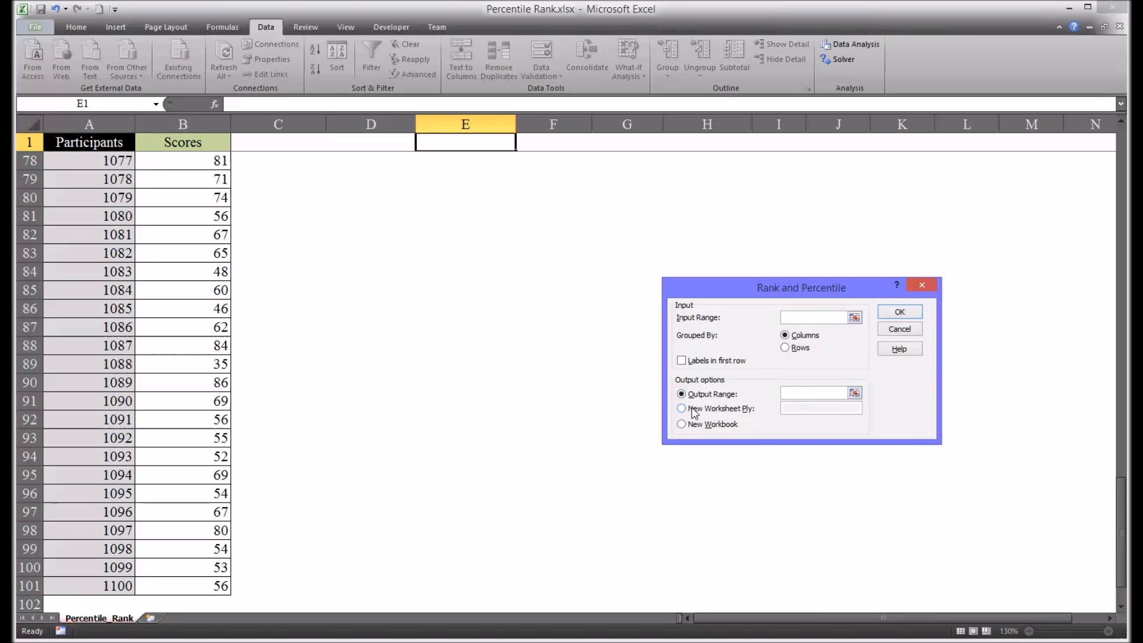
left_click(681, 408)
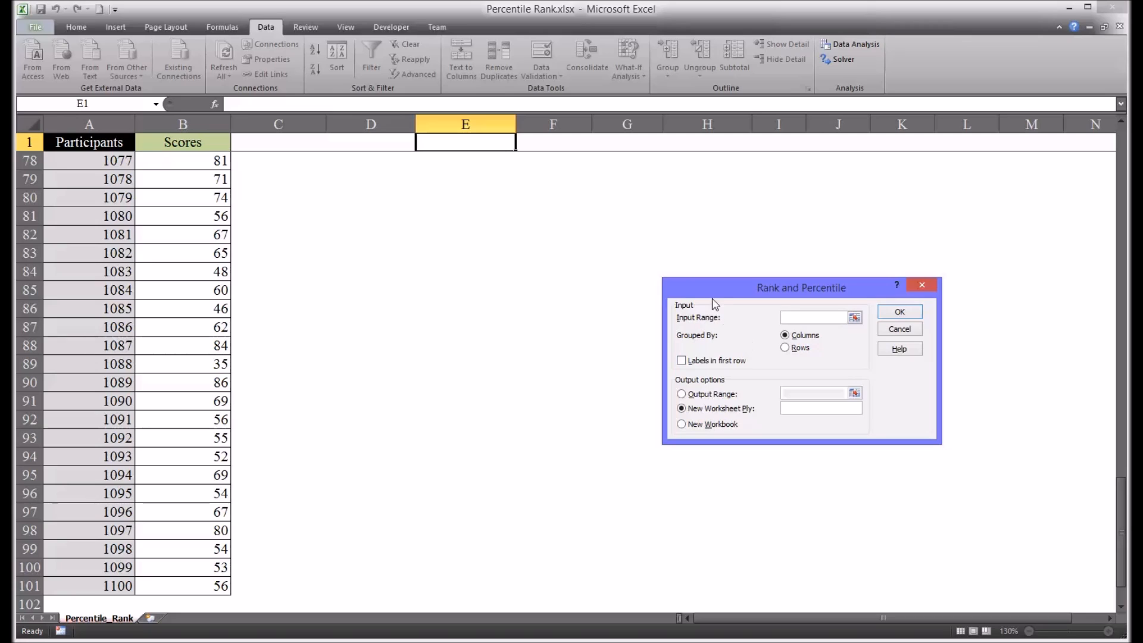
mouse_move(752, 330)
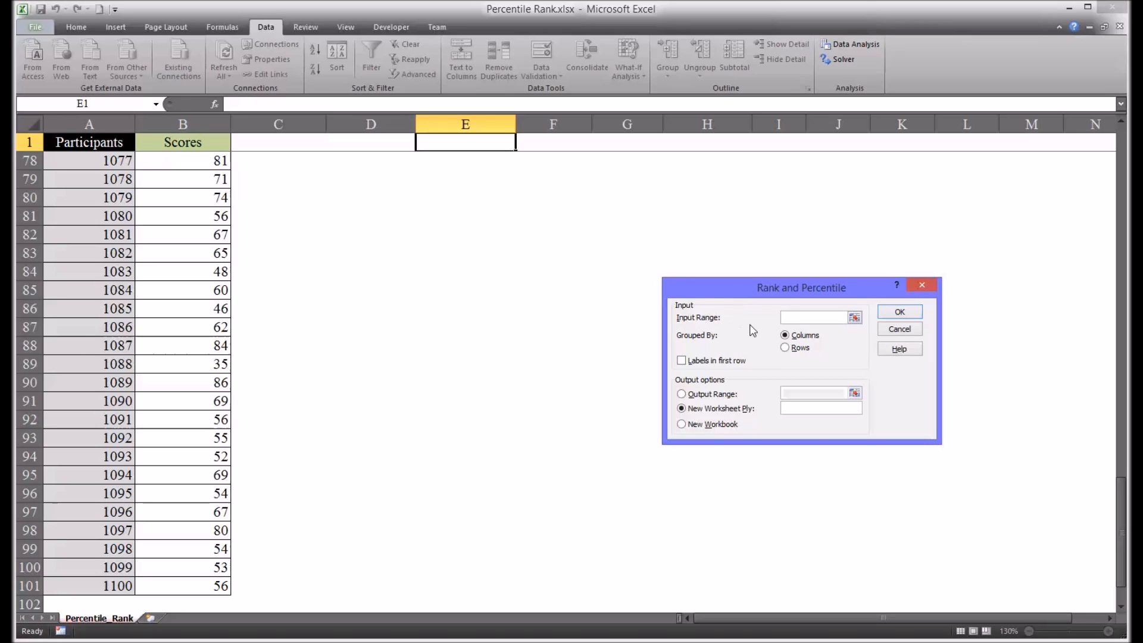
left_click(813, 316)
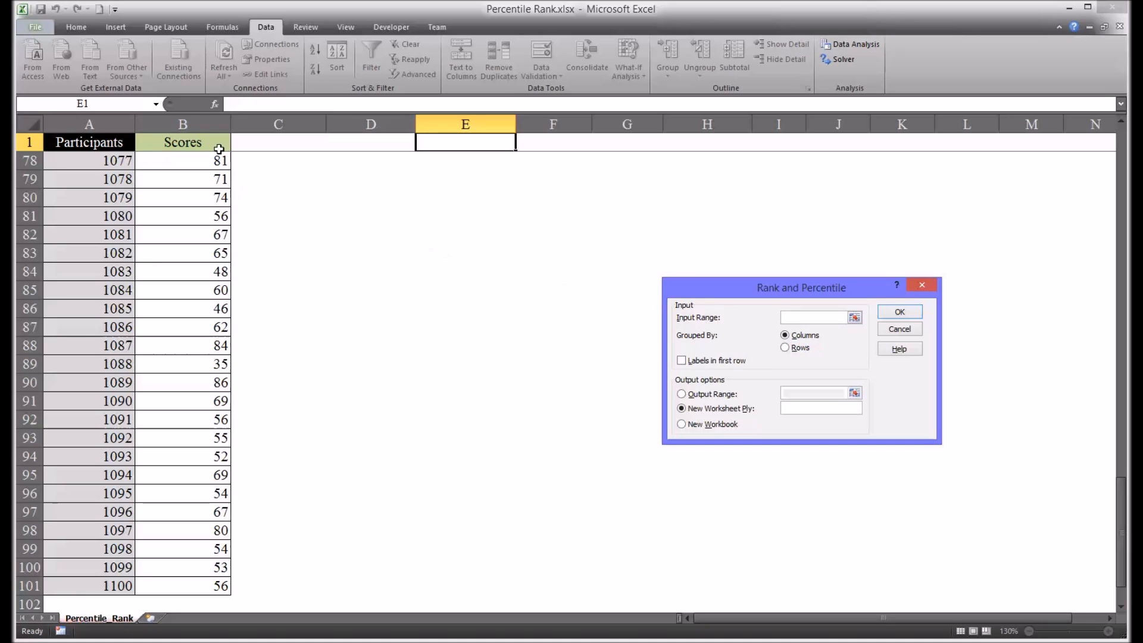
left_click(182, 141)
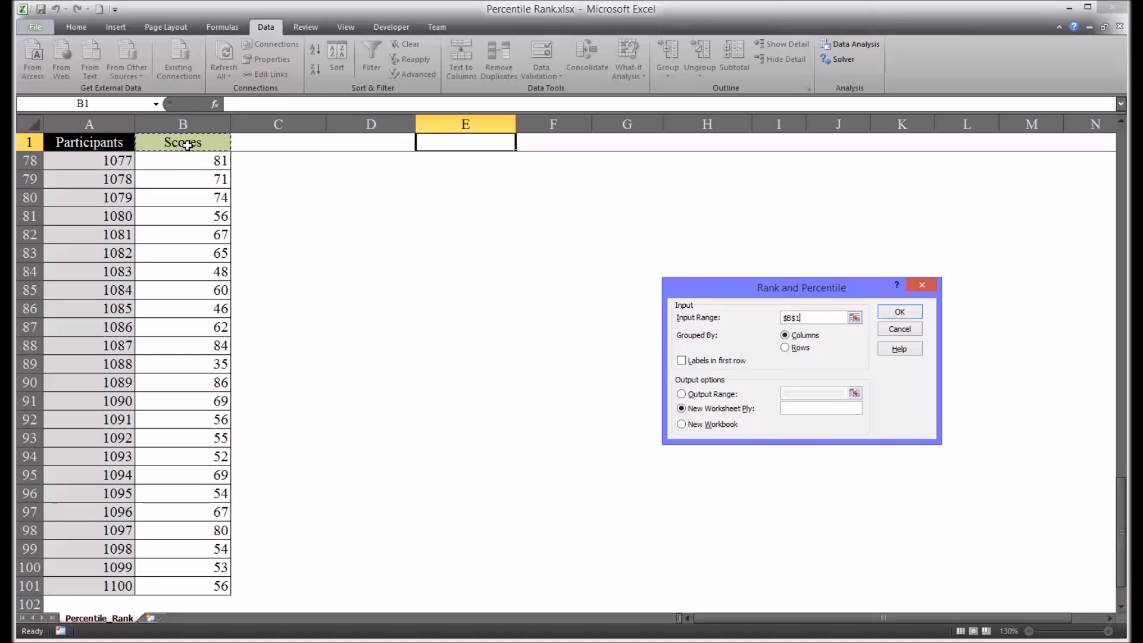
left_click_drag(183, 142, 175, 290)
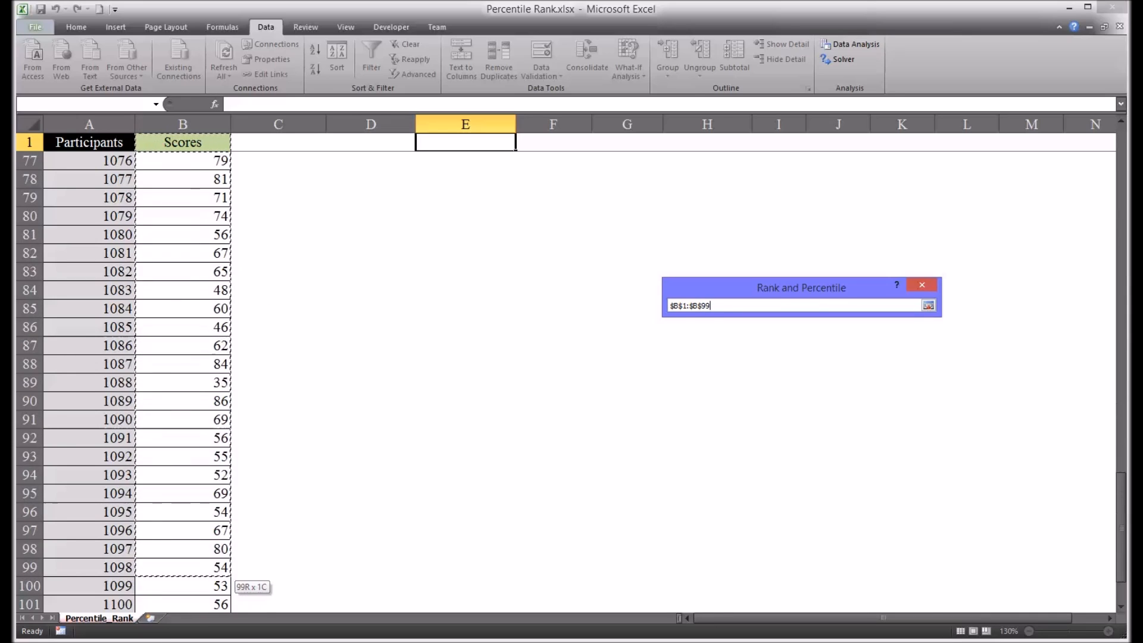
left_click(927, 306)
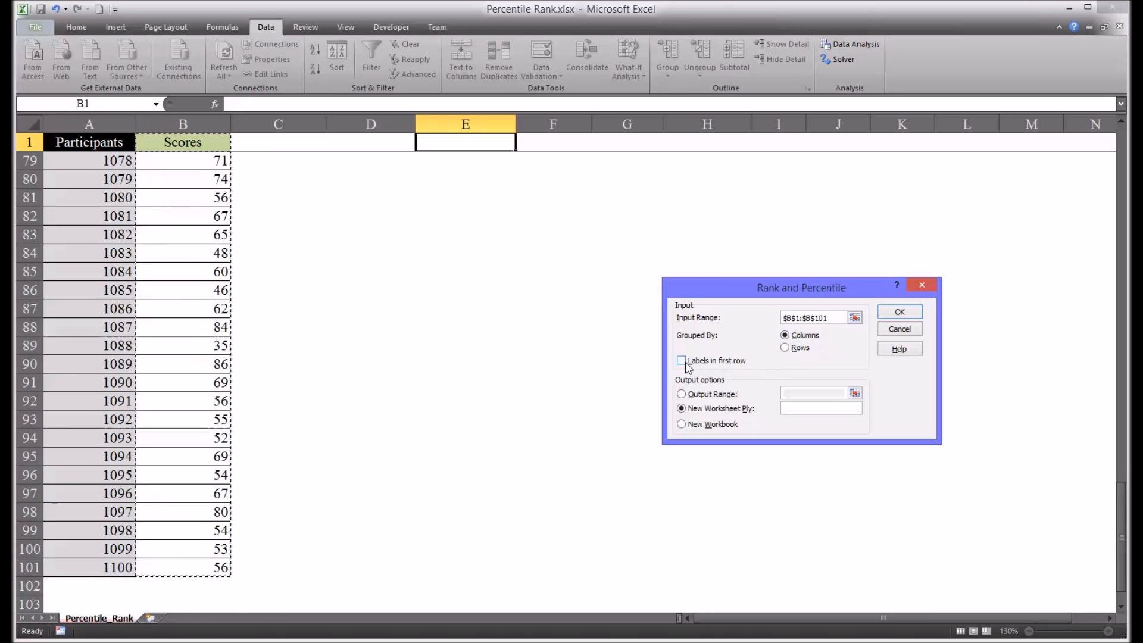
Enable Labels in first row and set the output range to cell E1
left_click(681, 359)
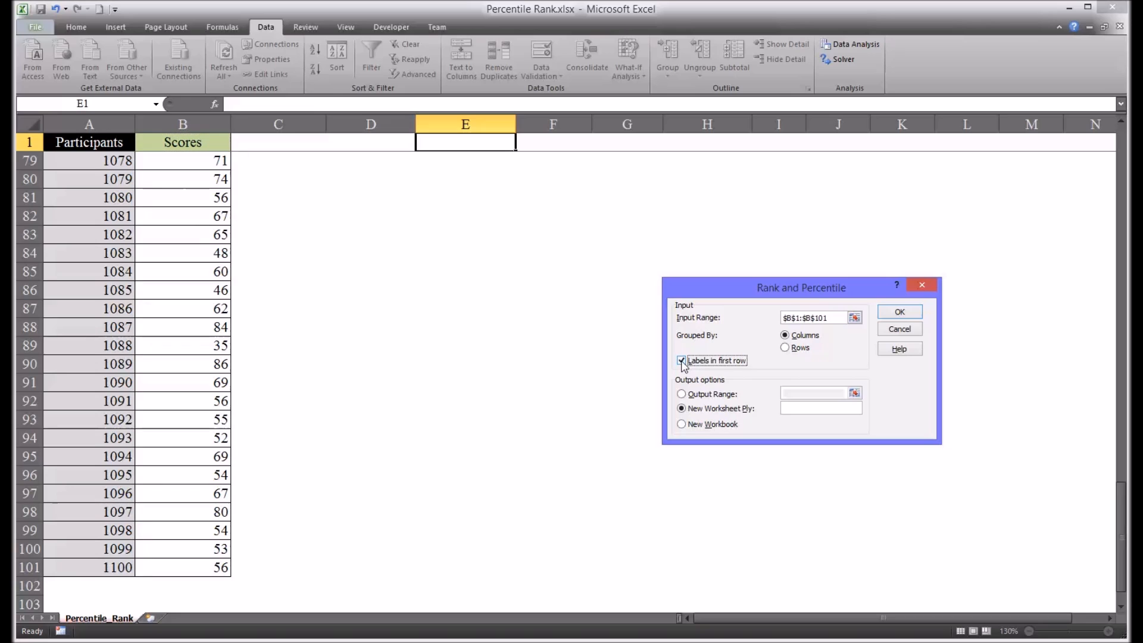
left_click(681, 360)
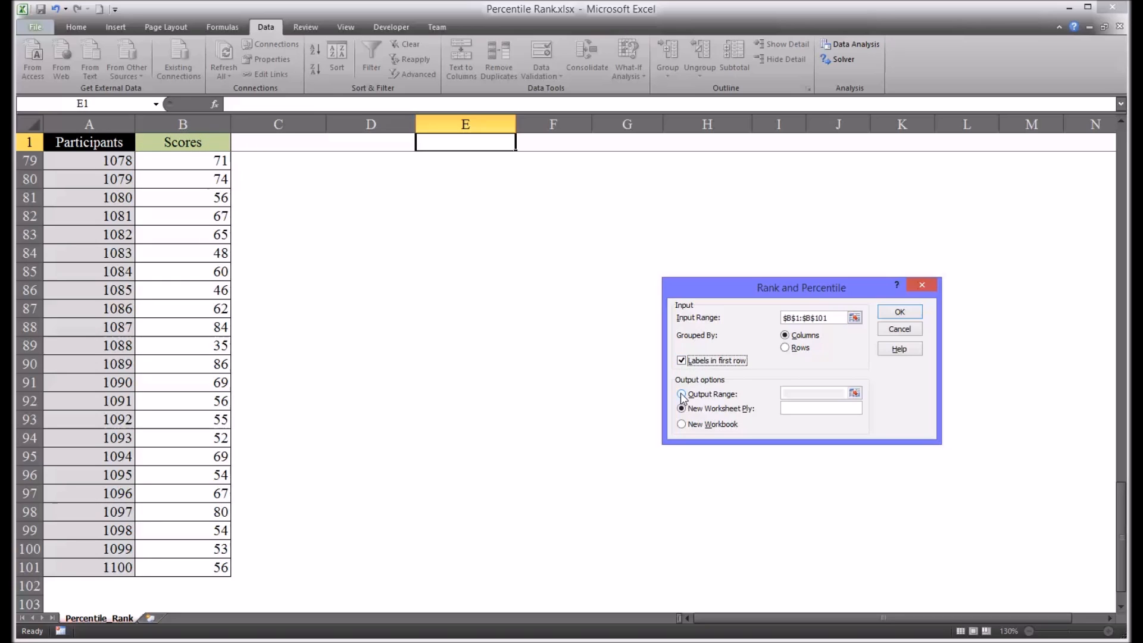
left_click(681, 394)
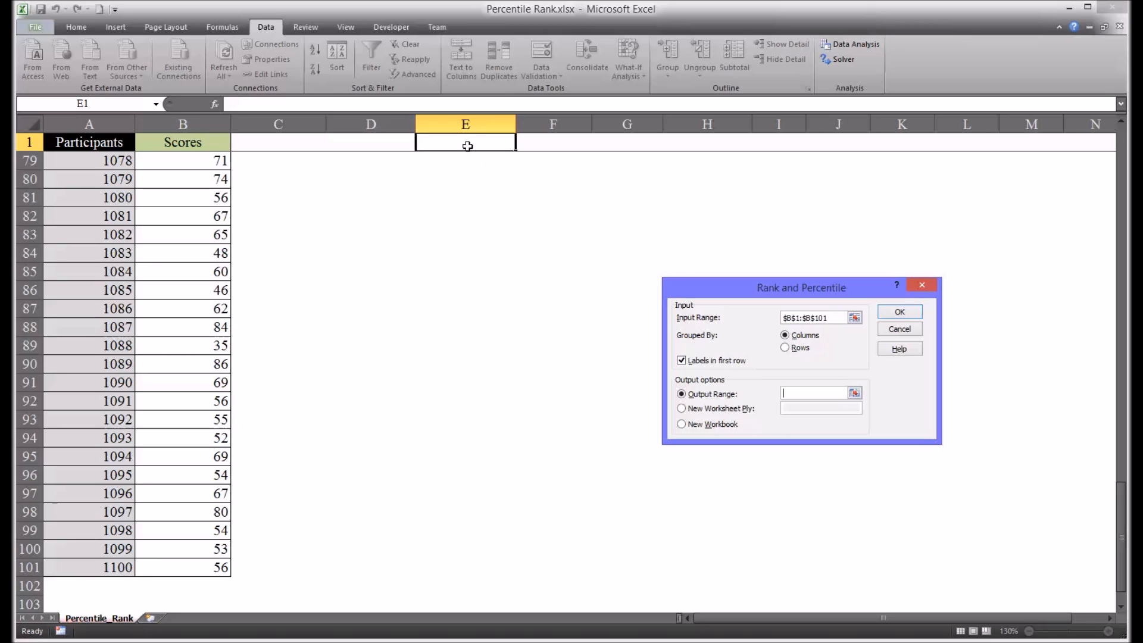
left_click(466, 142)
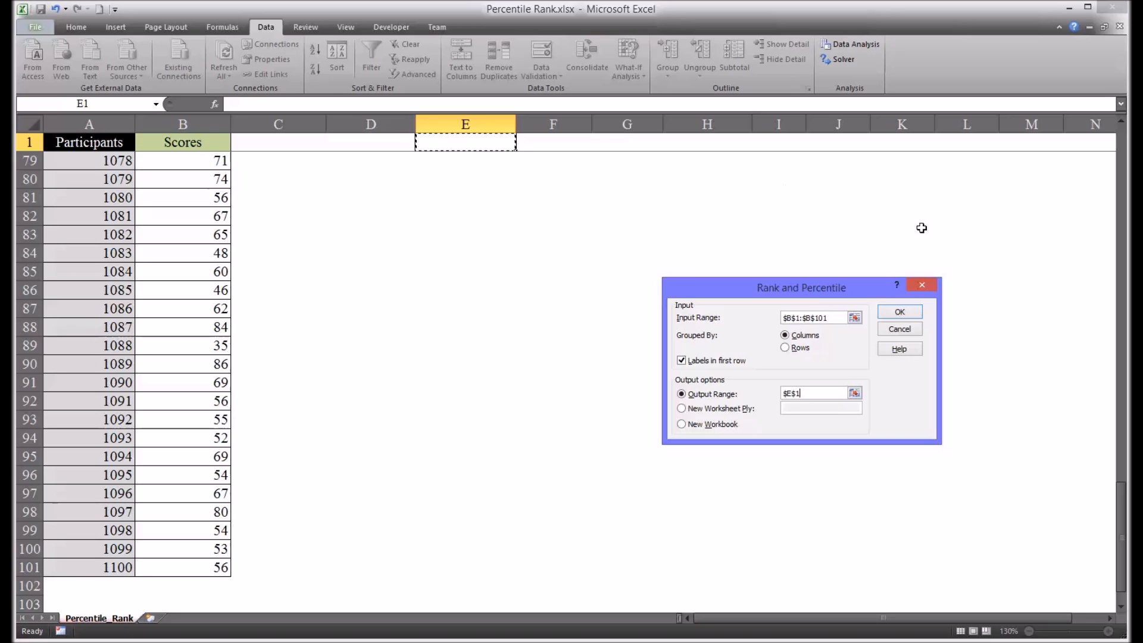
mouse_move(895, 414)
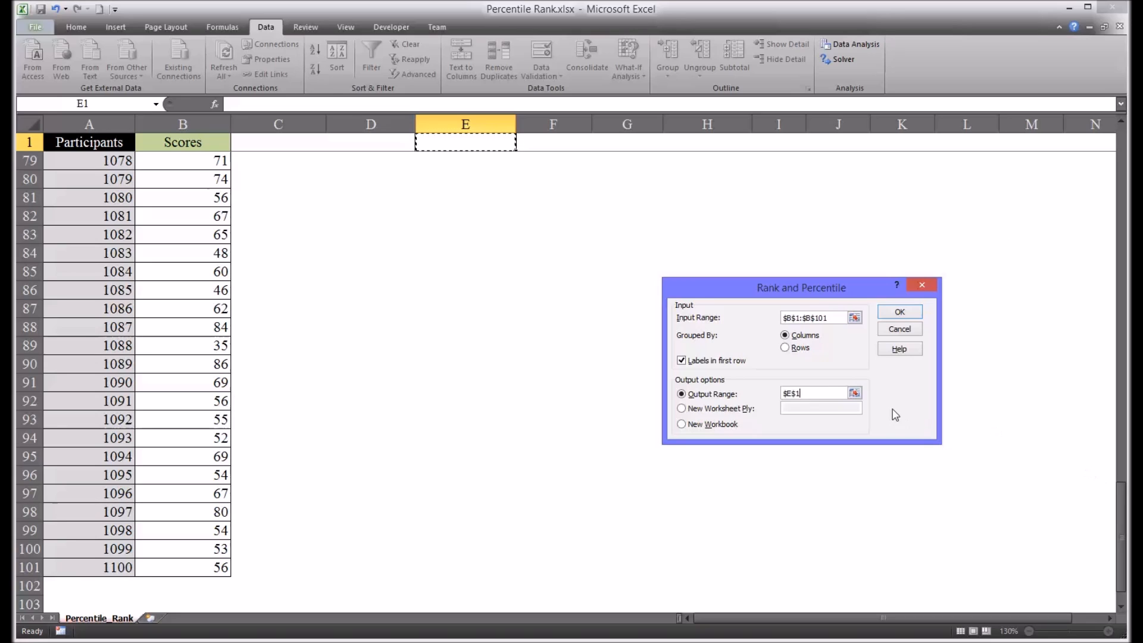
mouse_move(389, 154)
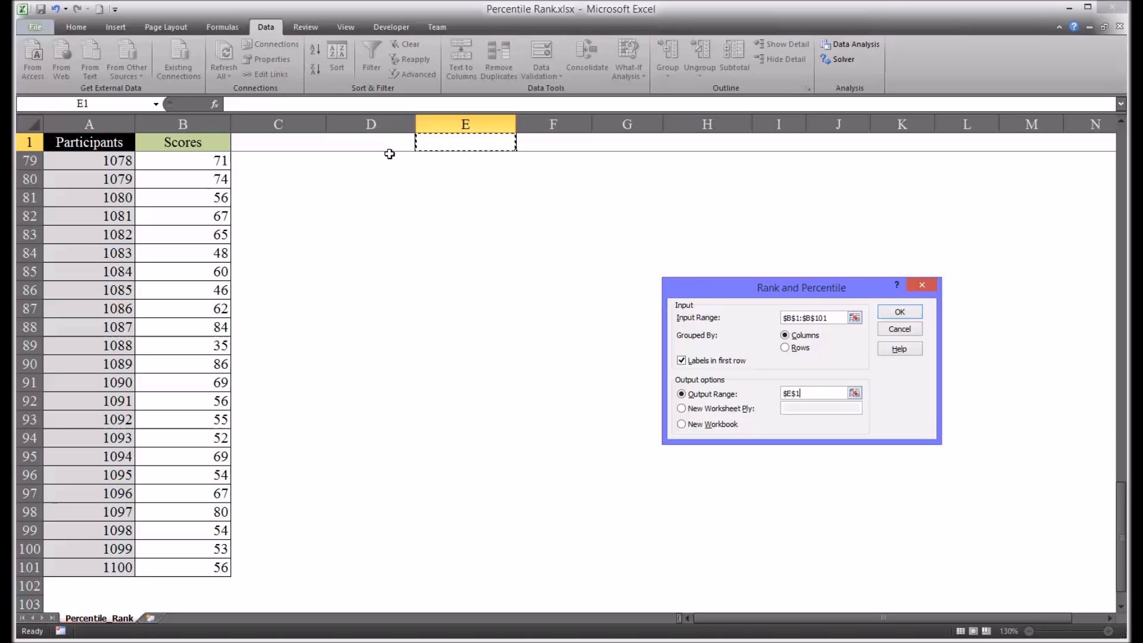
mouse_move(332, 155)
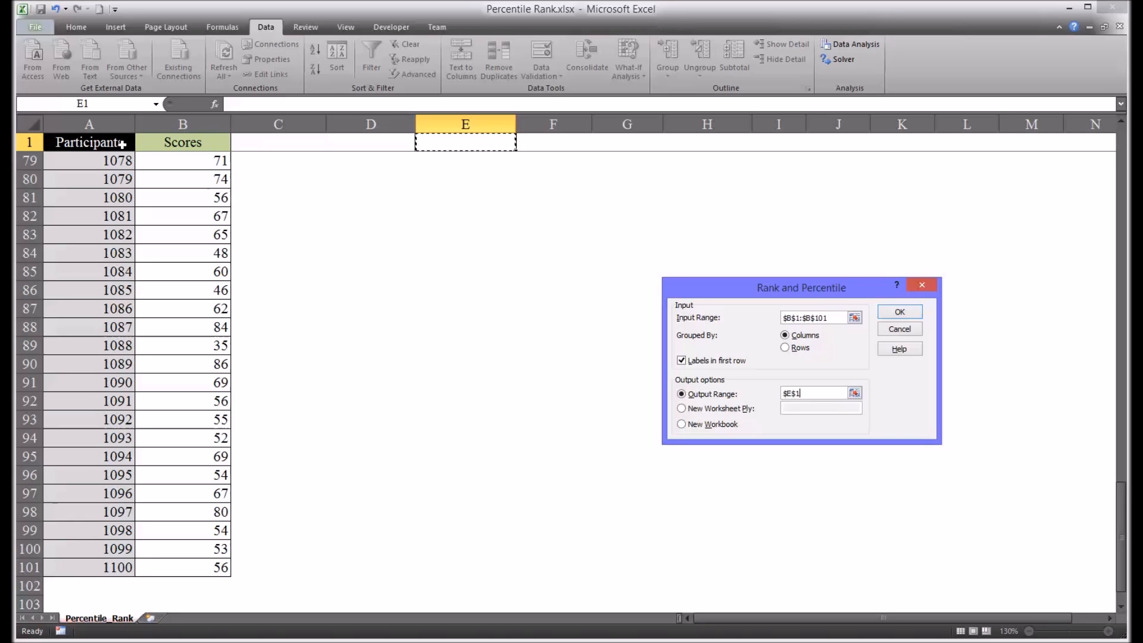
mouse_move(400, 144)
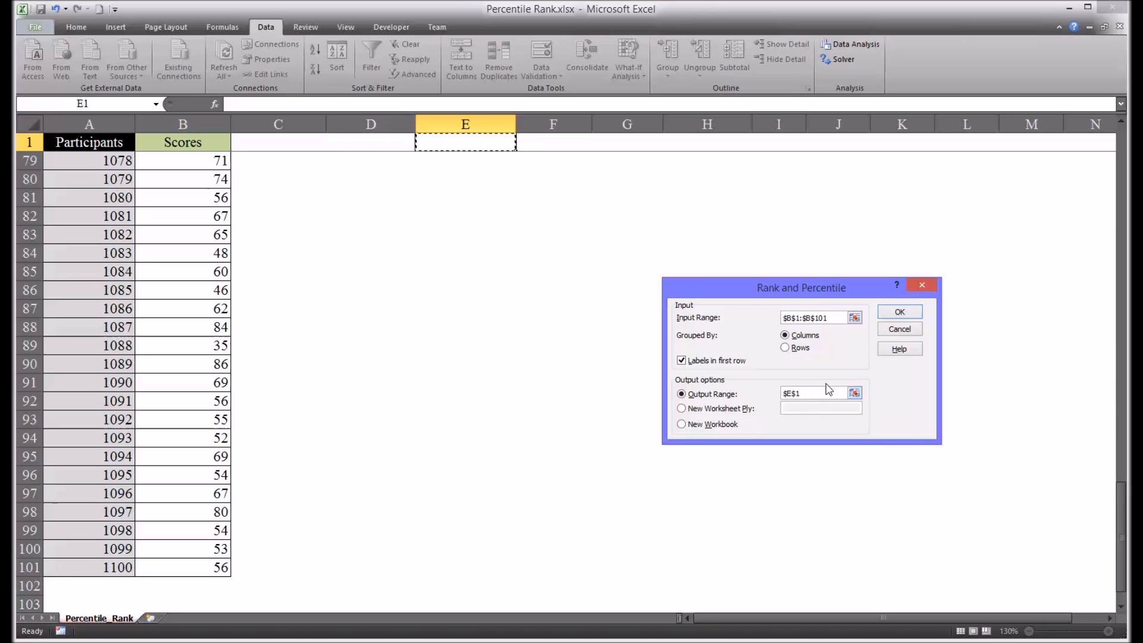
Run the analysis so Point, Scores, Rank and Percent fill columns E–H
left_click(899, 310)
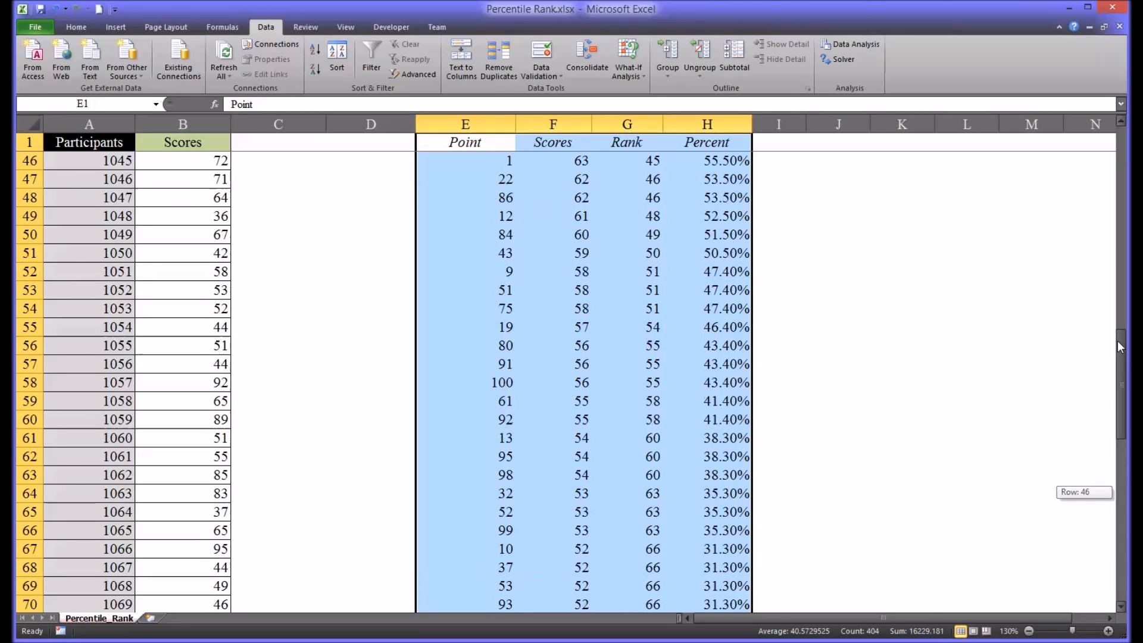
scroll("up", 3)
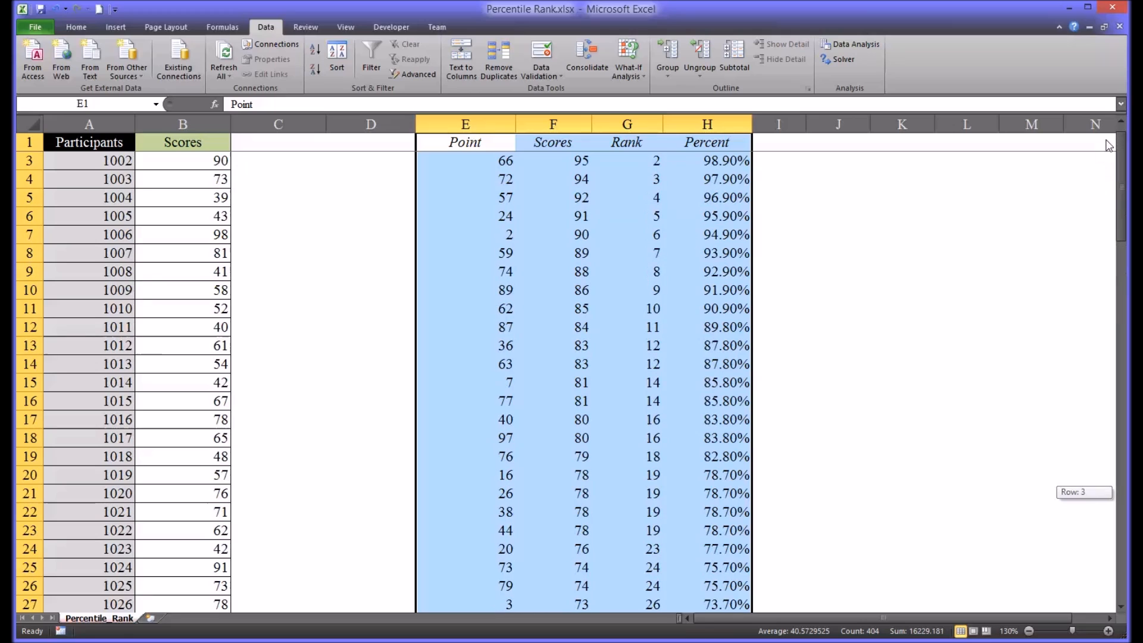
mouse_move(896, 213)
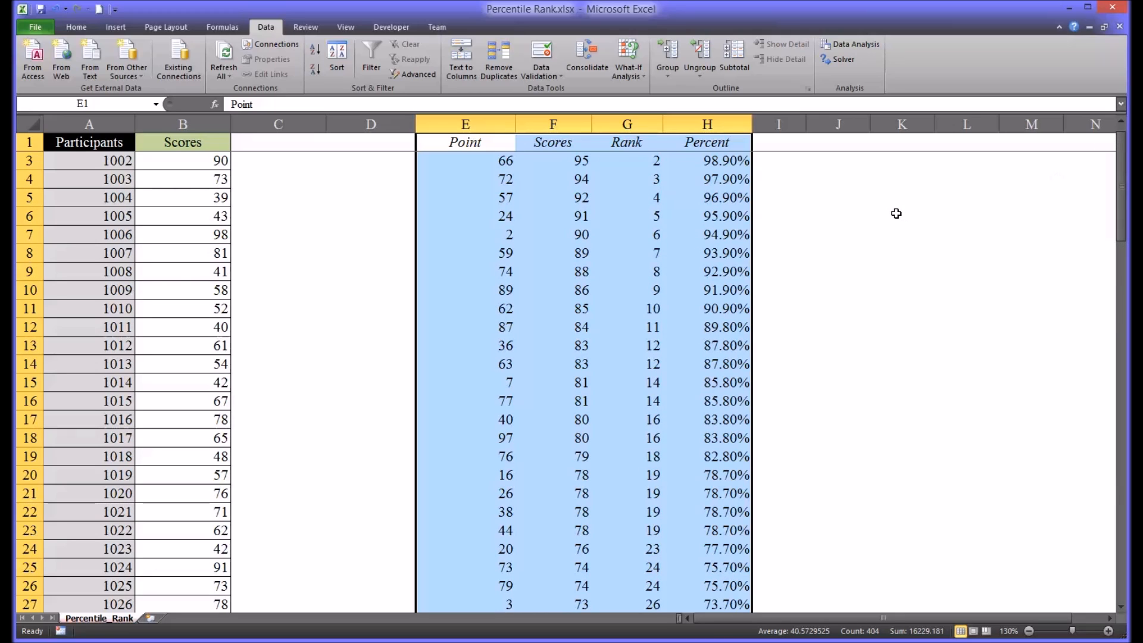
scroll("up", 3)
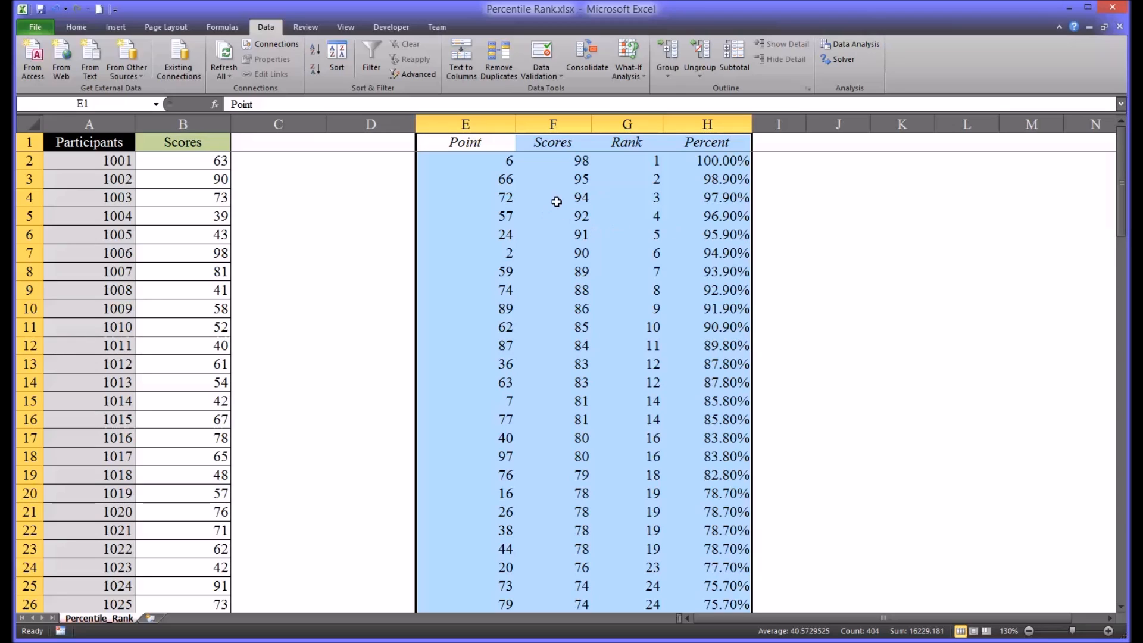
mouse_move(443, 171)
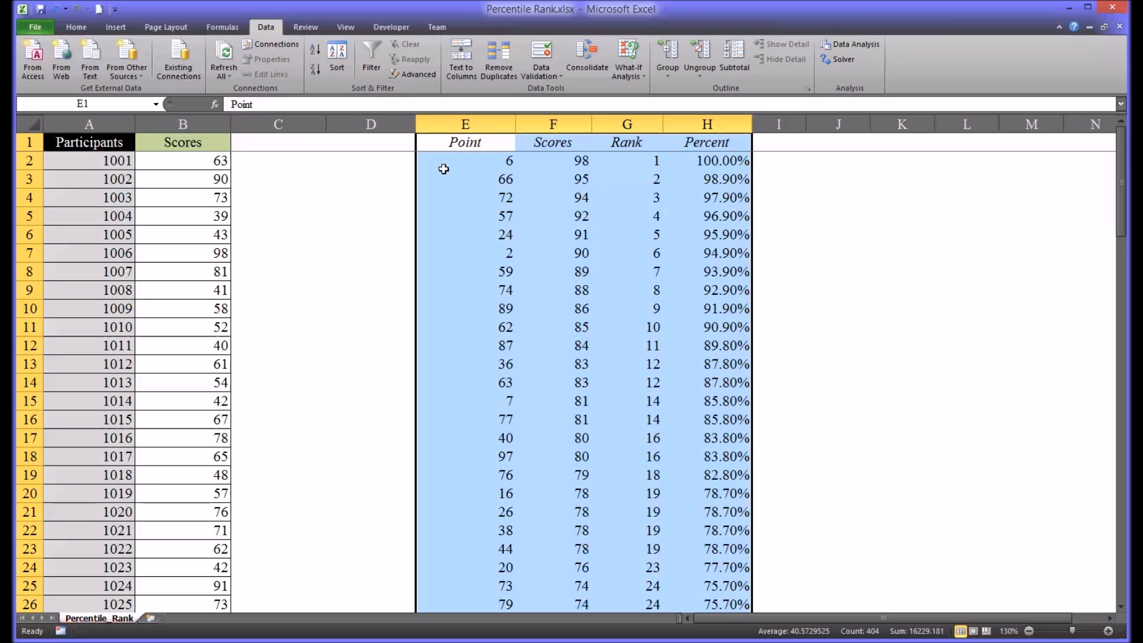
mouse_move(448, 168)
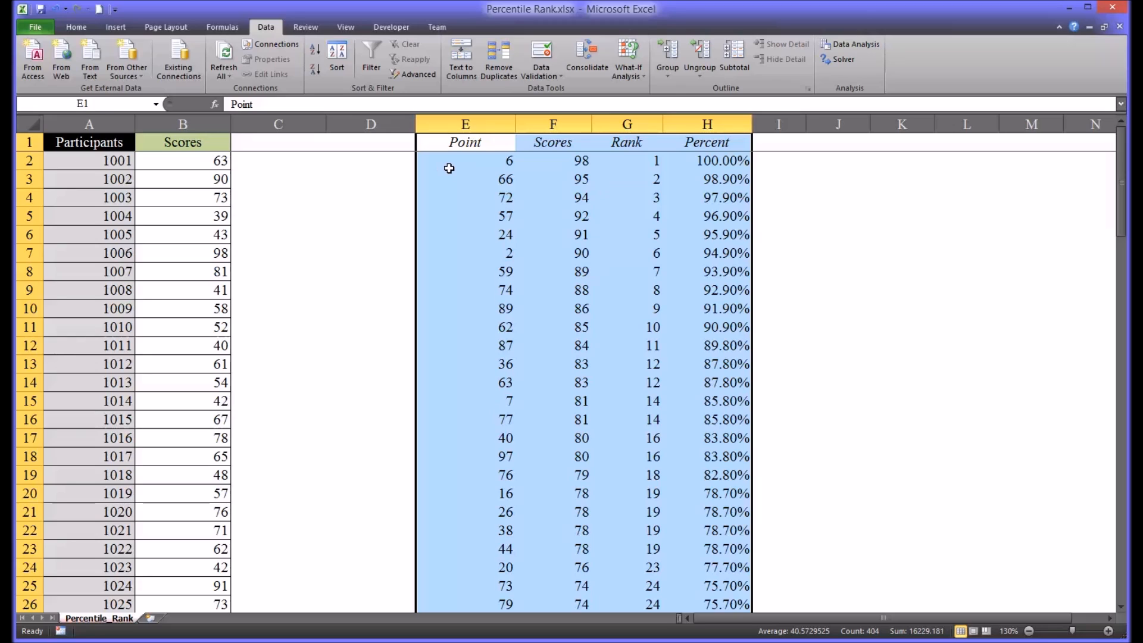
left_click(466, 161)
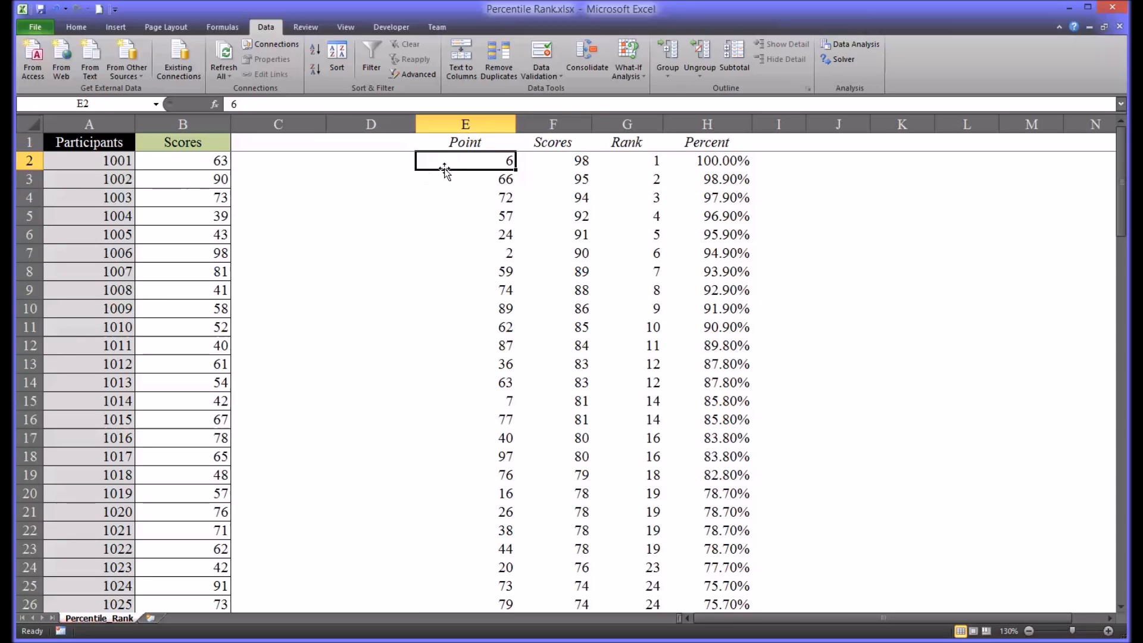
left_click(464, 123)
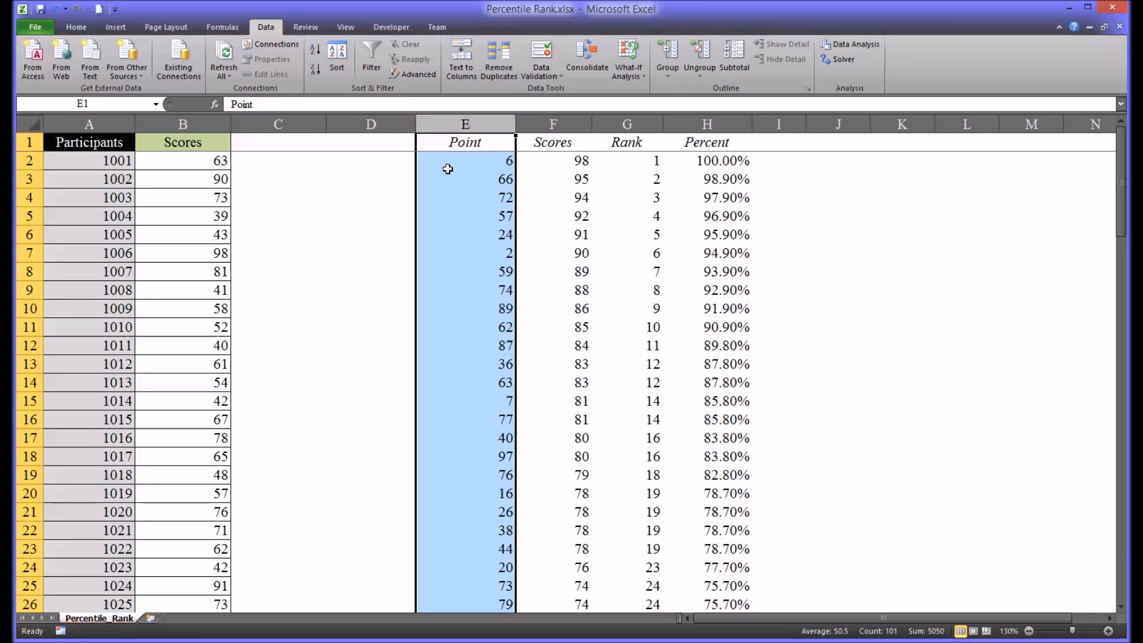
left_click(466, 161)
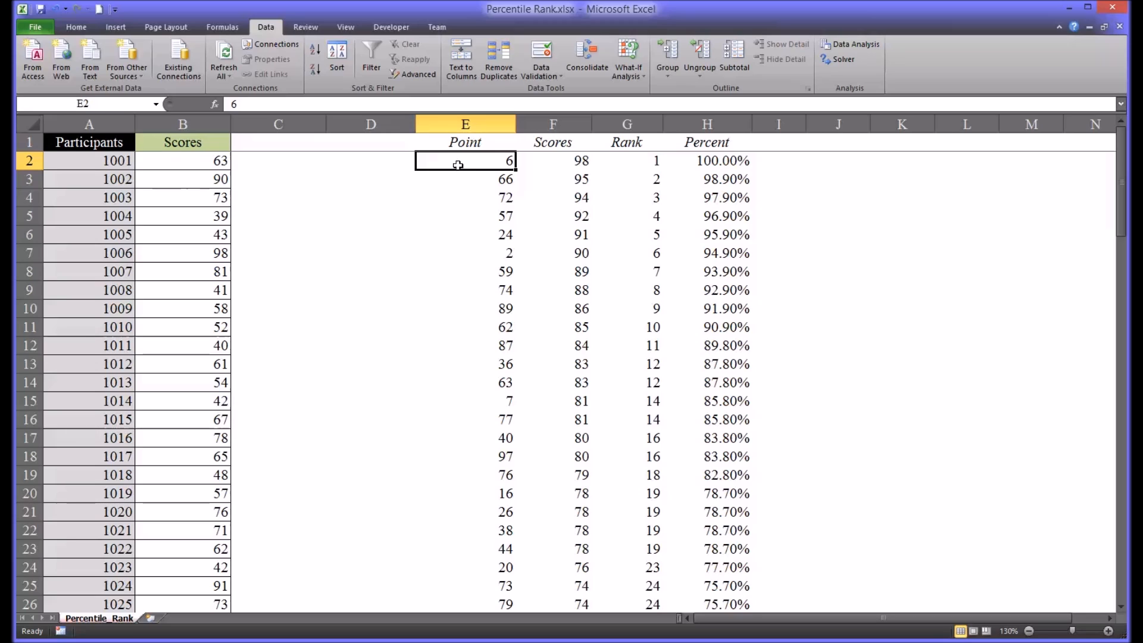
mouse_move(450, 167)
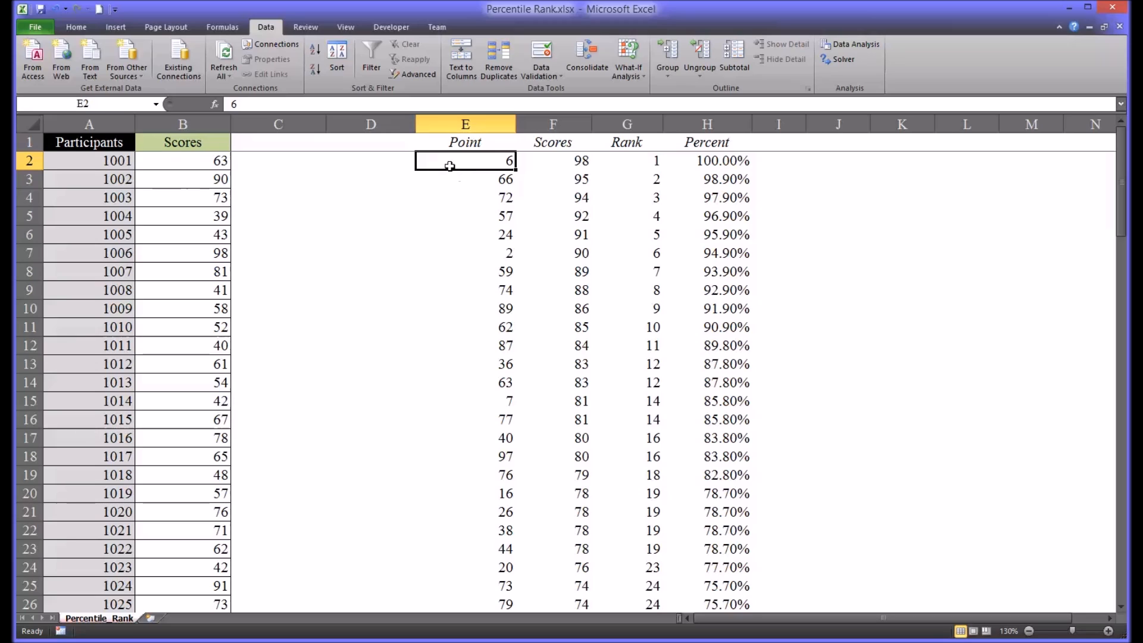
mouse_move(96, 197)
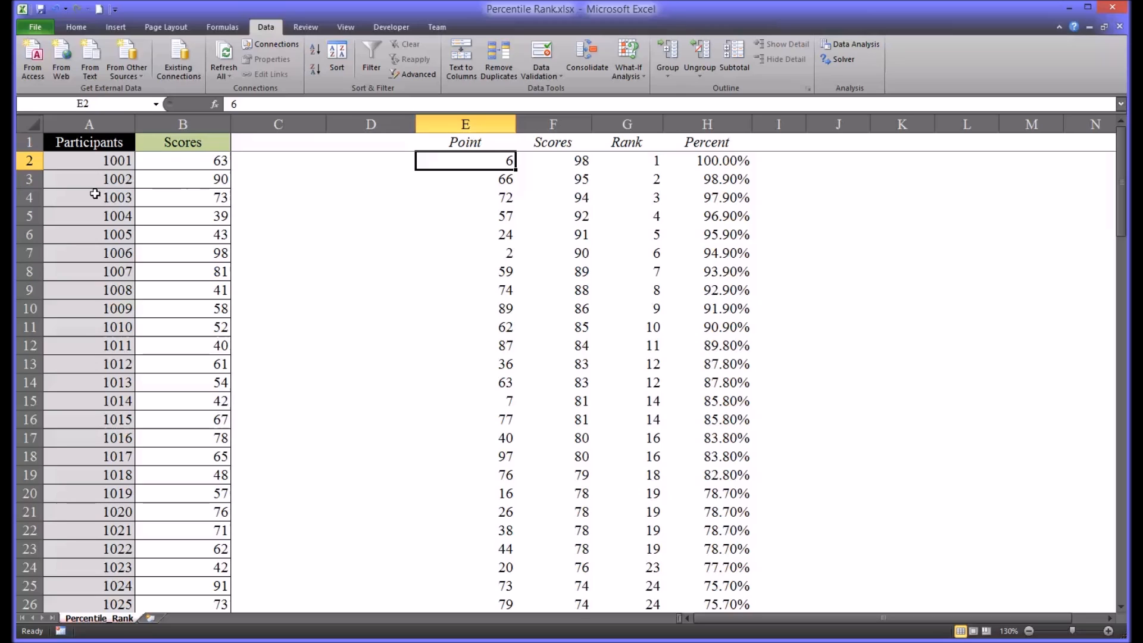
mouse_move(463, 163)
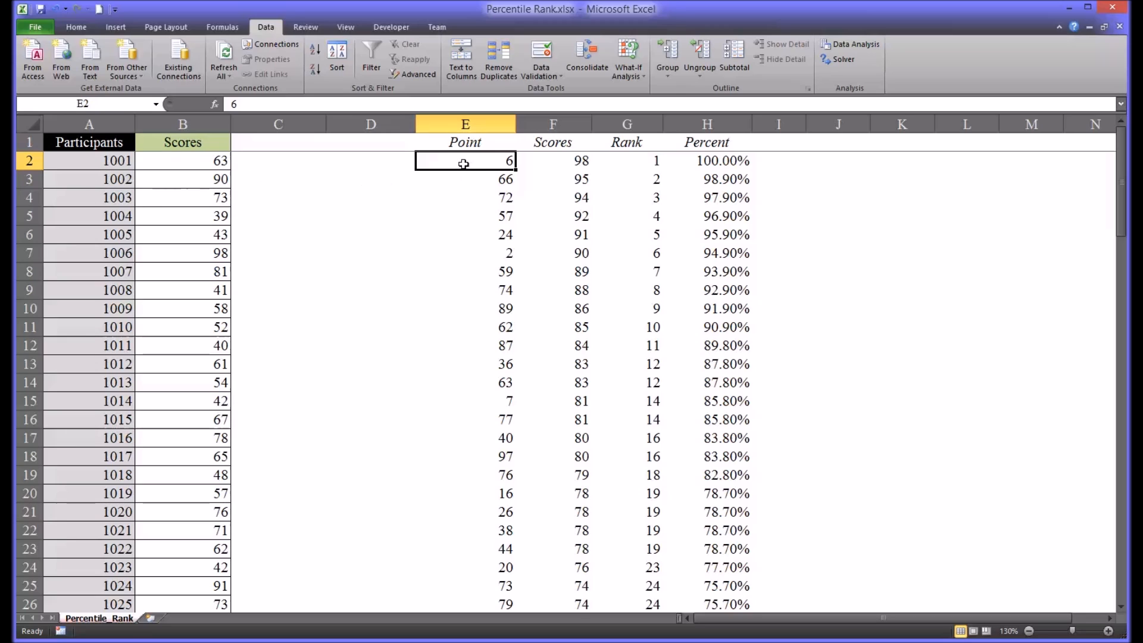
mouse_move(82, 253)
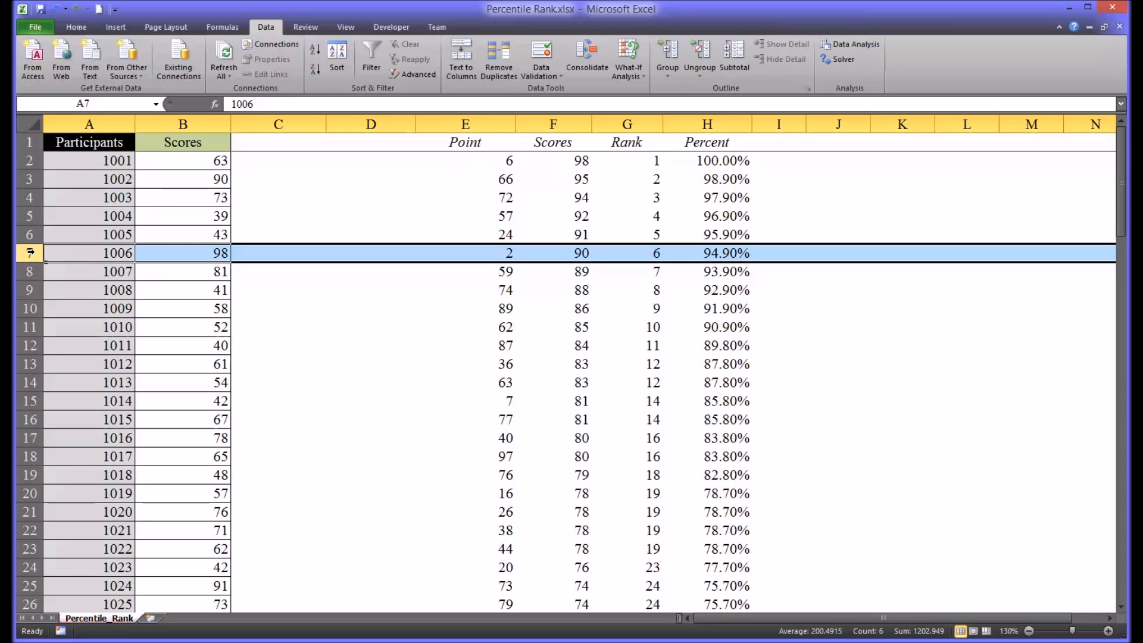
left_click(182, 234)
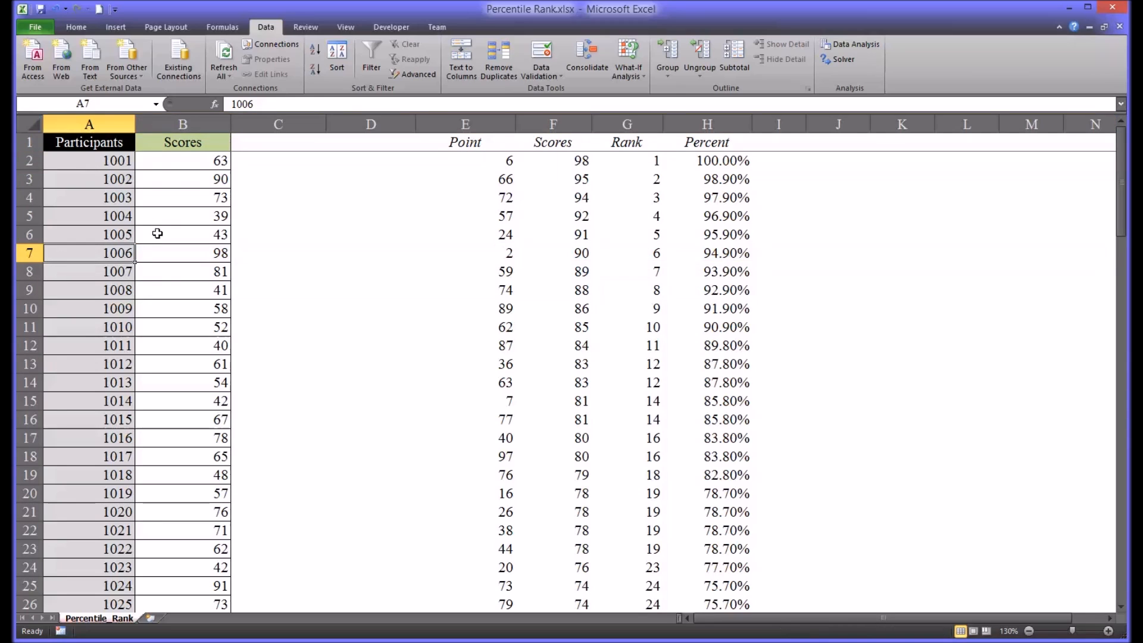
left_click(464, 161)
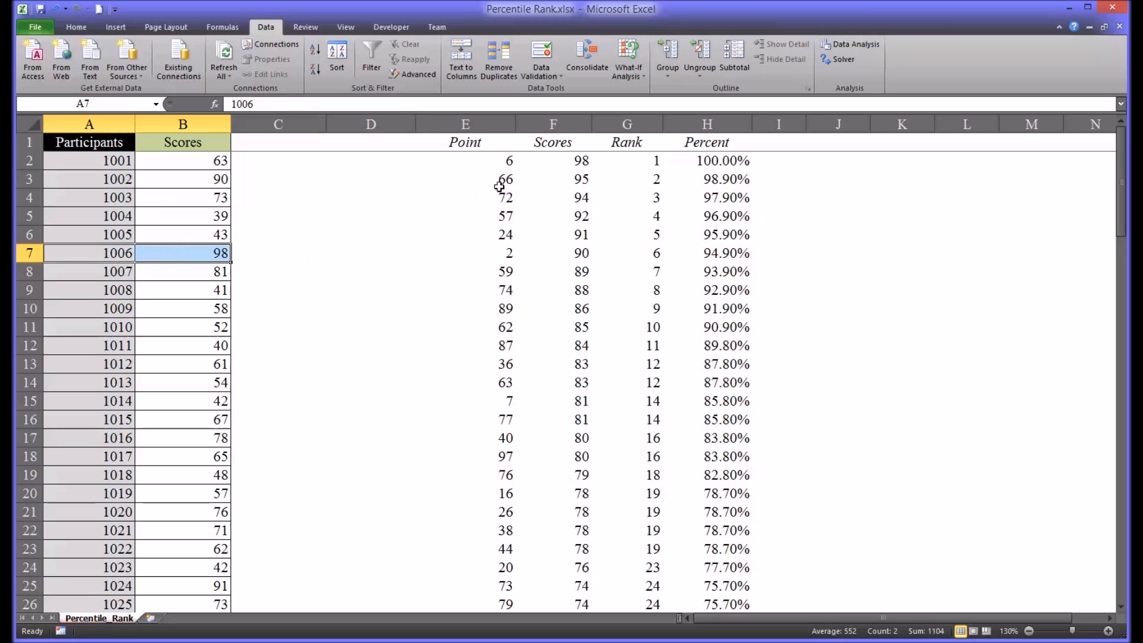
left_click(465, 161)
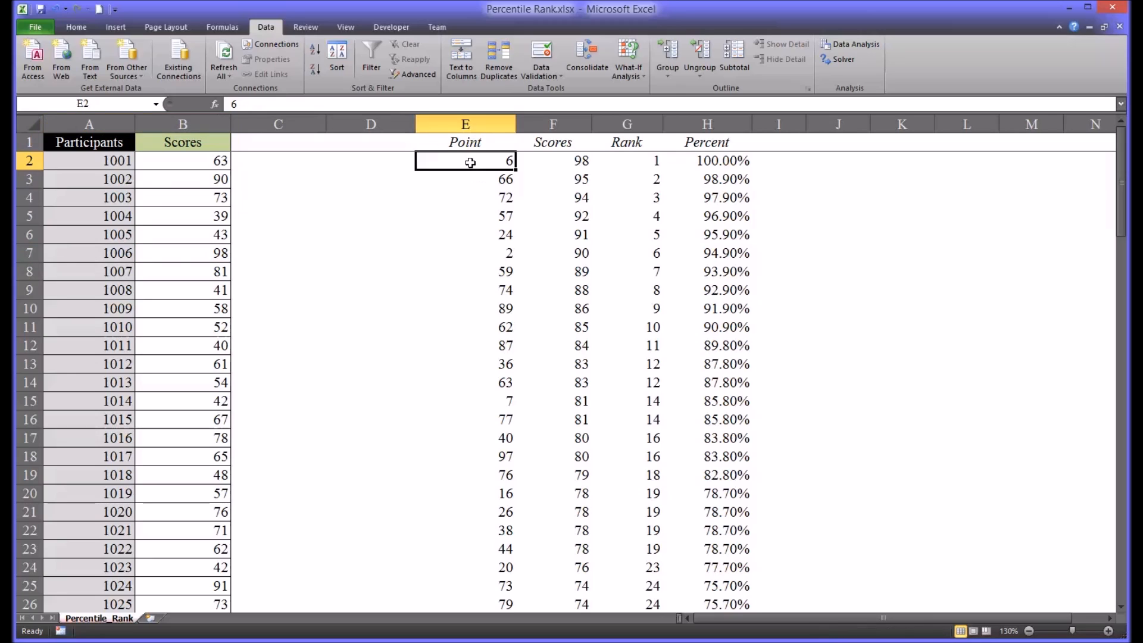
mouse_move(459, 181)
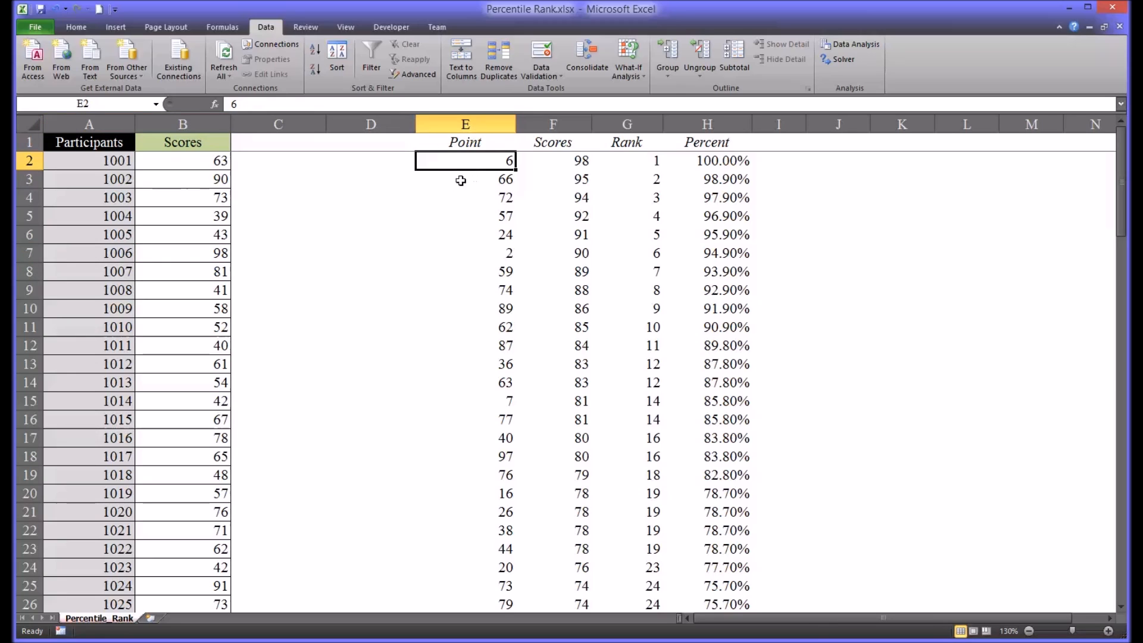
mouse_move(457, 166)
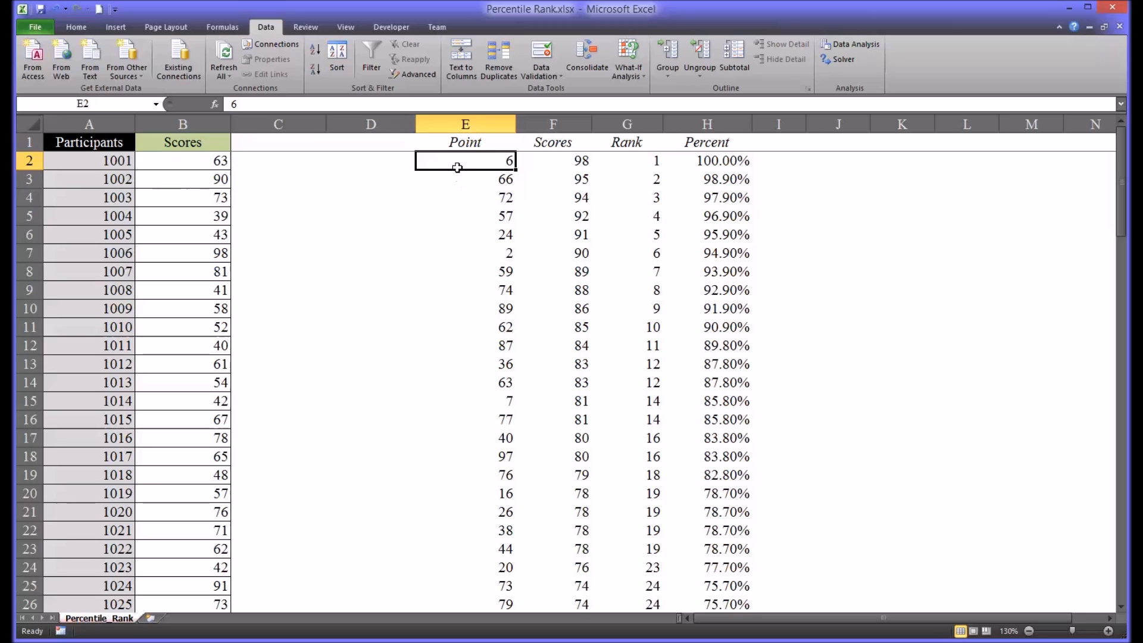
mouse_move(395, 191)
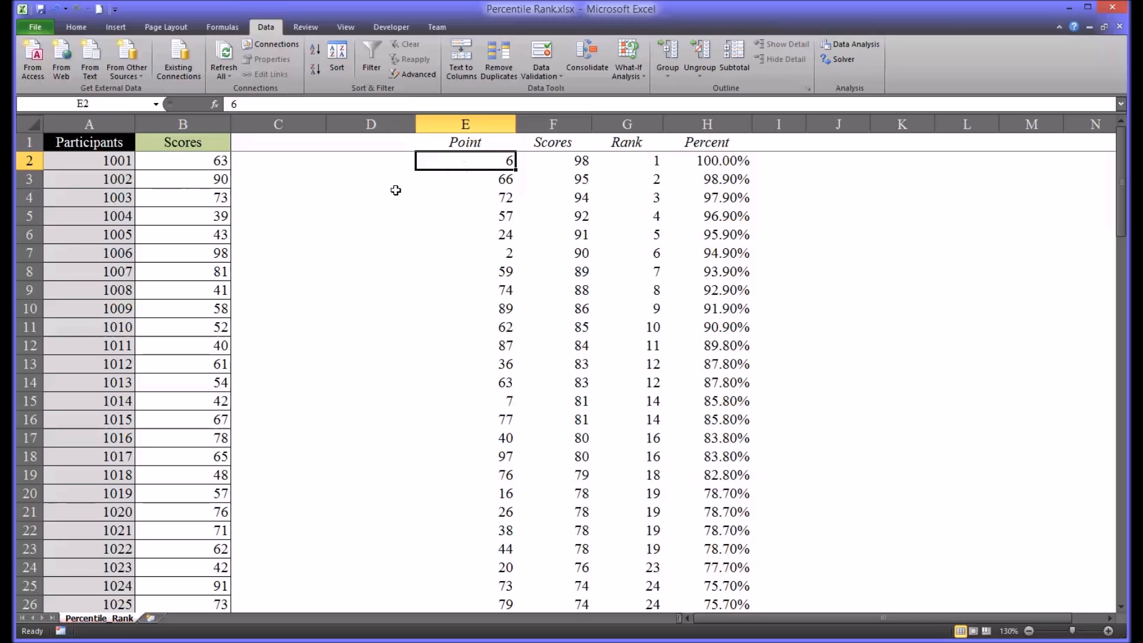
mouse_move(100, 208)
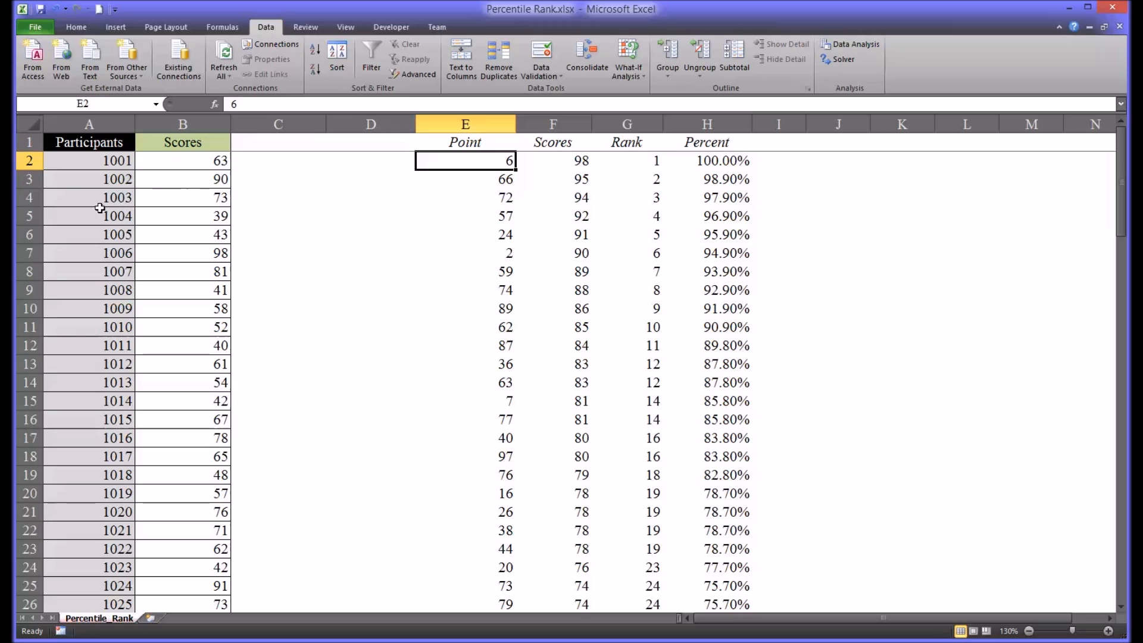
mouse_move(459, 175)
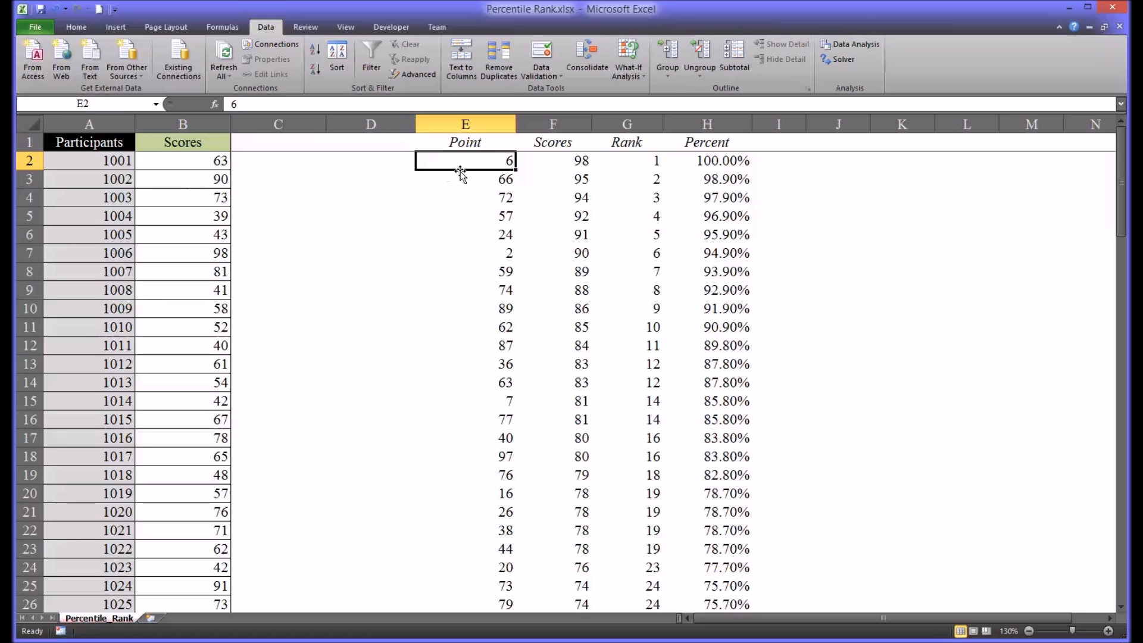
mouse_move(550, 202)
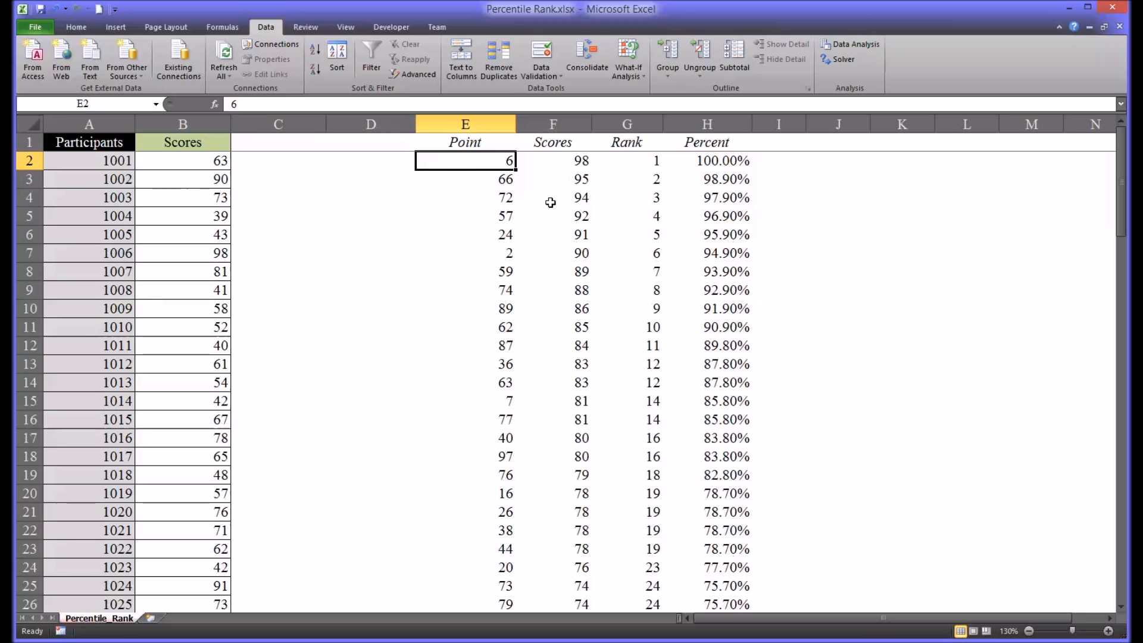
mouse_move(479, 183)
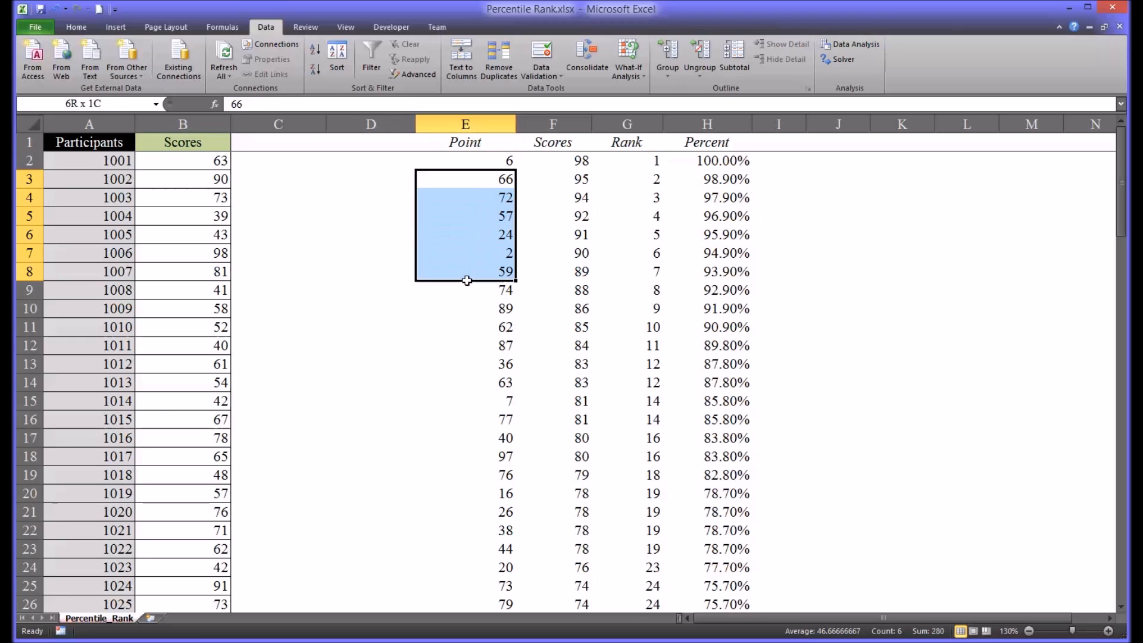
left_click(465, 216)
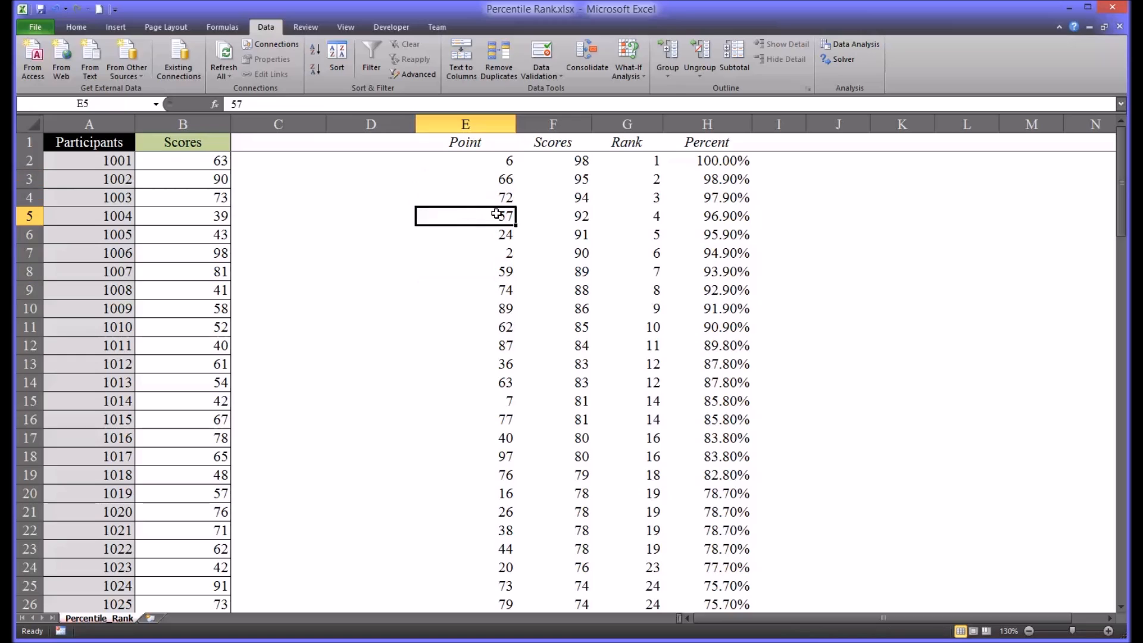
left_click(553, 215)
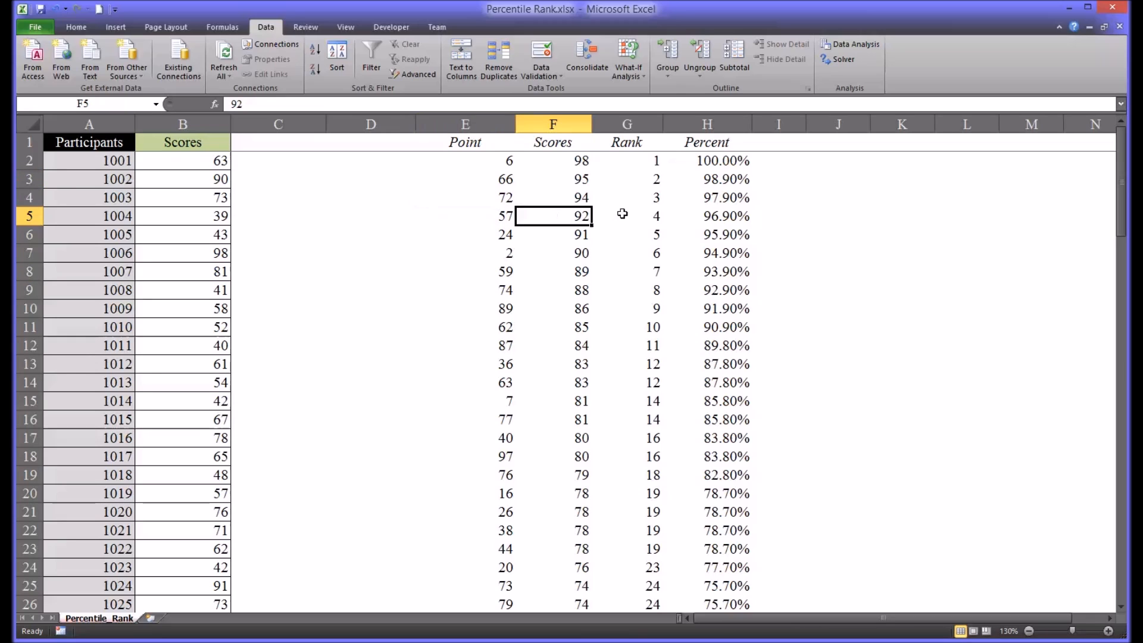
left_click(625, 215)
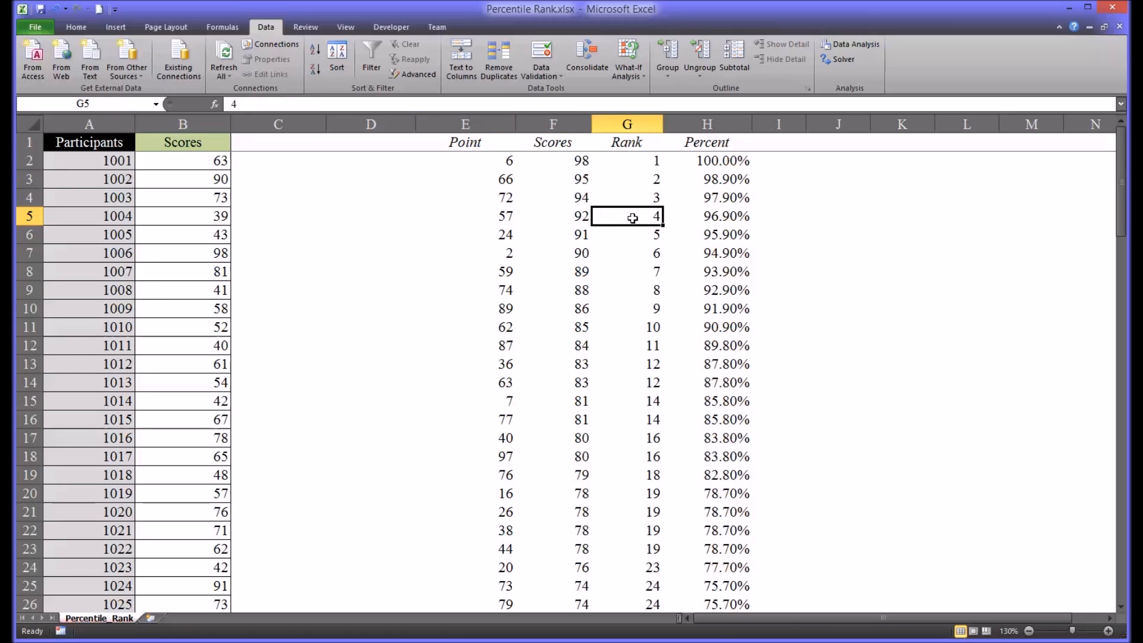
left_click(706, 216)
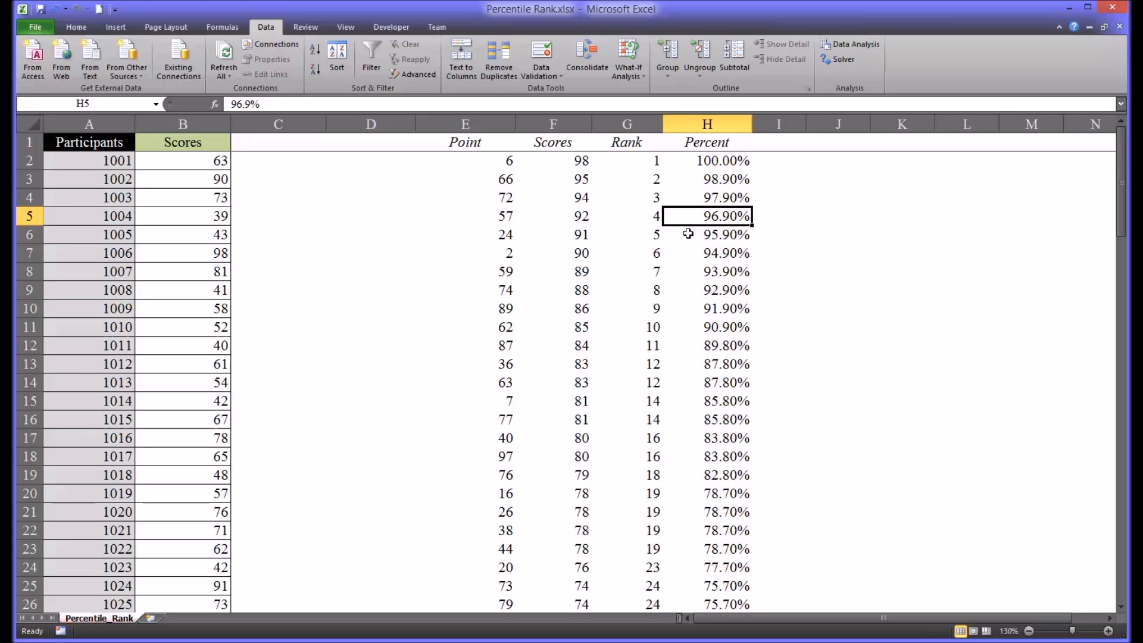
mouse_move(1122, 202)
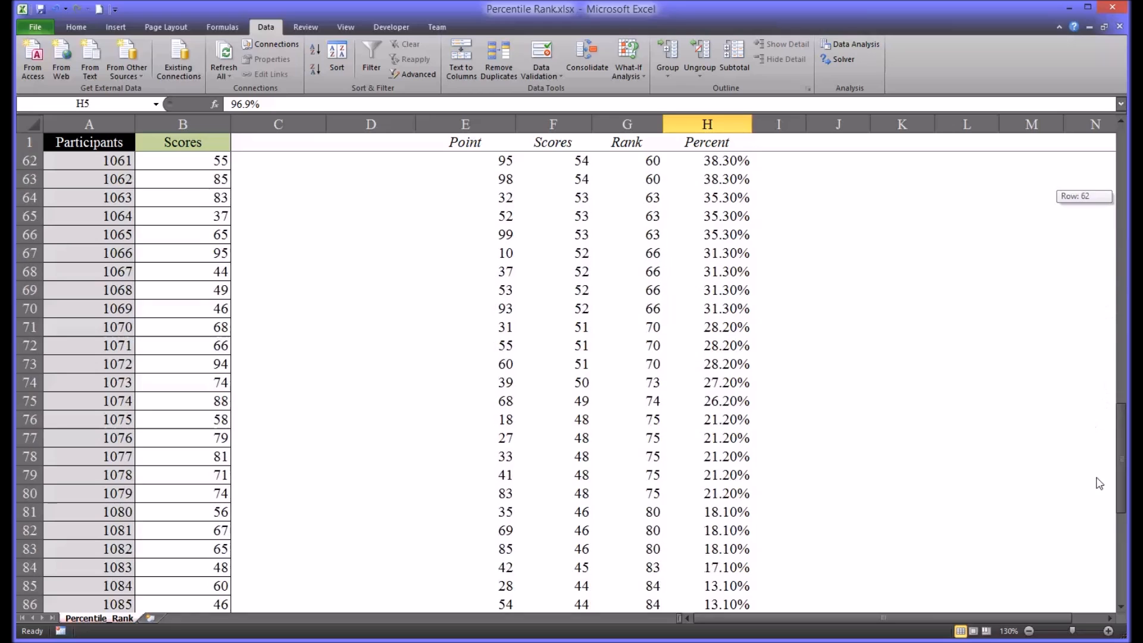
scroll("down", 3)
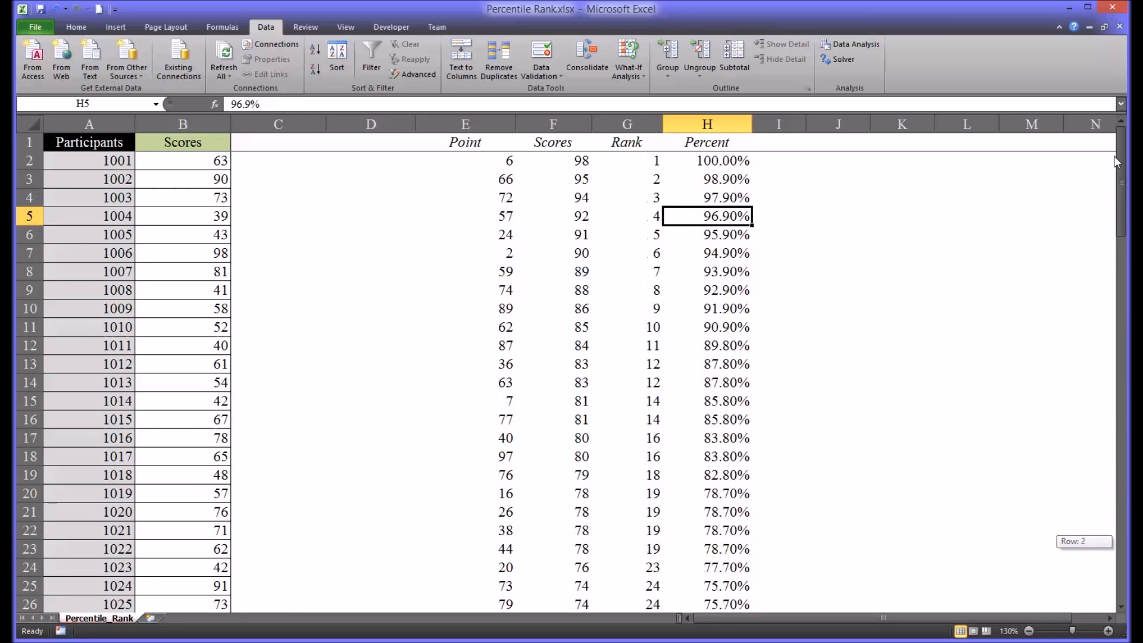
left_click(464, 161)
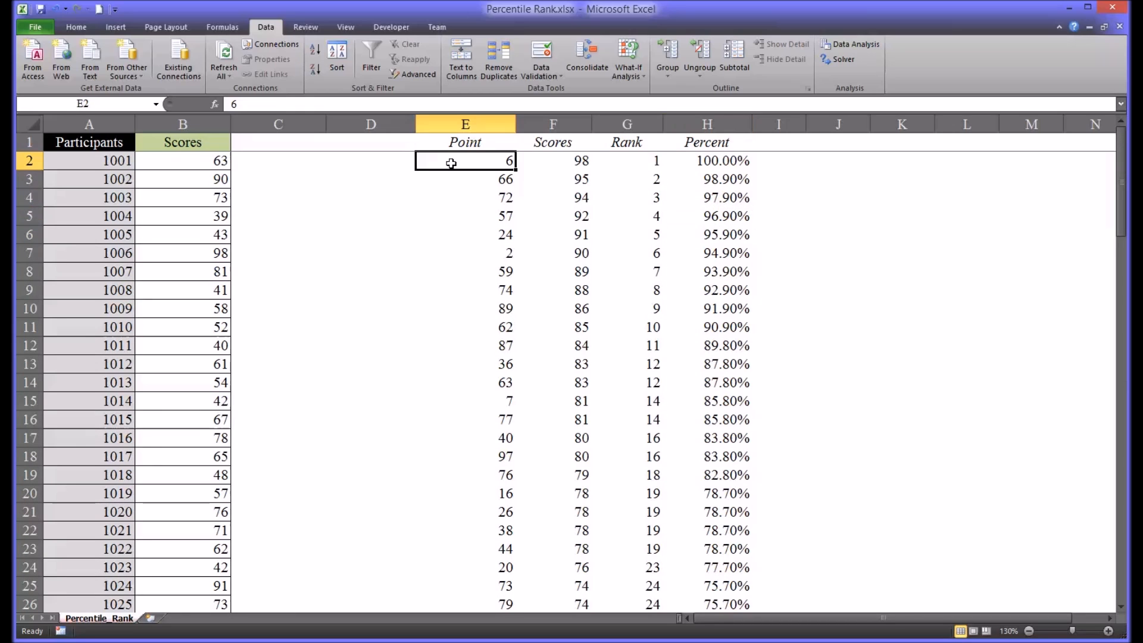
mouse_move(457, 181)
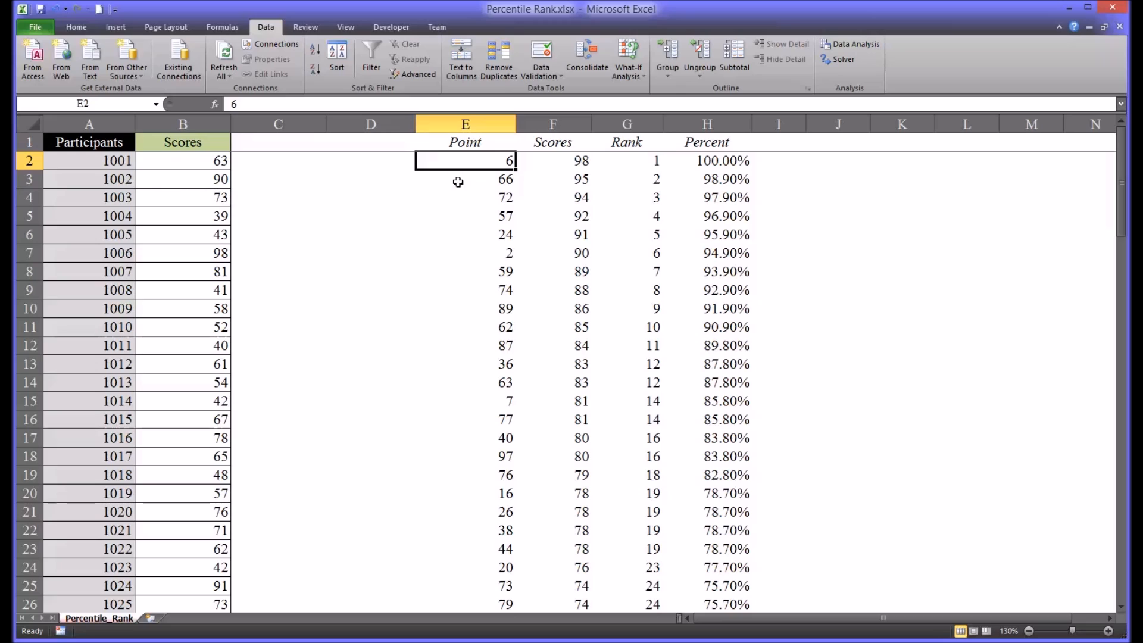
mouse_move(138, 184)
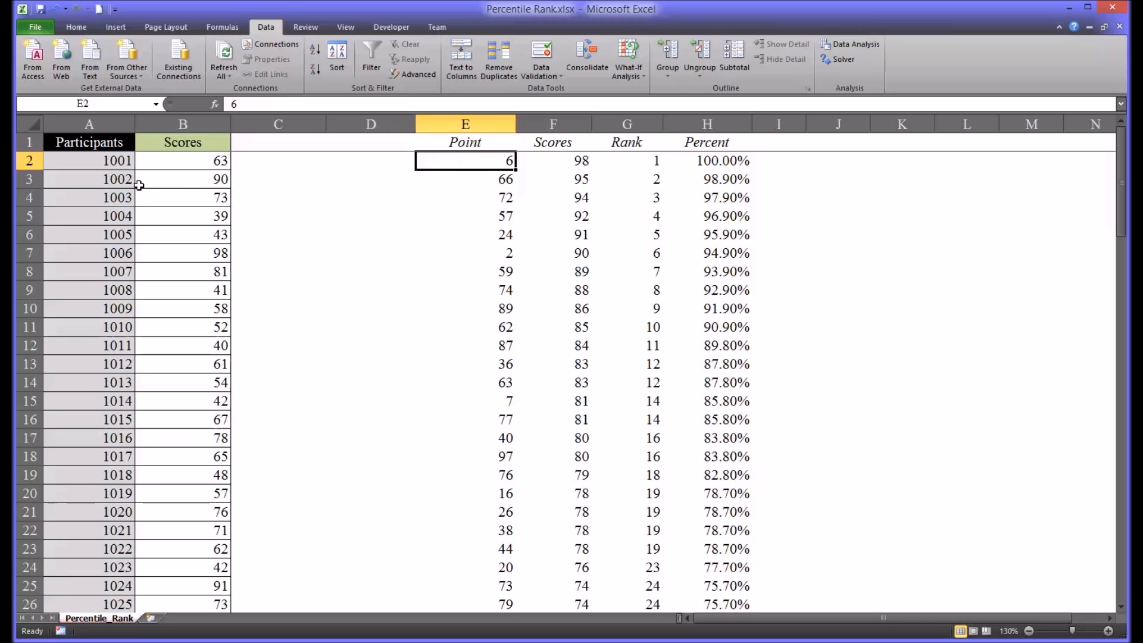
mouse_move(99, 169)
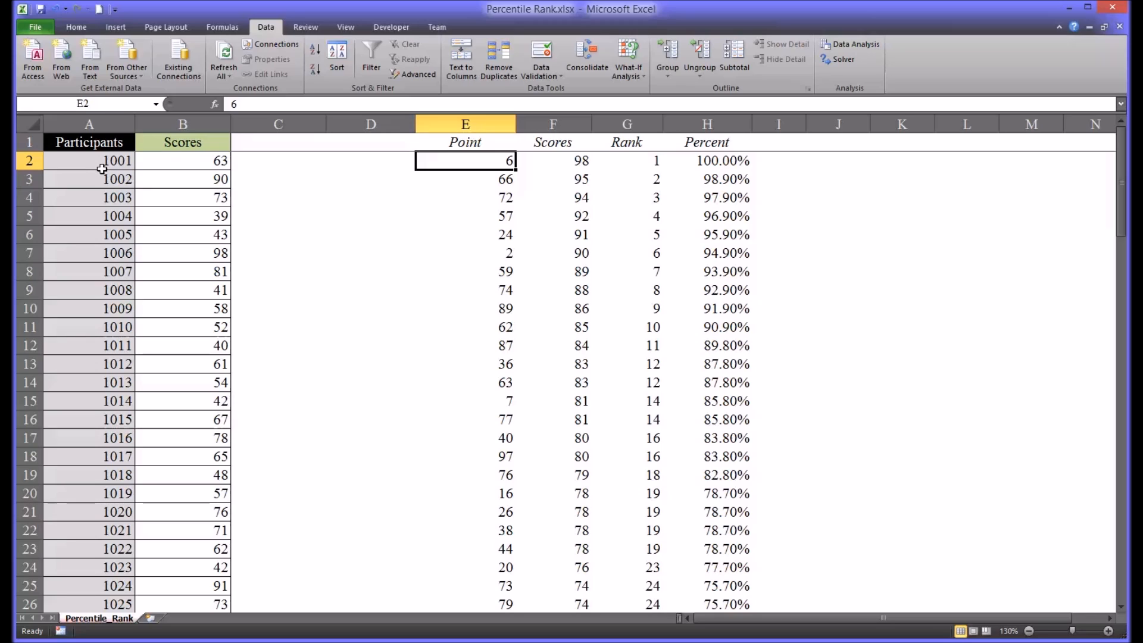
mouse_move(278, 209)
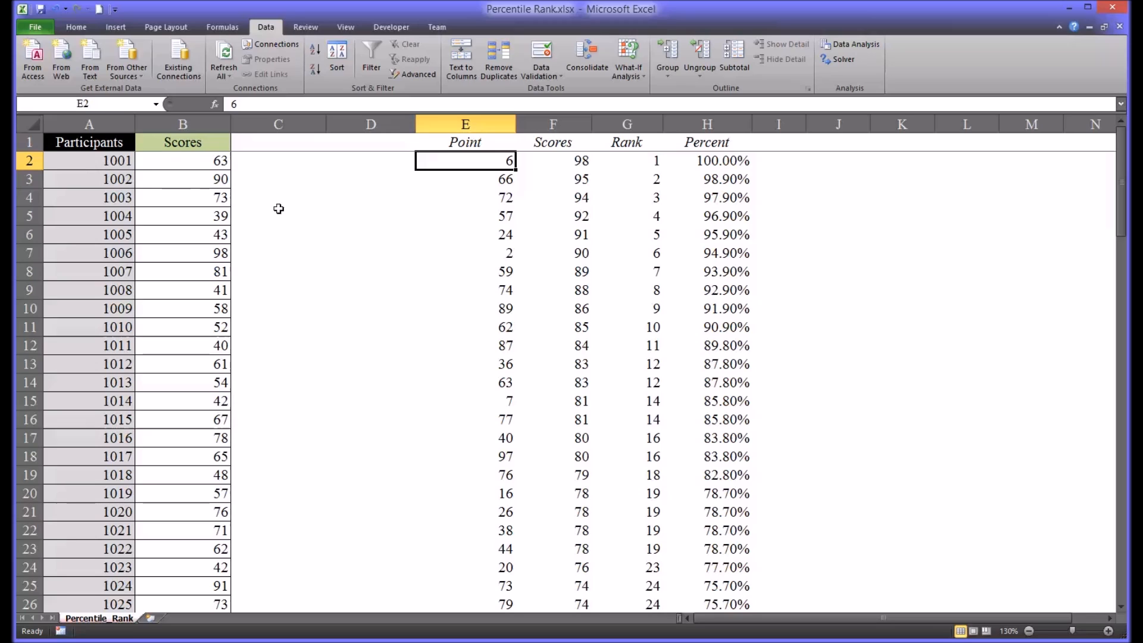
mouse_move(108, 180)
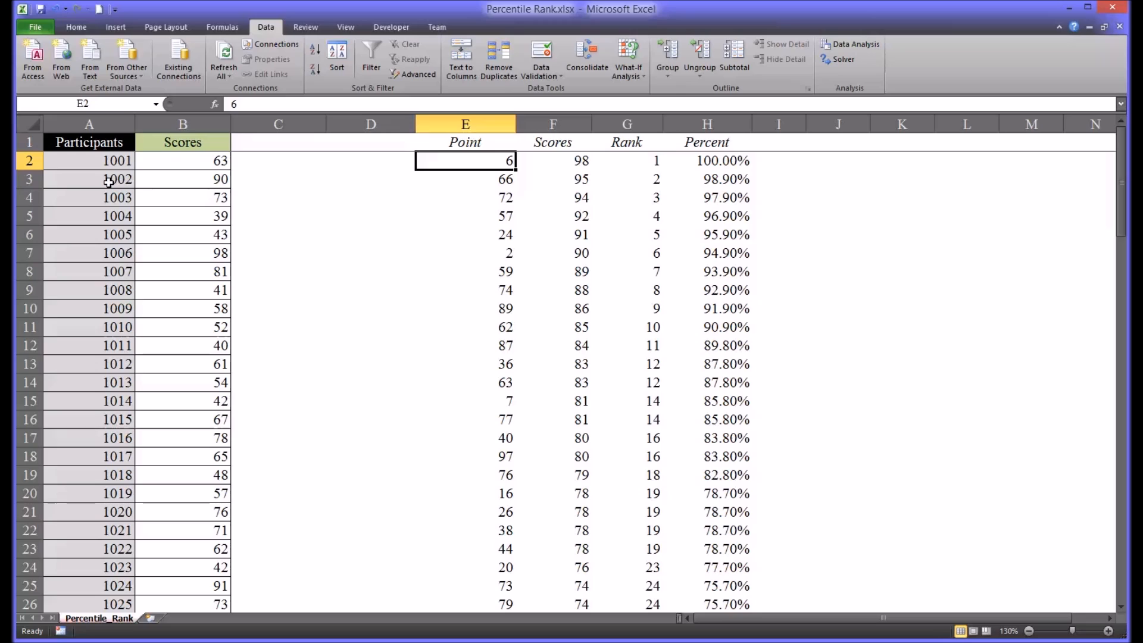
mouse_move(556, 162)
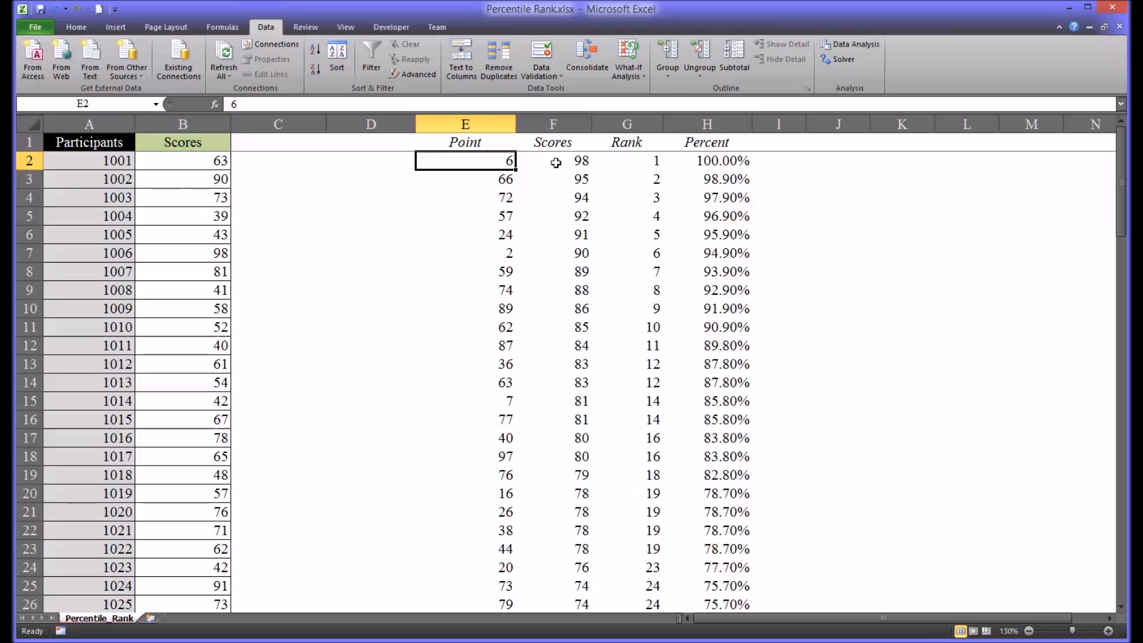
mouse_move(549, 171)
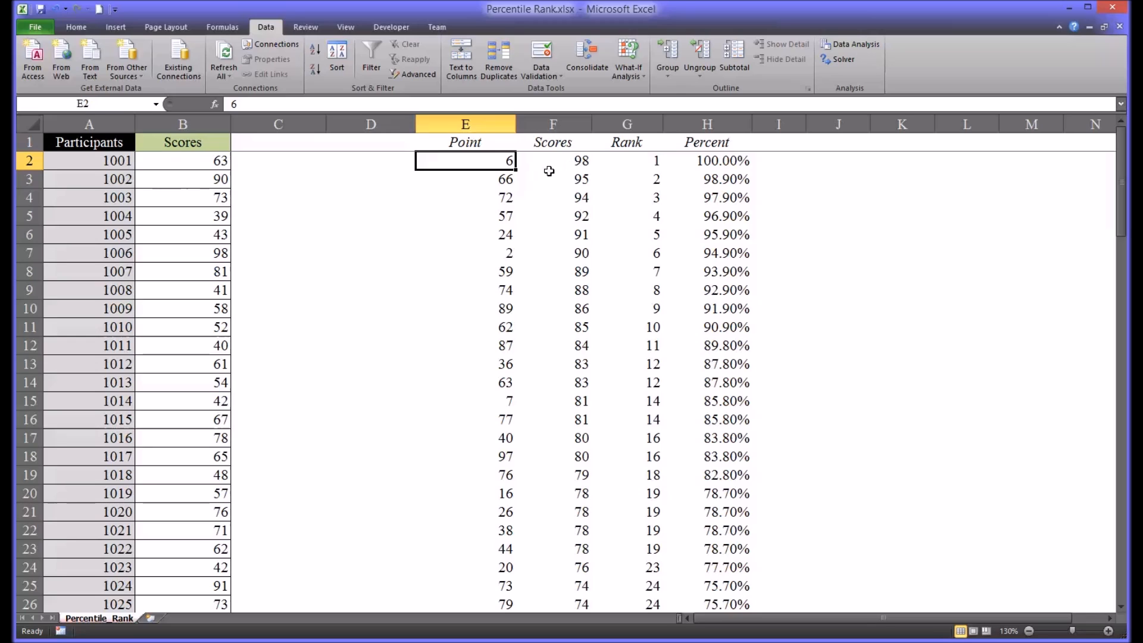
left_click(837, 161)
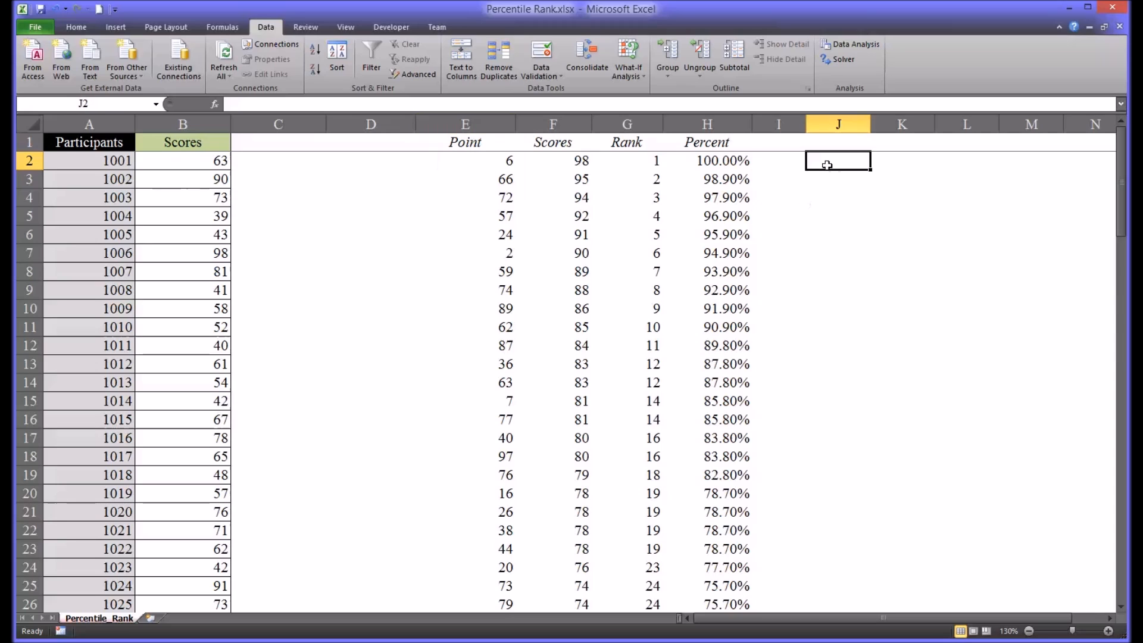
mouse_move(832, 215)
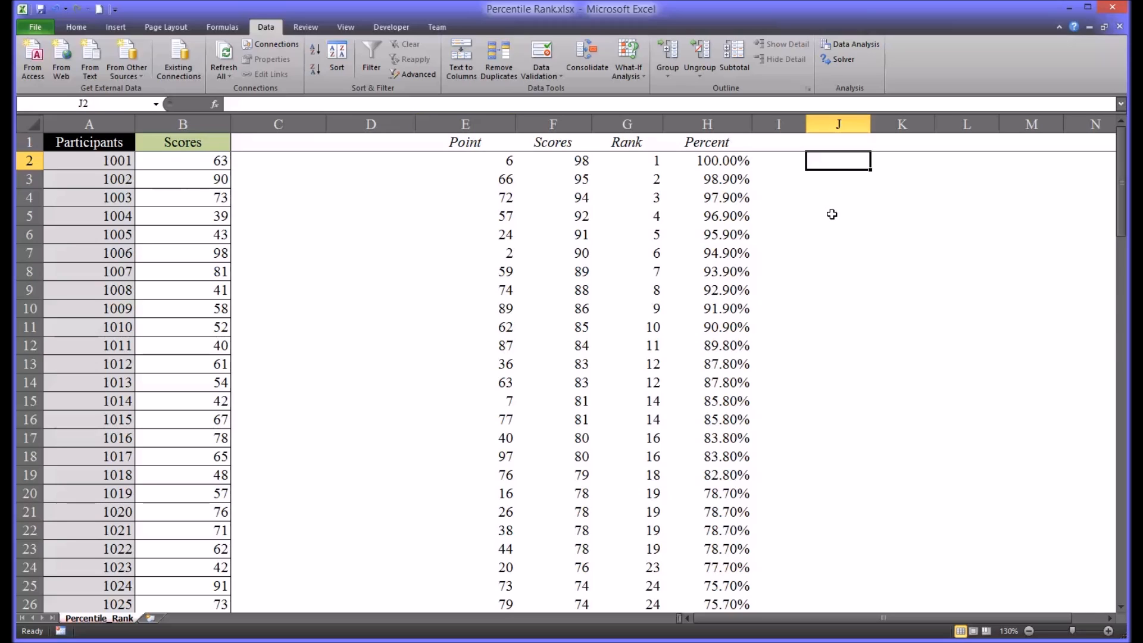
Enter =INDEX(A$2:A$101,E2) in J2, returning participant ID 1006
type("=index")
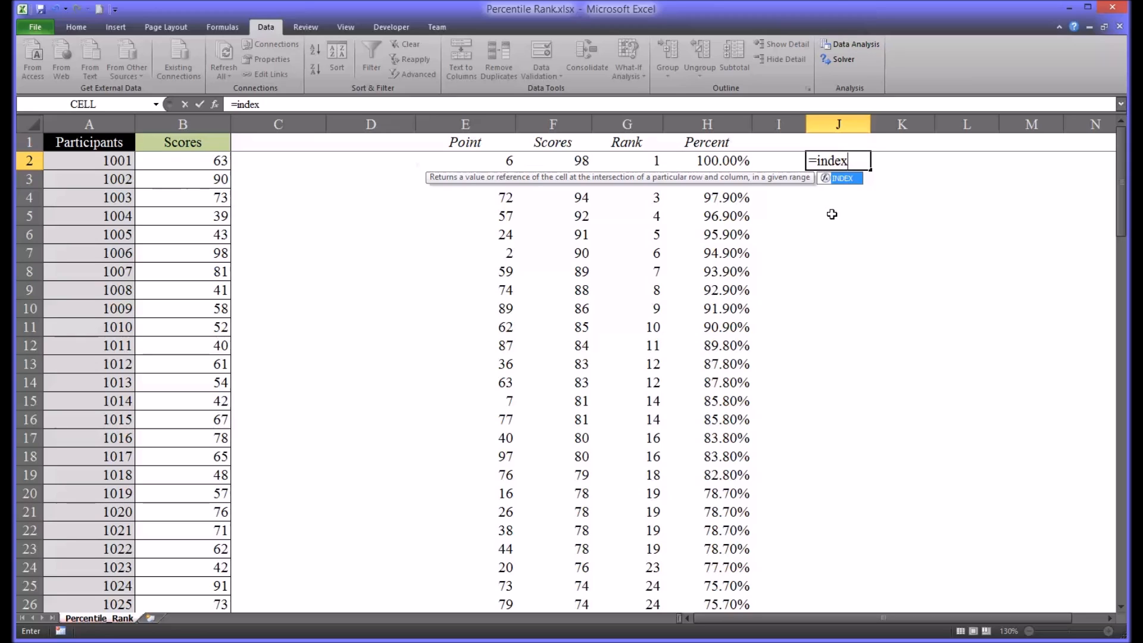
type("(")
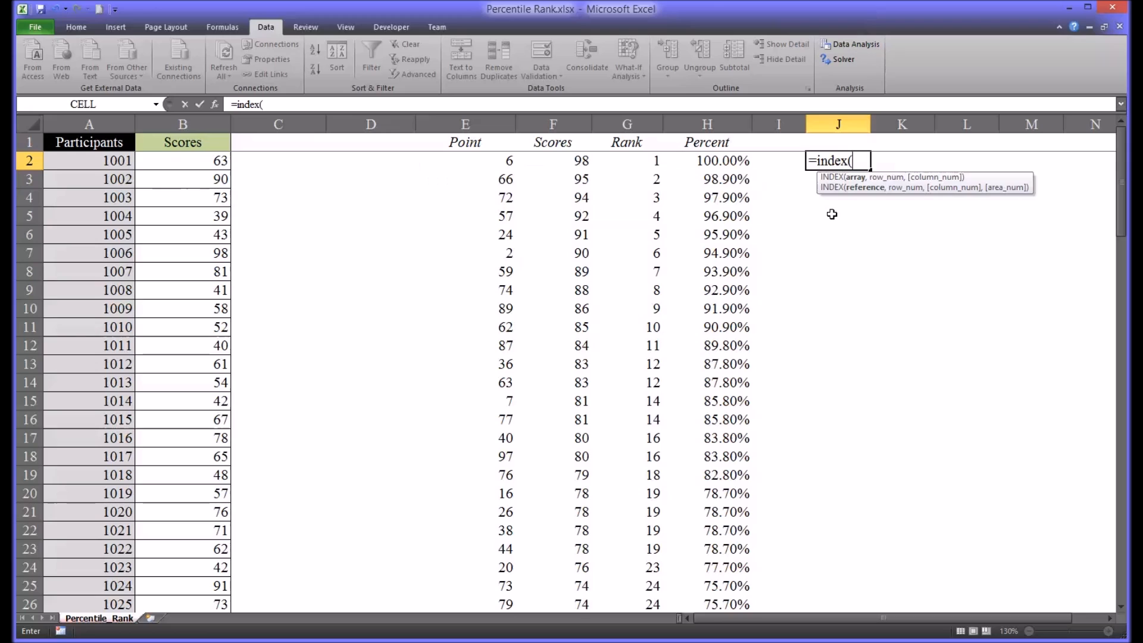
mouse_move(157, 235)
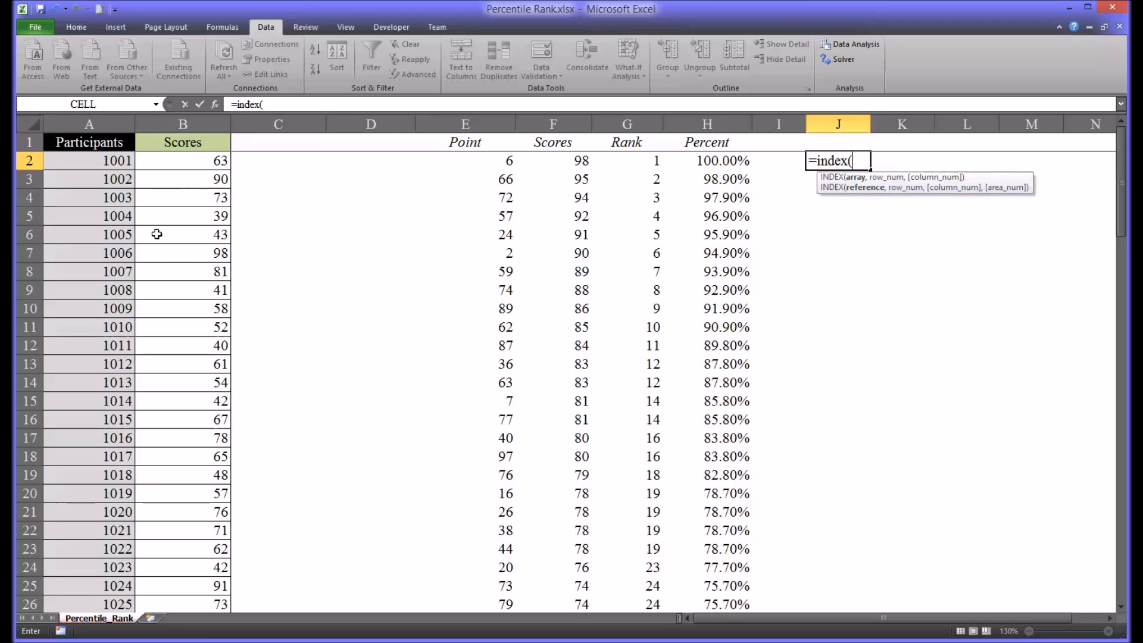
mouse_move(67, 160)
type("A$2:A$101")
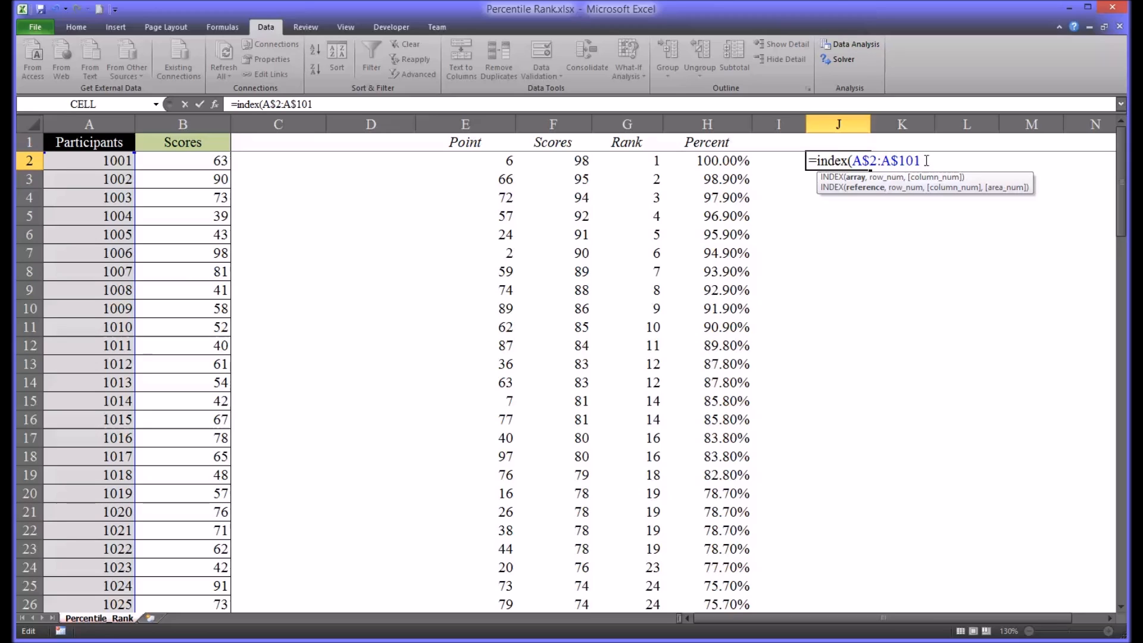
type(",")
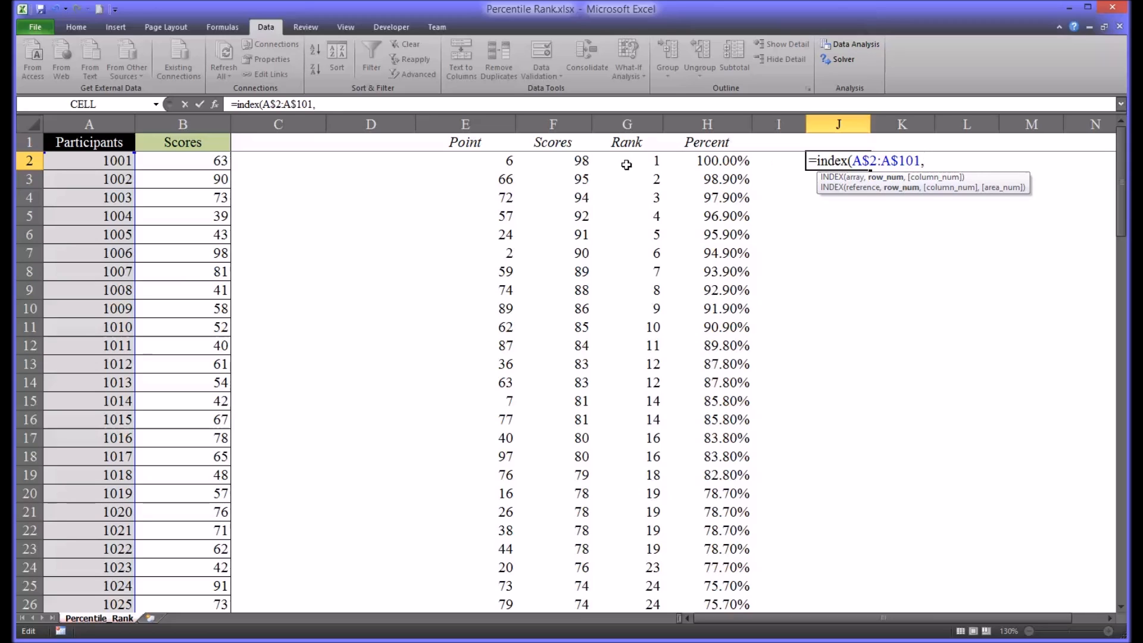
mouse_move(451, 162)
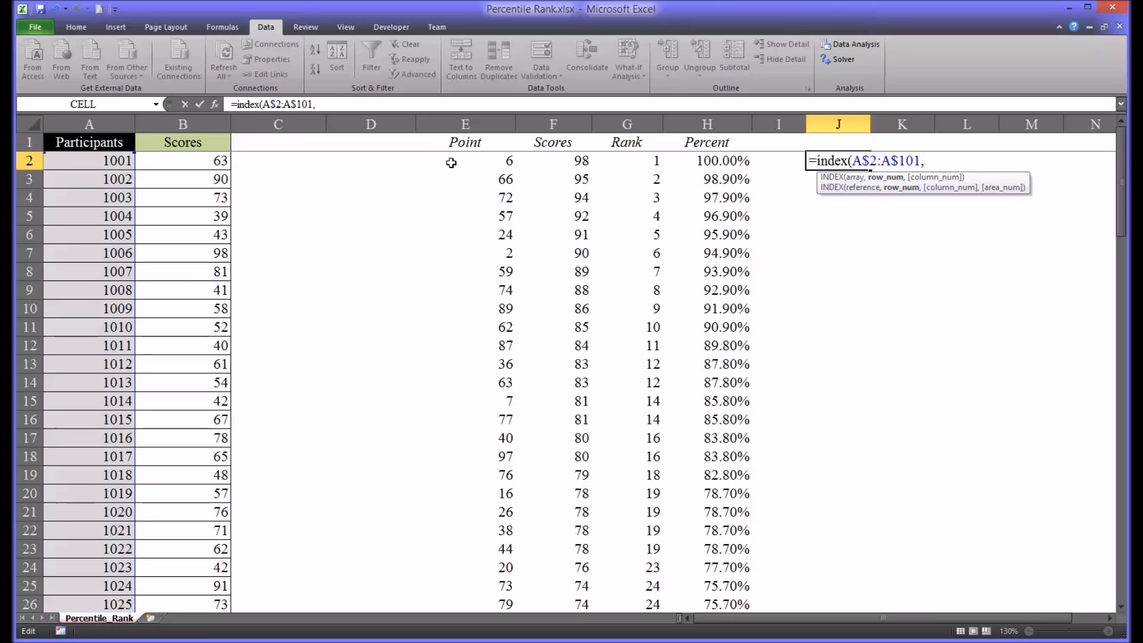
left_click(464, 160)
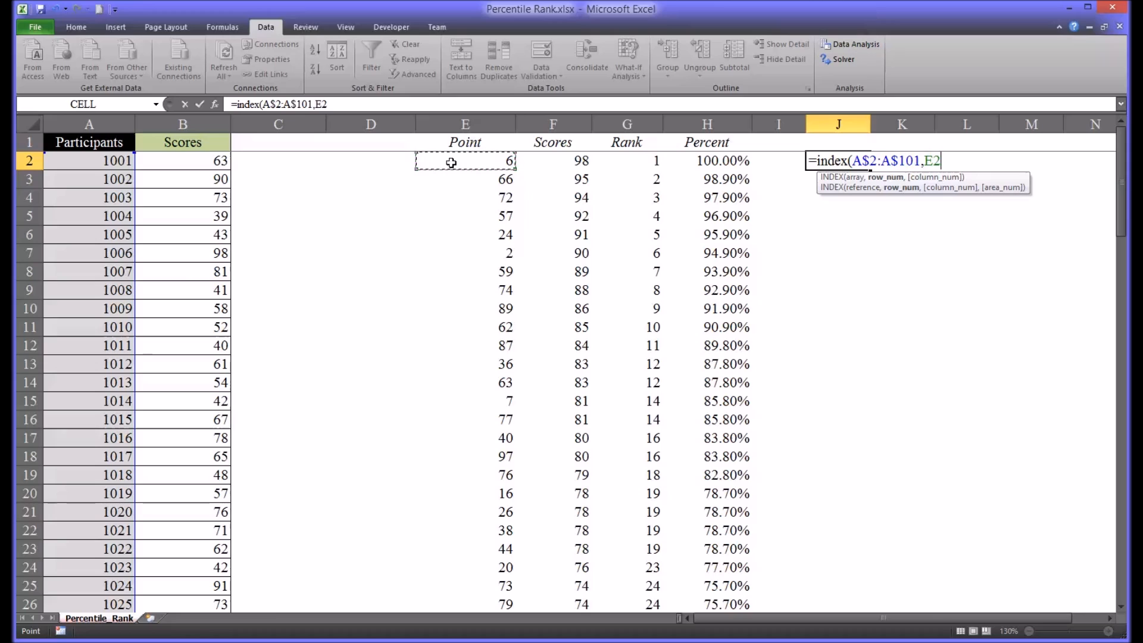
key("Return")
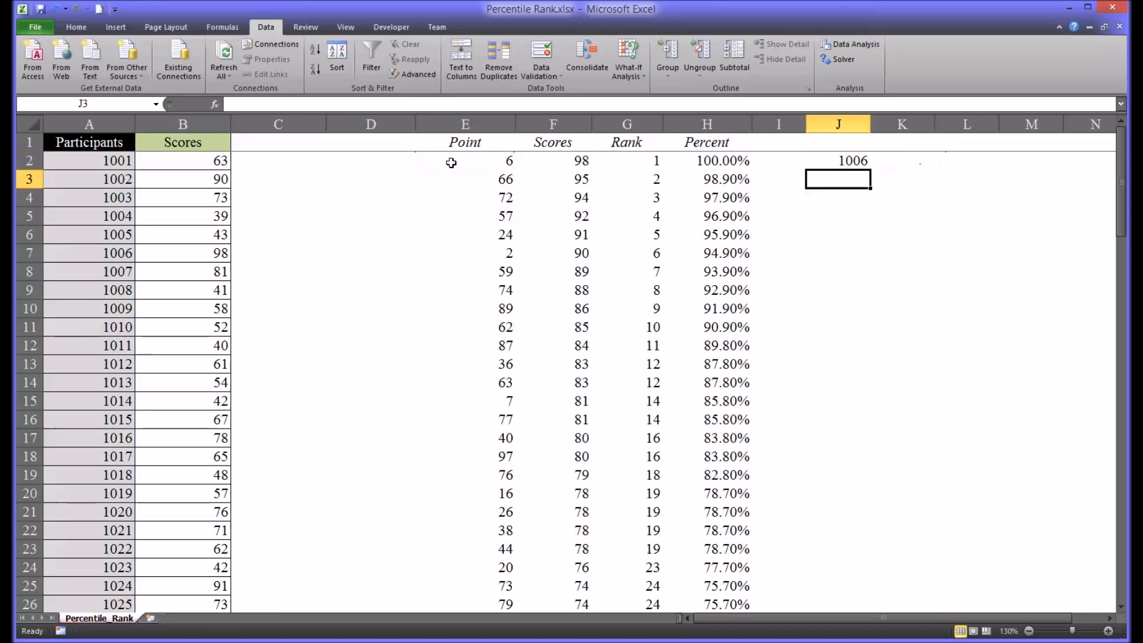
mouse_move(844, 155)
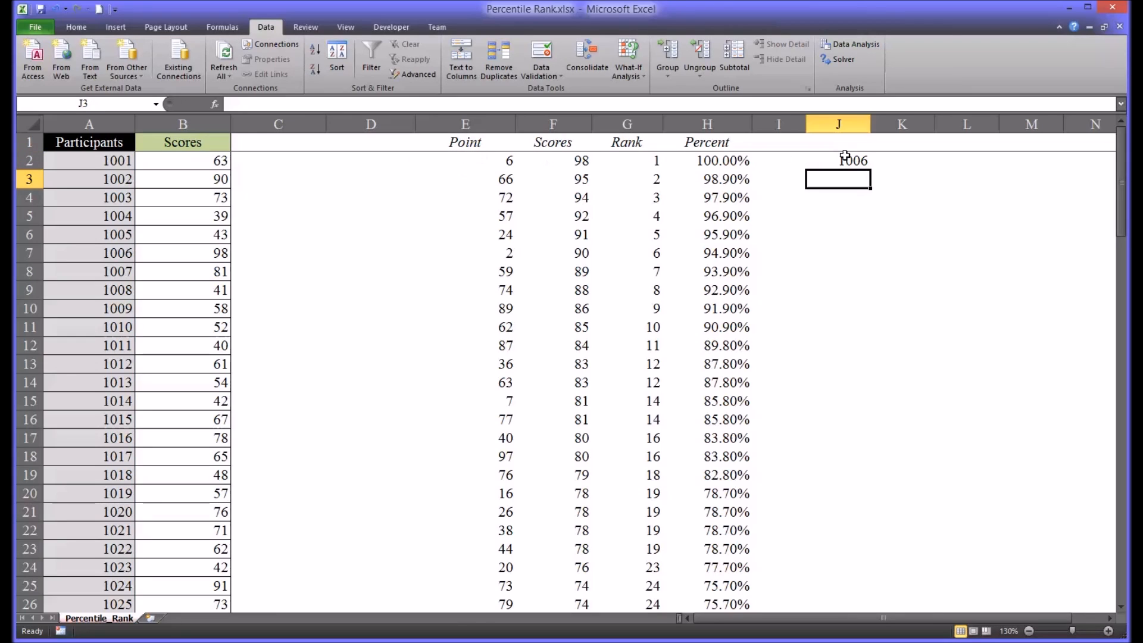
Verify the result by checking J2's formula, participant 1006 in row 7, and the point in E2
left_click(837, 160)
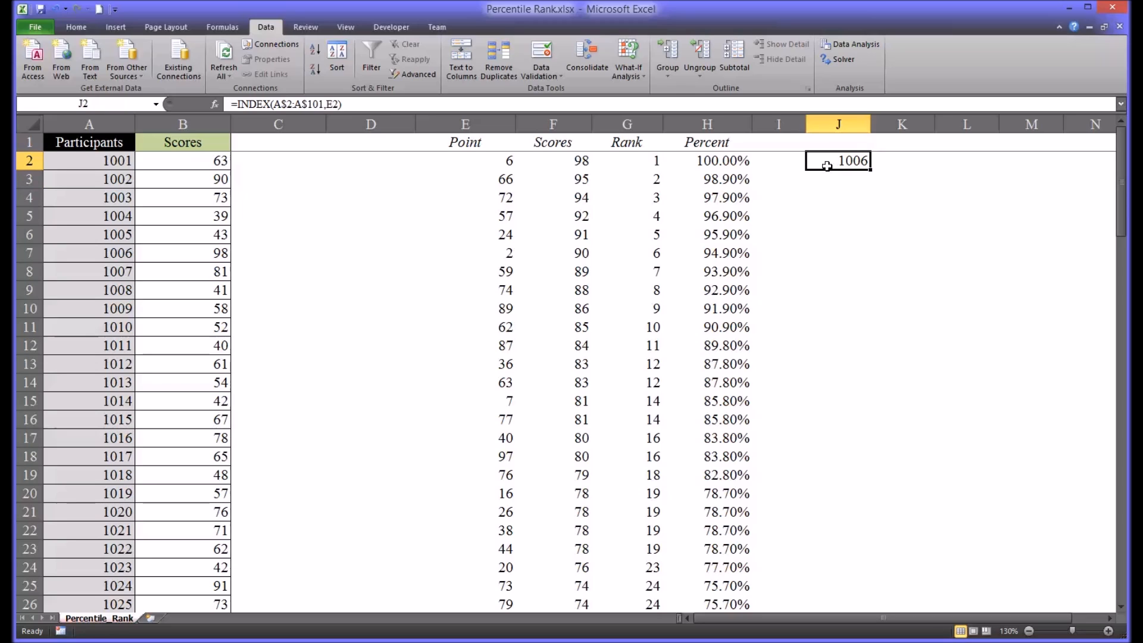
mouse_move(446, 181)
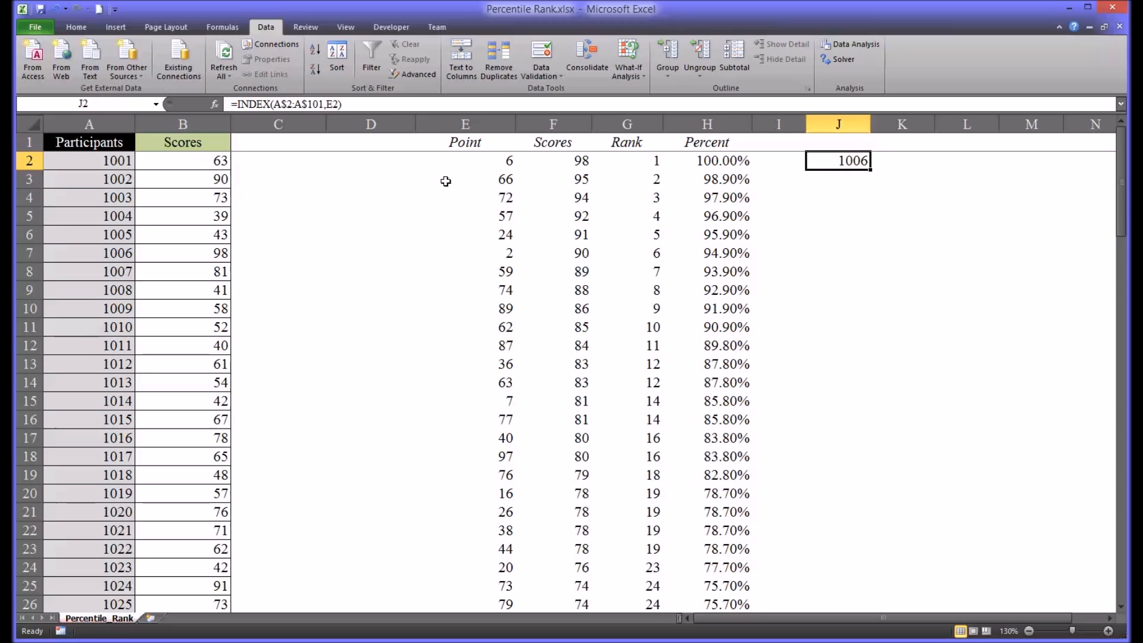
left_click(117, 252)
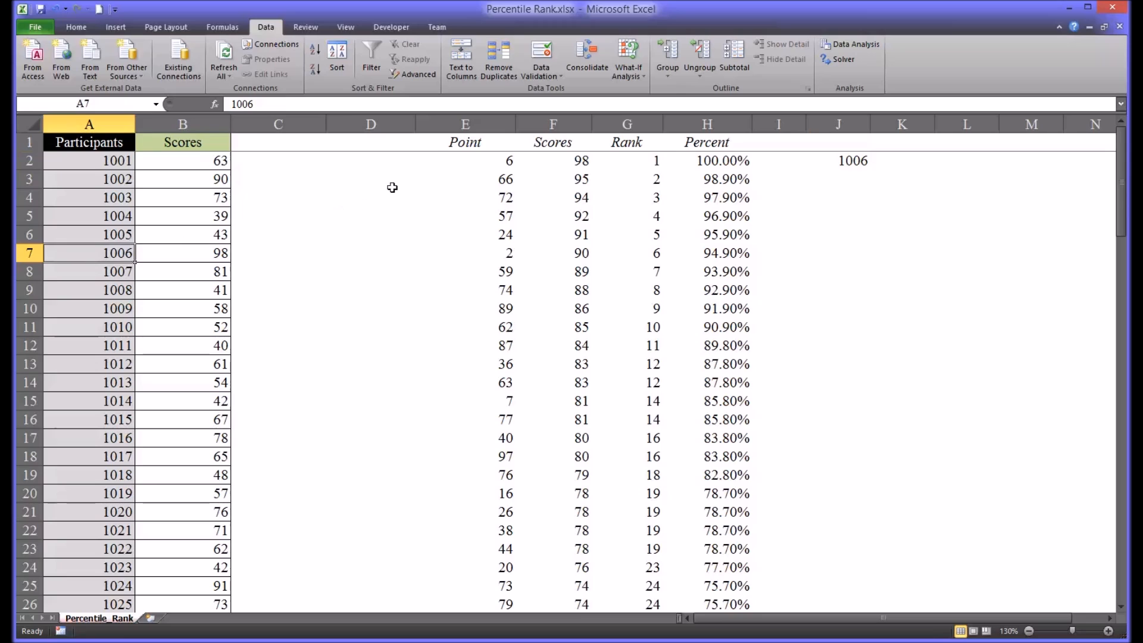
left_click(464, 160)
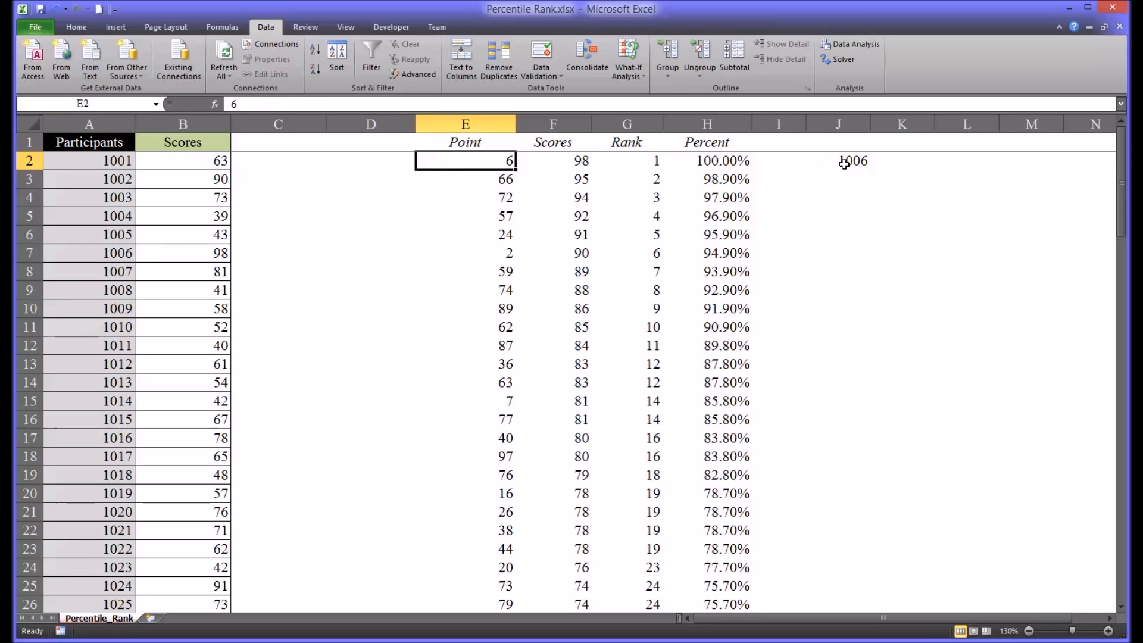
Fill the J2 INDEX formula down to J101 and scroll to check the IDs
left_click(837, 160)
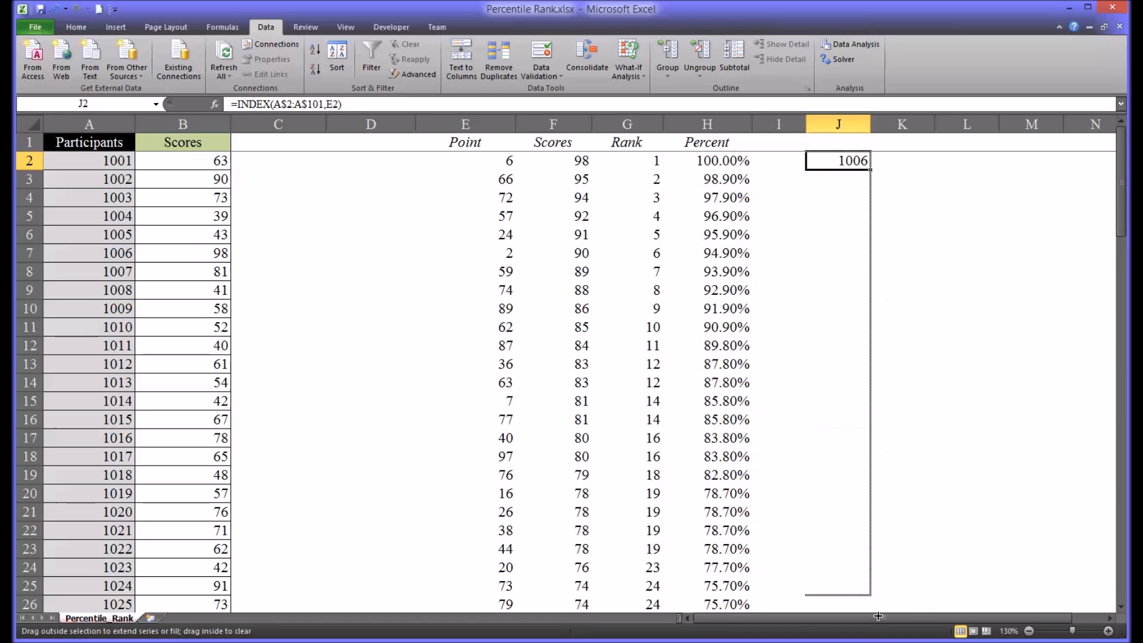
scroll("down", 3)
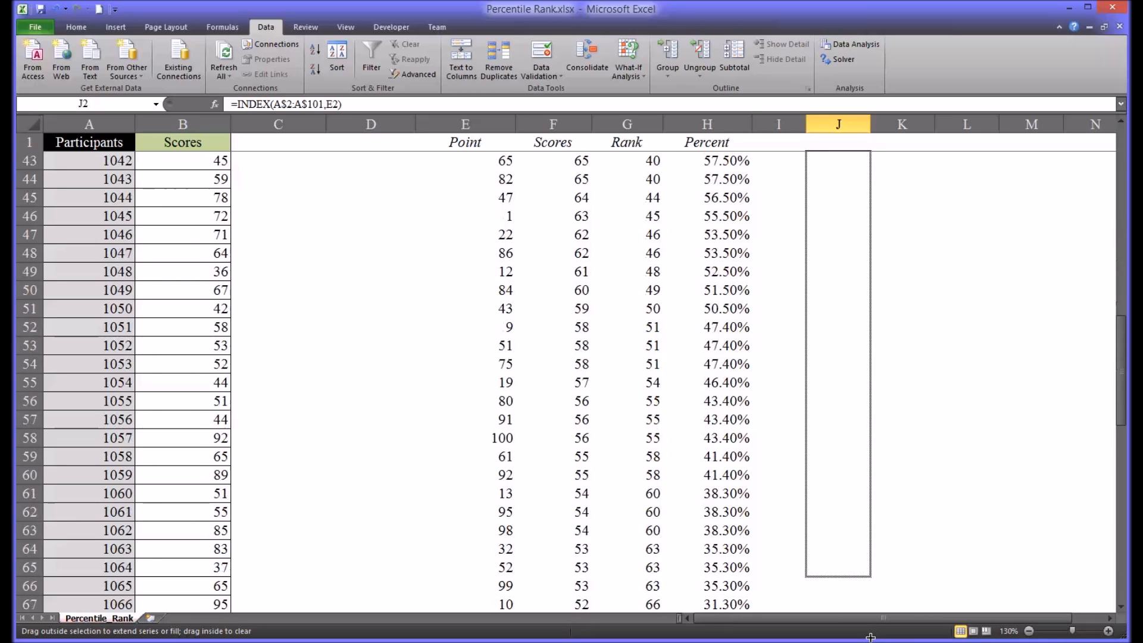
scroll("down", 3)
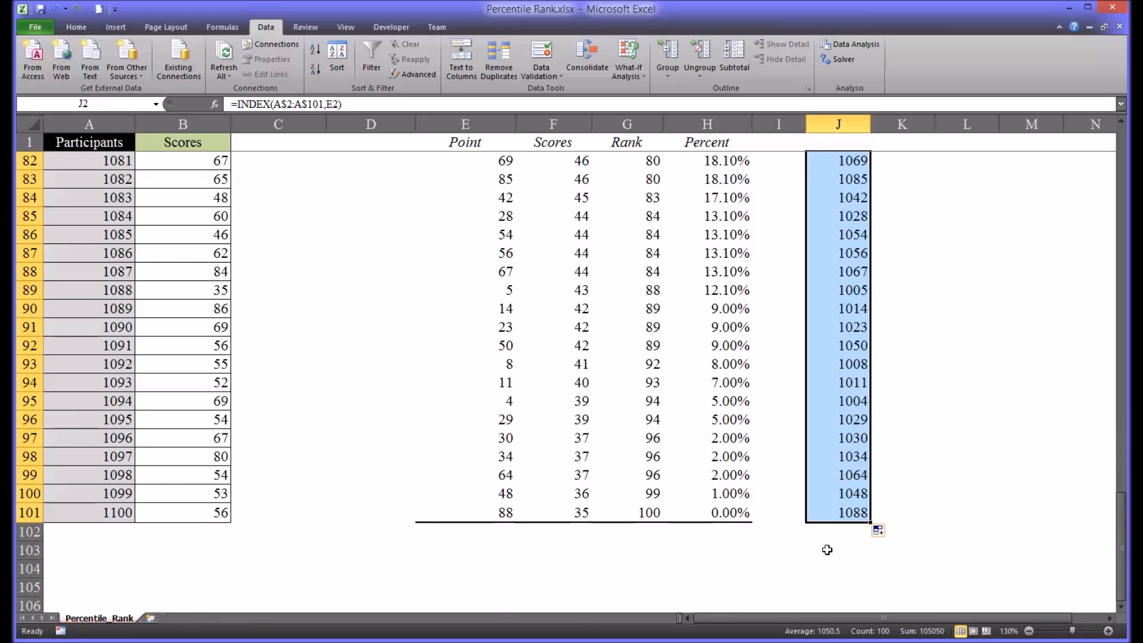
mouse_move(526, 394)
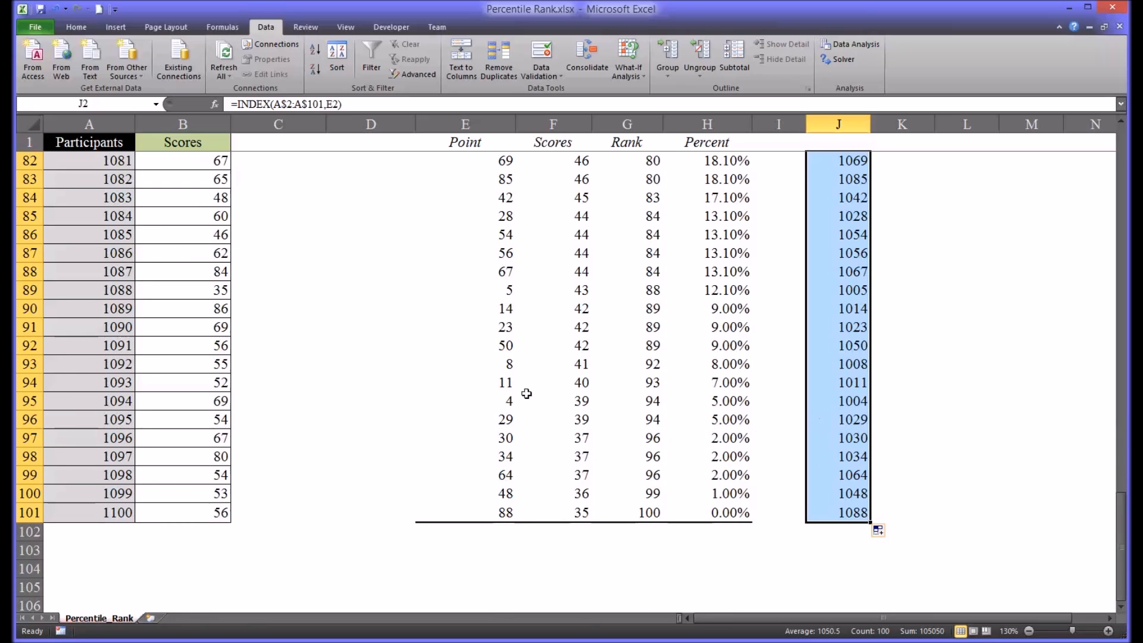
mouse_move(895, 569)
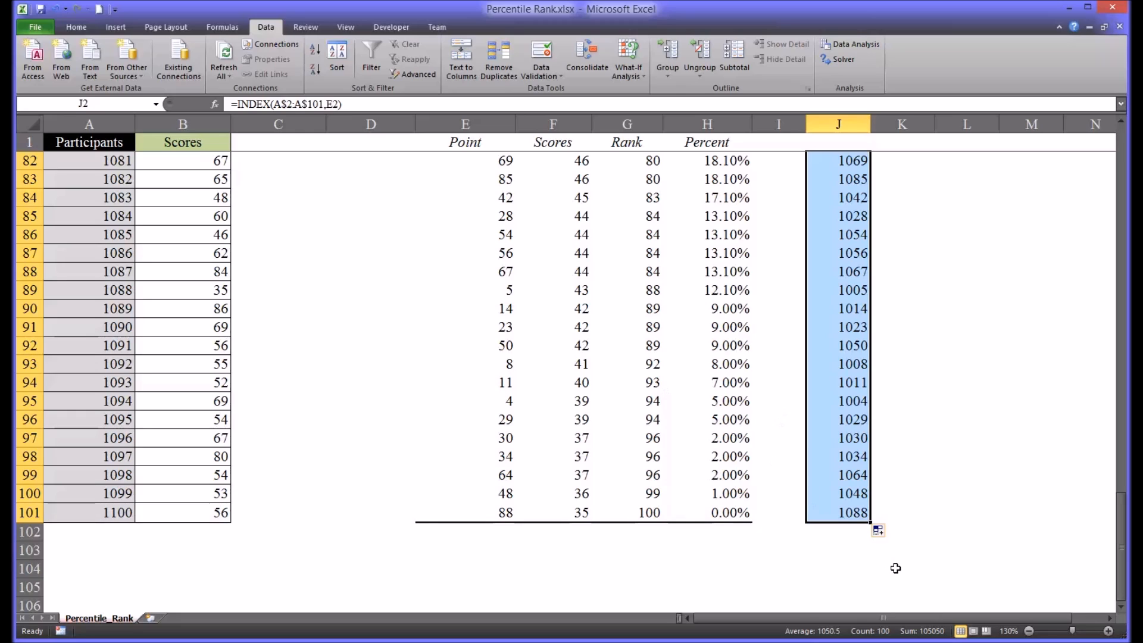
mouse_move(846, 516)
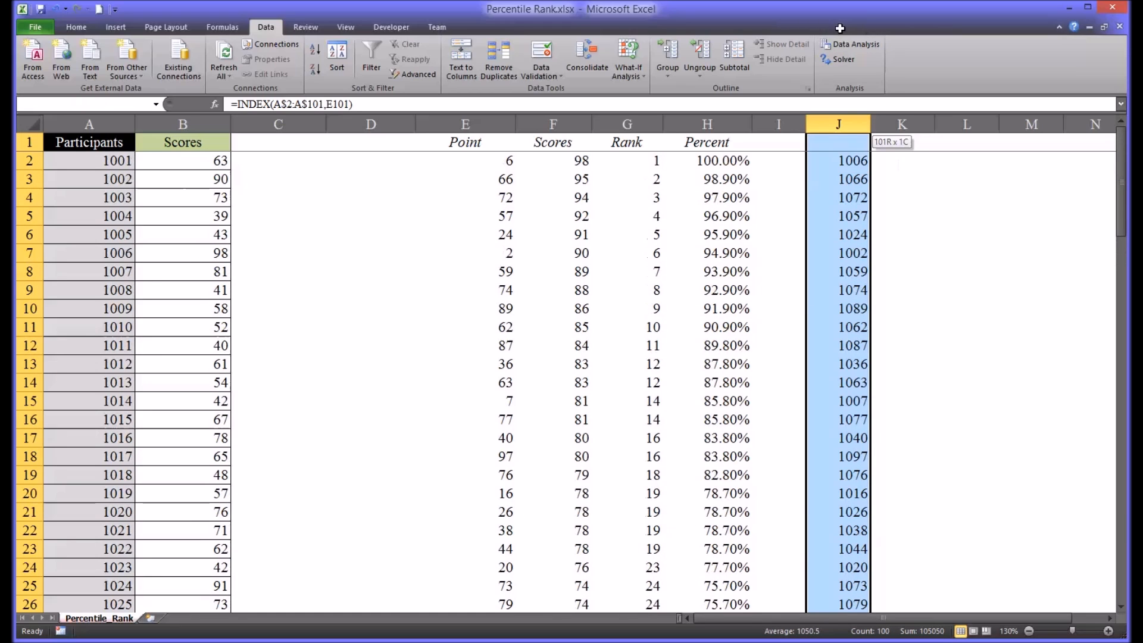
Copy J2:J101 and paste into K2 as Values & Number Formatting
left_click(837, 161)
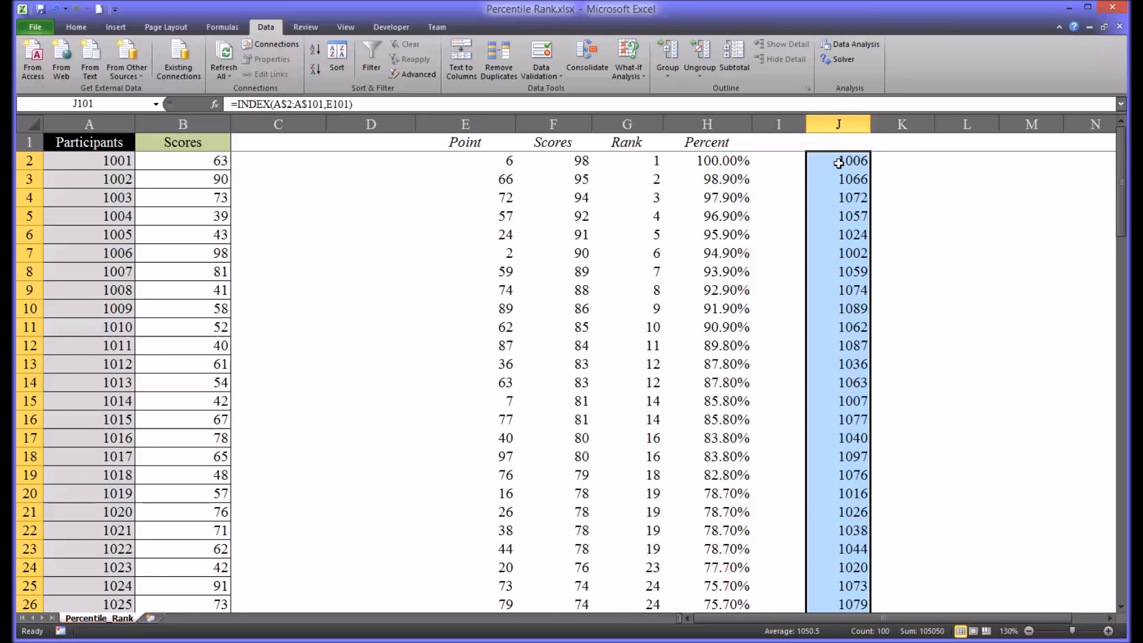
key("ctrl+c")
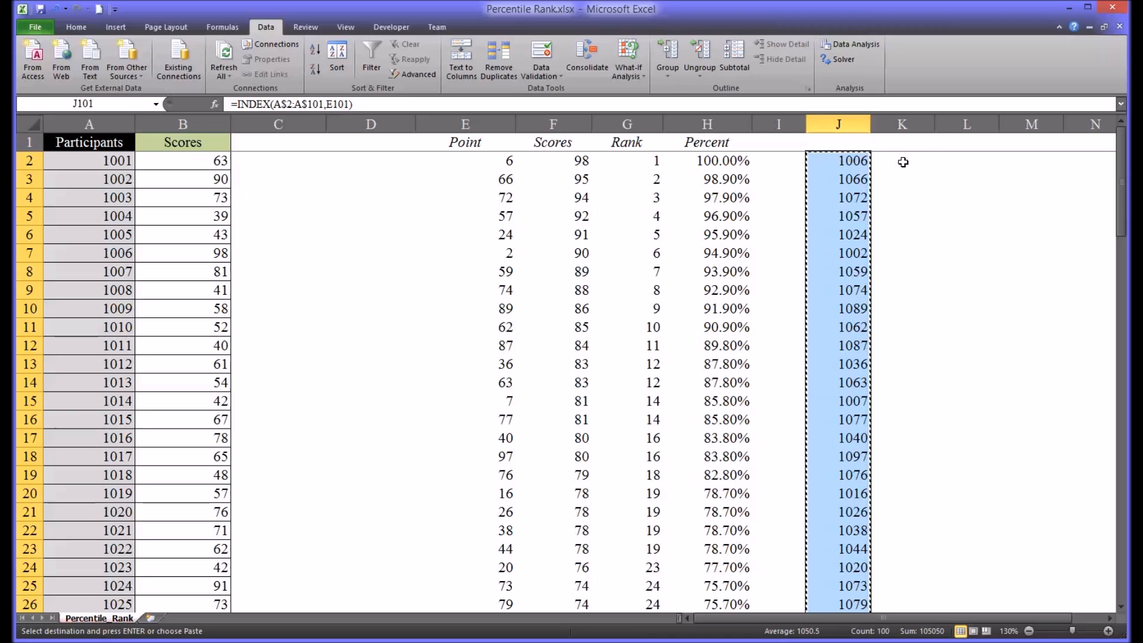
left_click(901, 161)
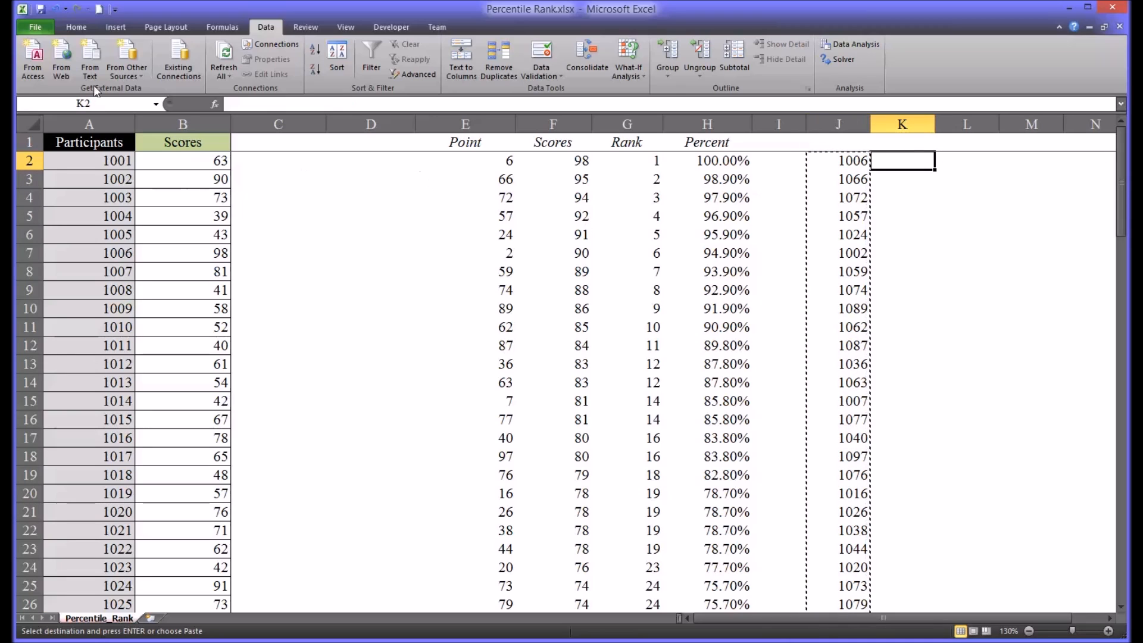
left_click(76, 27)
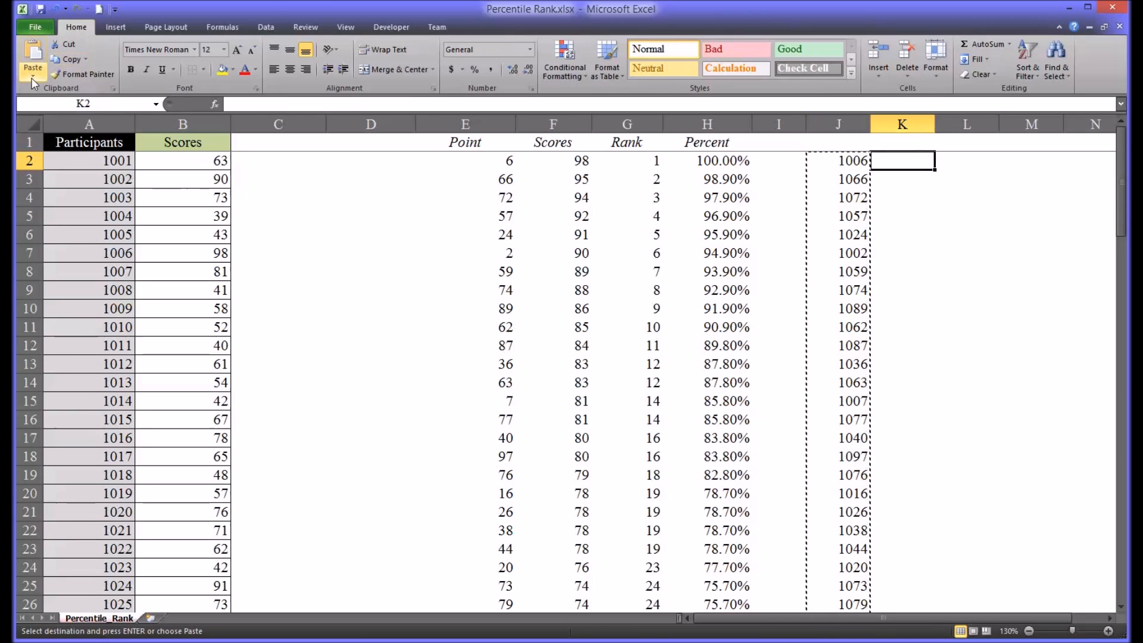
left_click(32, 65)
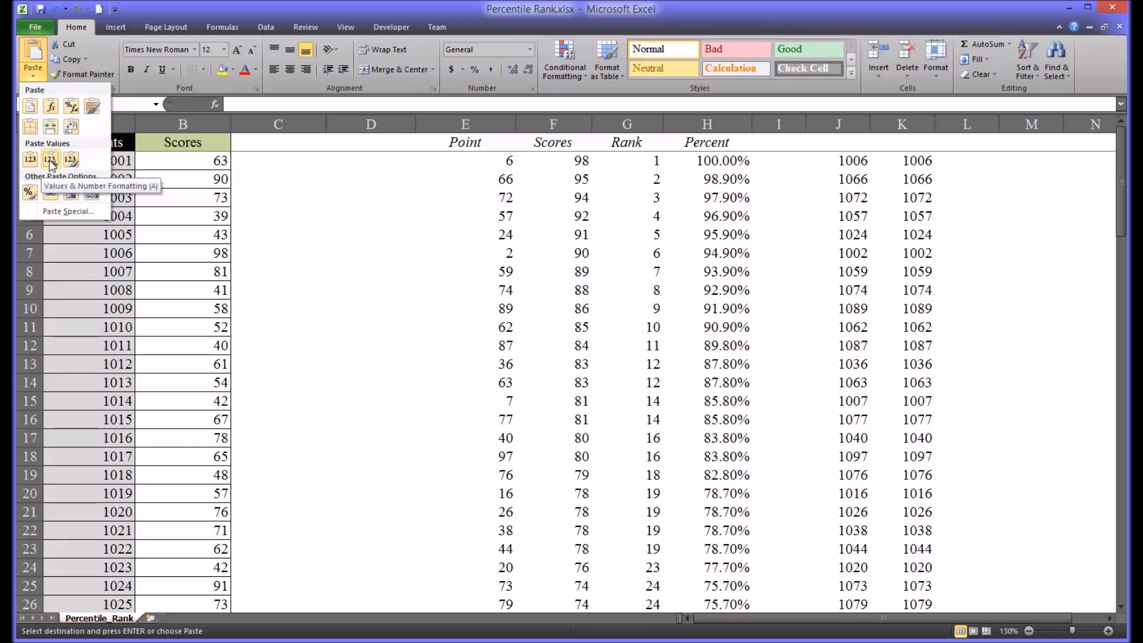
left_click(31, 159)
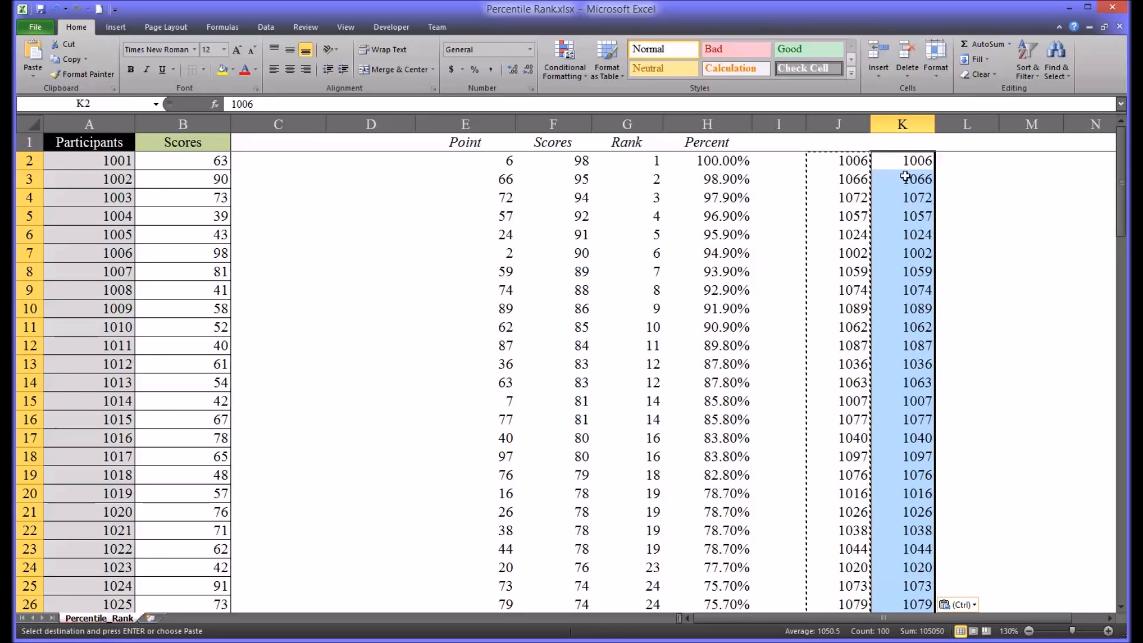
mouse_move(899, 165)
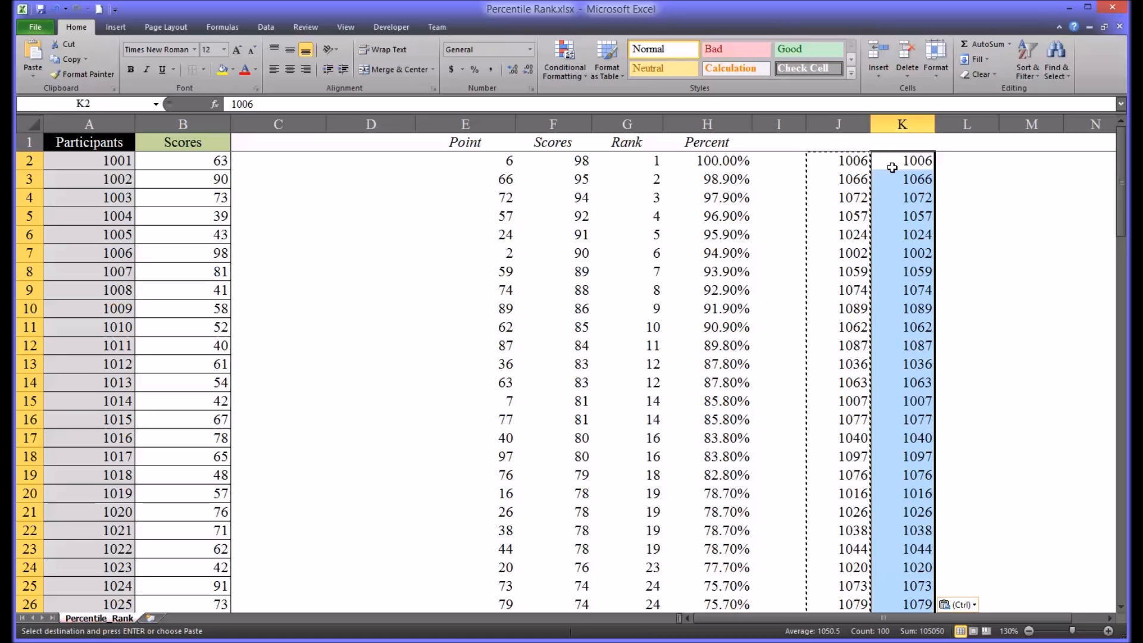
mouse_move(872, 176)
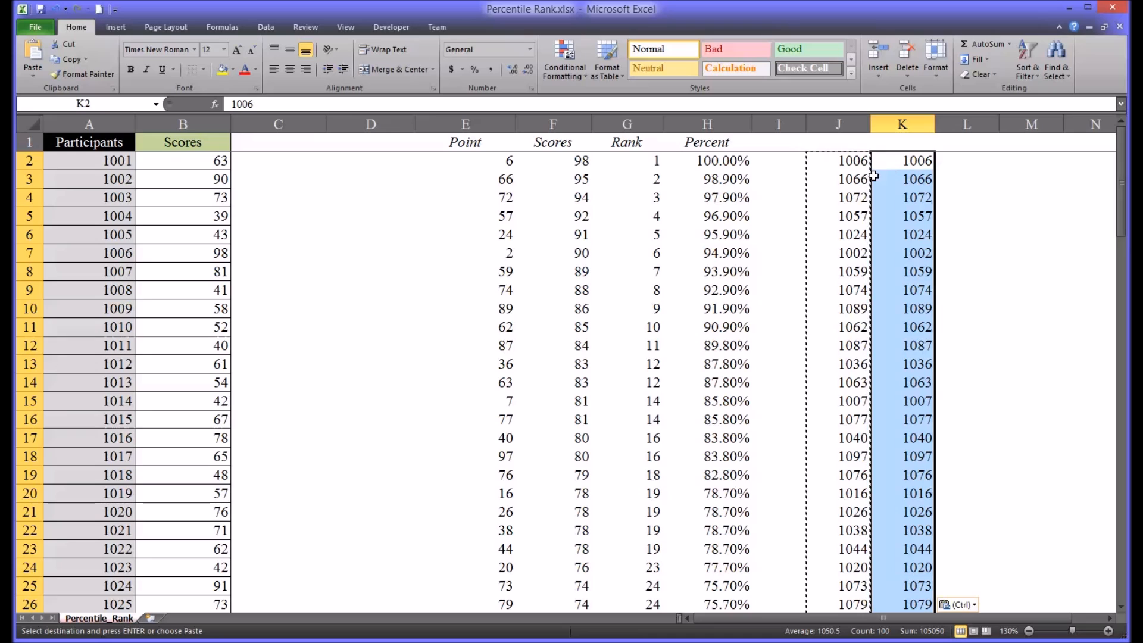
Remove the formula column so plain IDs sit in J, then clear the Point values in E2:E101
right_click(836, 123)
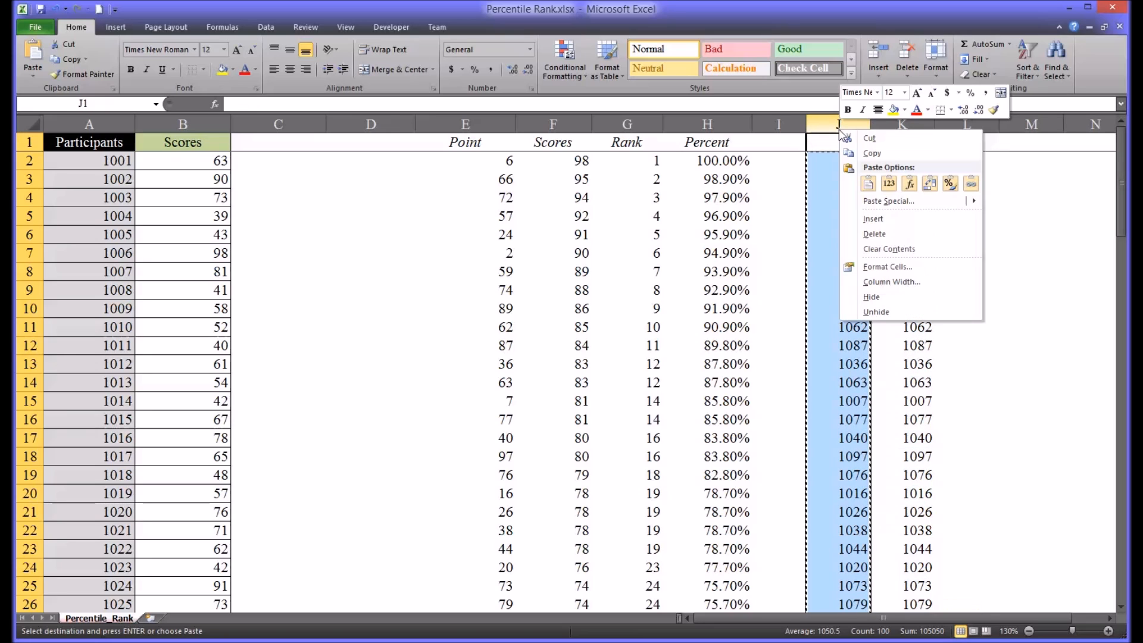
mouse_move(875, 234)
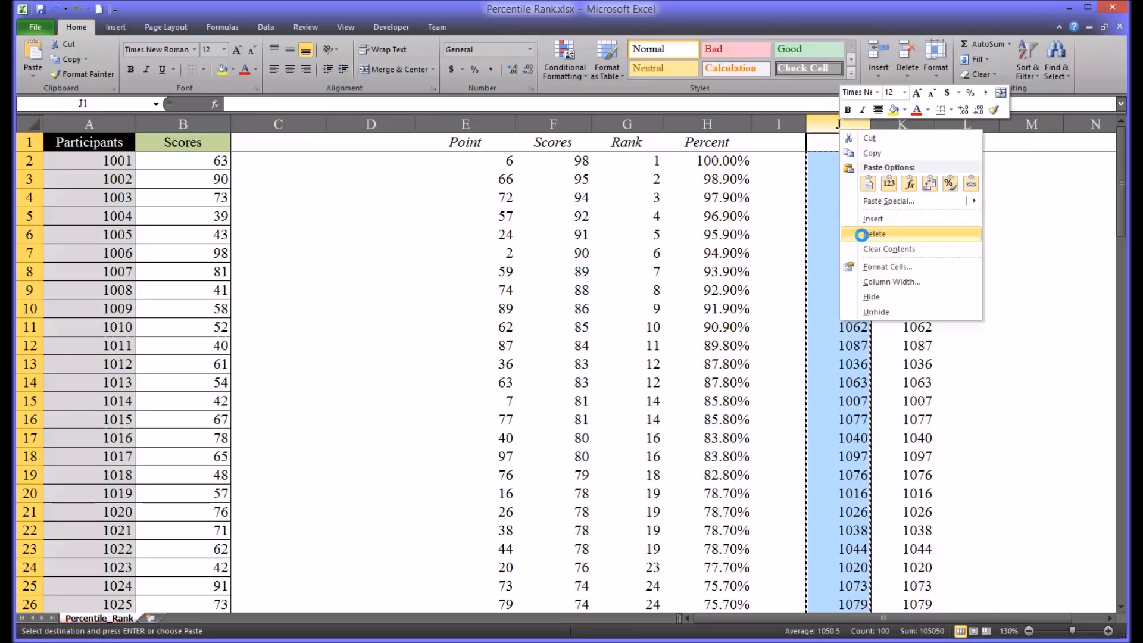
left_click(875, 235)
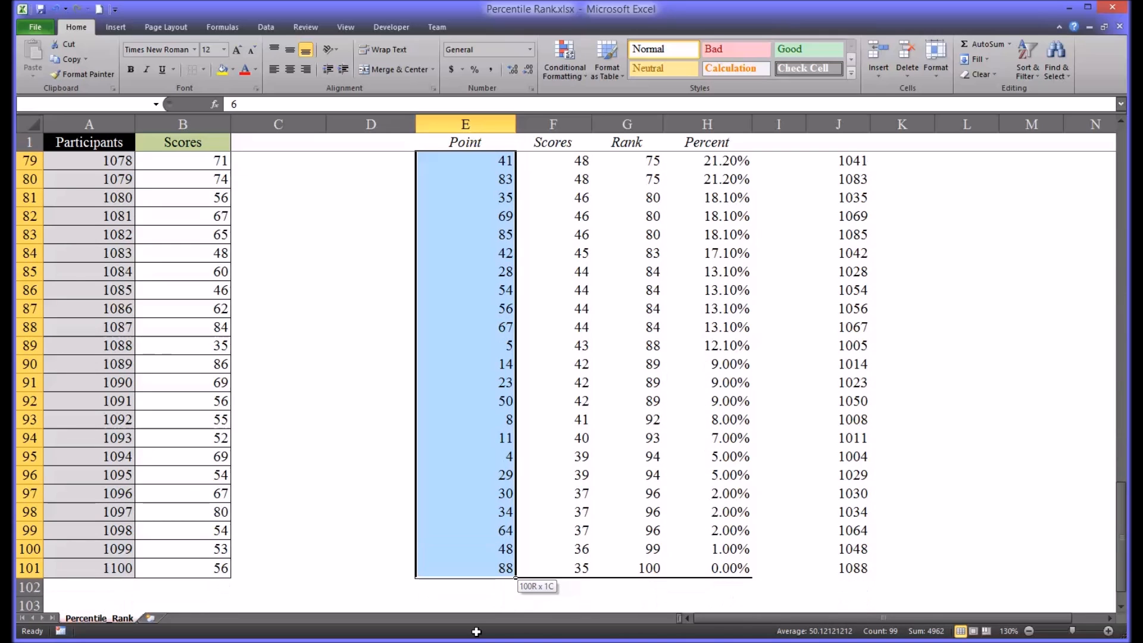
key("Delete")
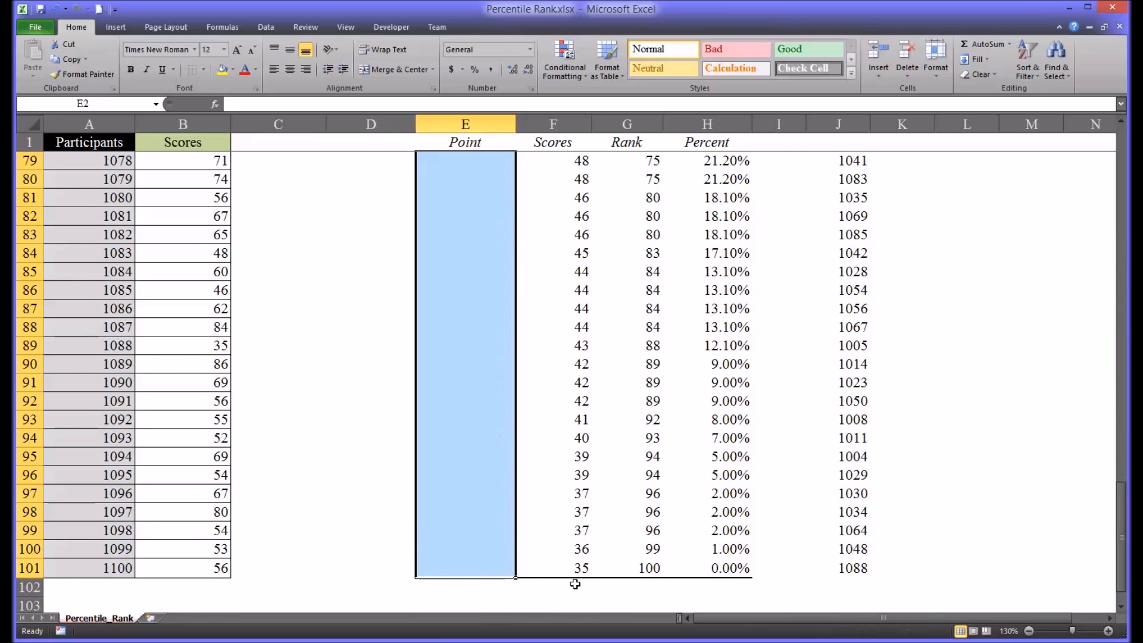
mouse_move(854, 569)
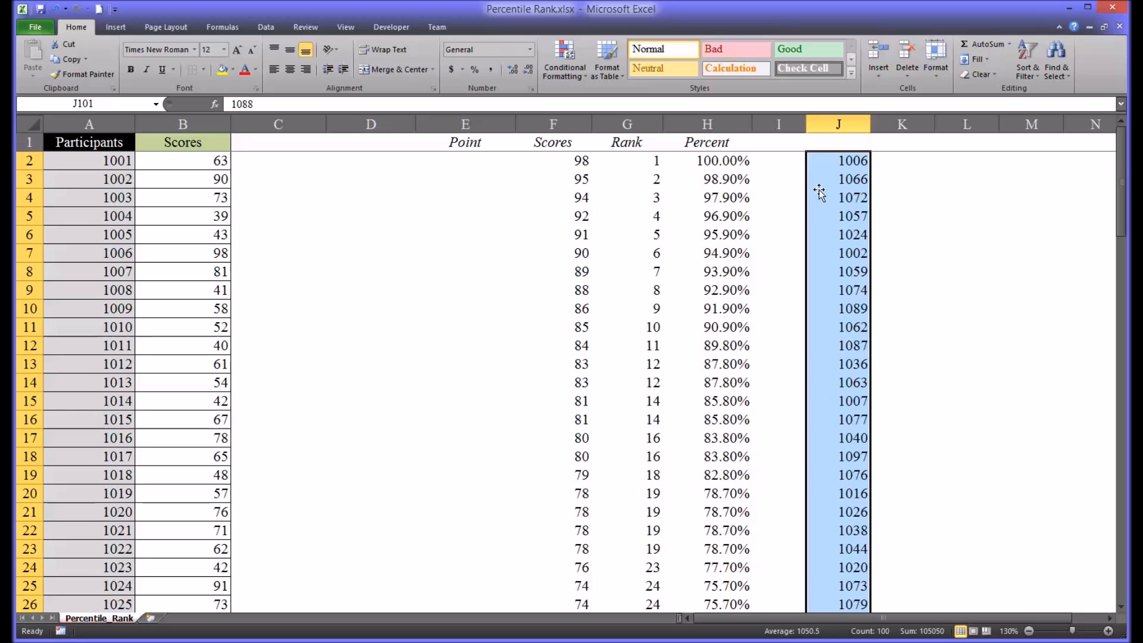
Move the participant IDs from J2:J101 into E2:E101, starting with 1006
key("ctrl+c")
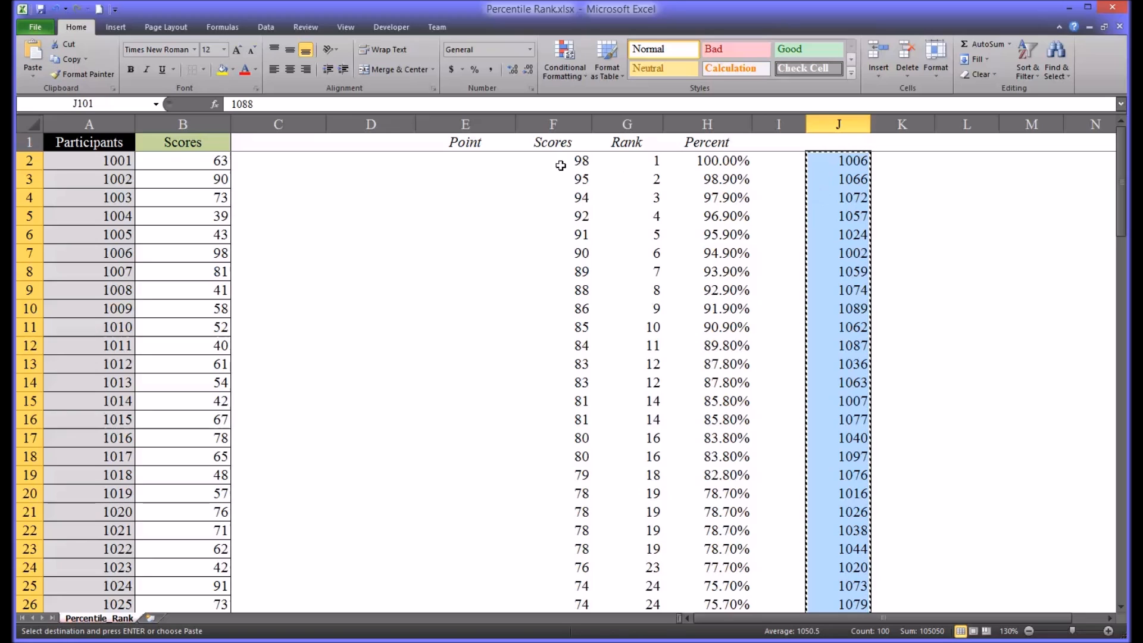
left_click(465, 160)
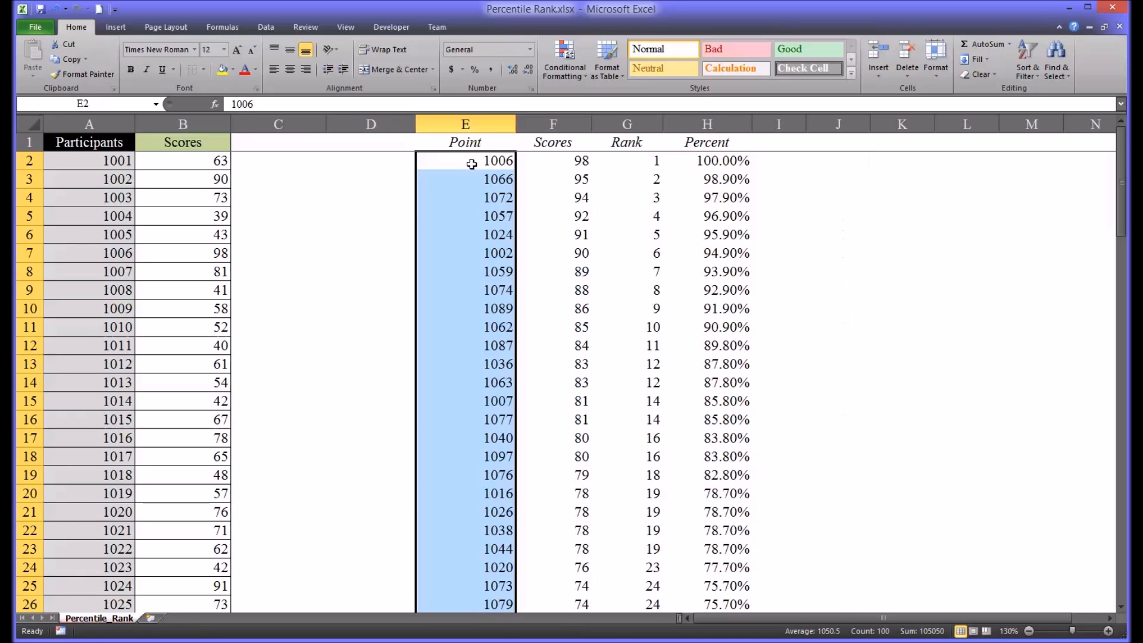
mouse_move(446, 174)
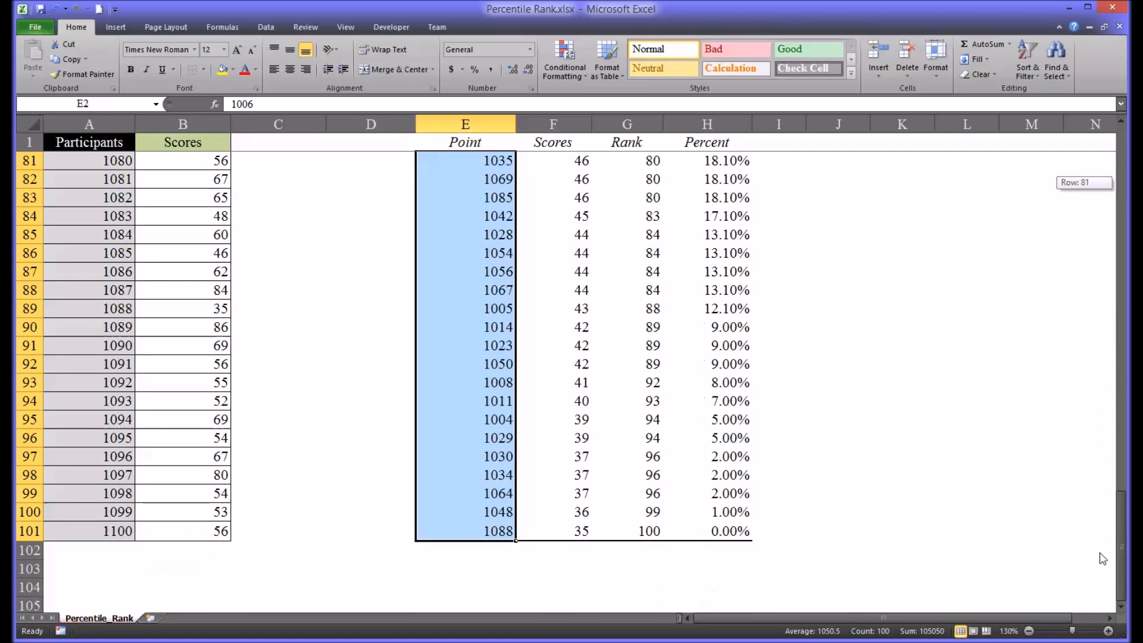
Apply a bottom border to E101 so the table's bottom line covers the ID column, then review from the top
left_click(779, 550)
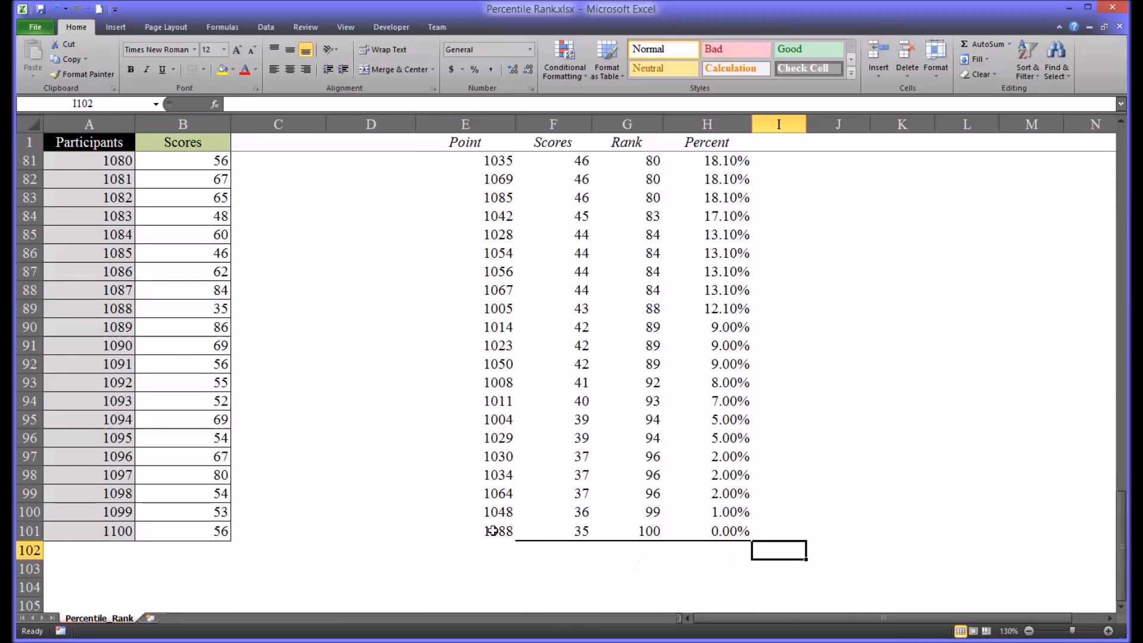
left_click(497, 531)
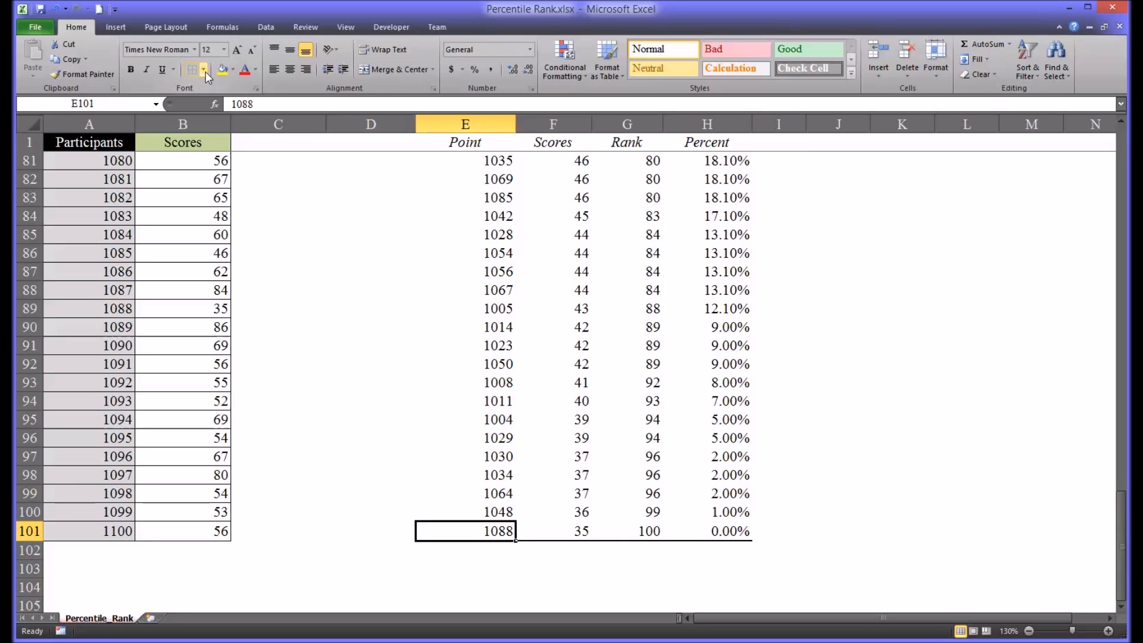
left_click(204, 69)
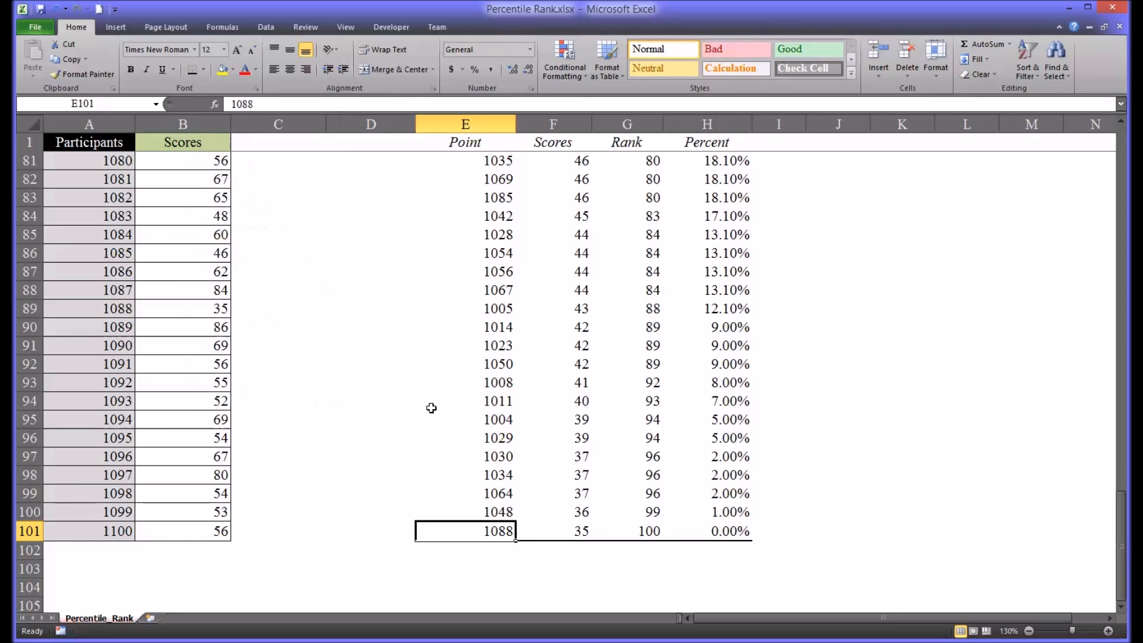
left_click(465, 437)
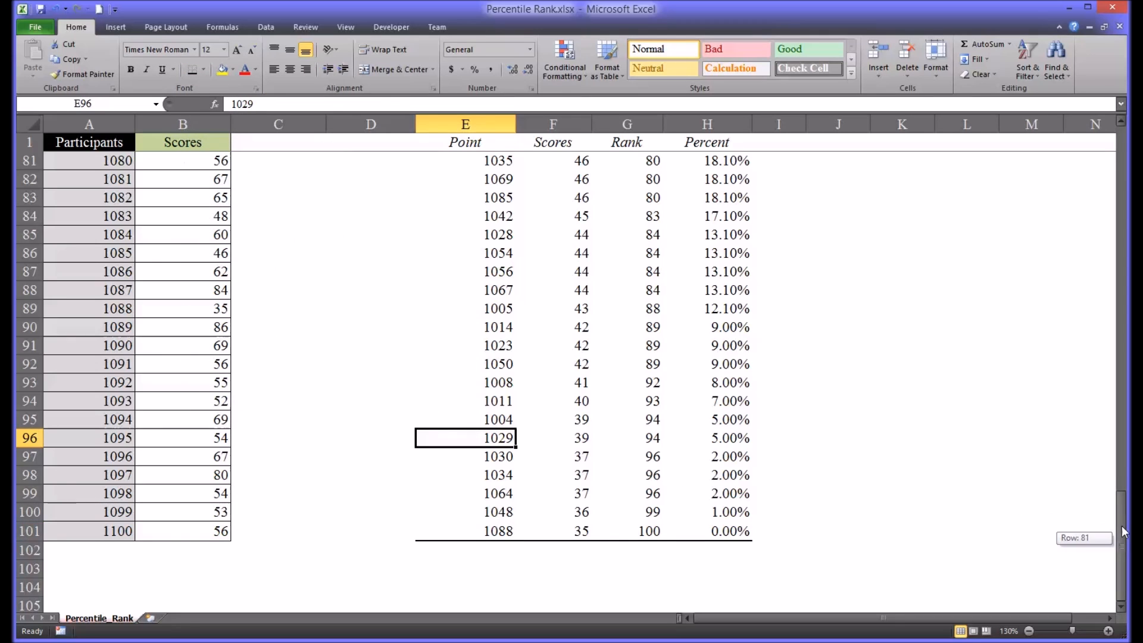
scroll("up", 3)
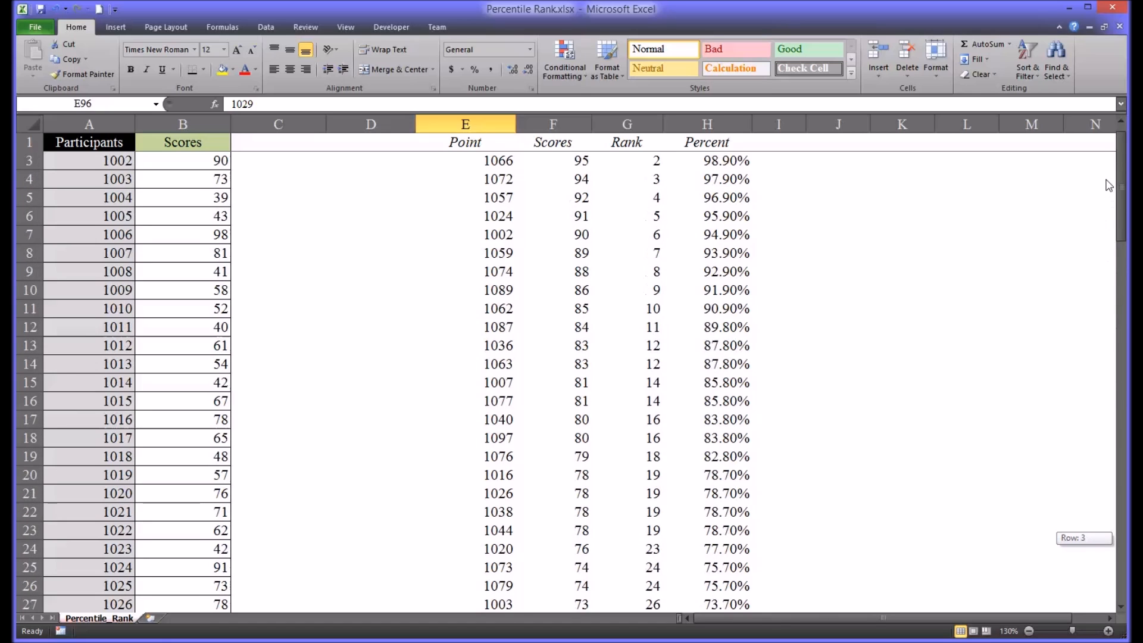
scroll("up", 3)
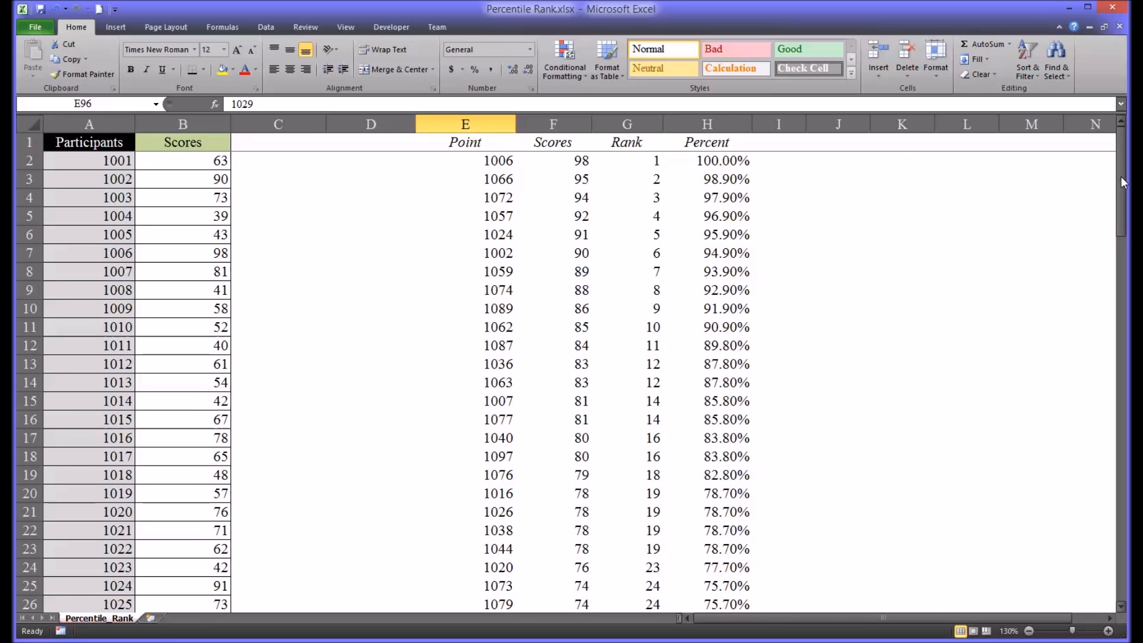
mouse_move(501, 133)
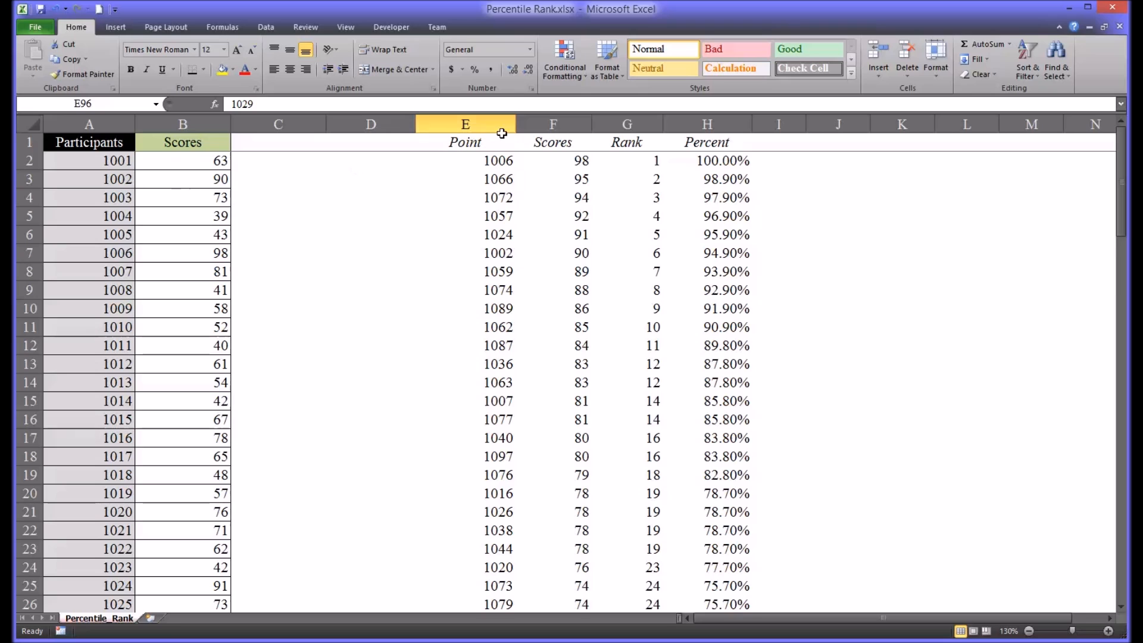
Edit header cell E1, replacing 'Point' with 'Participant ID'
left_click(482, 142)
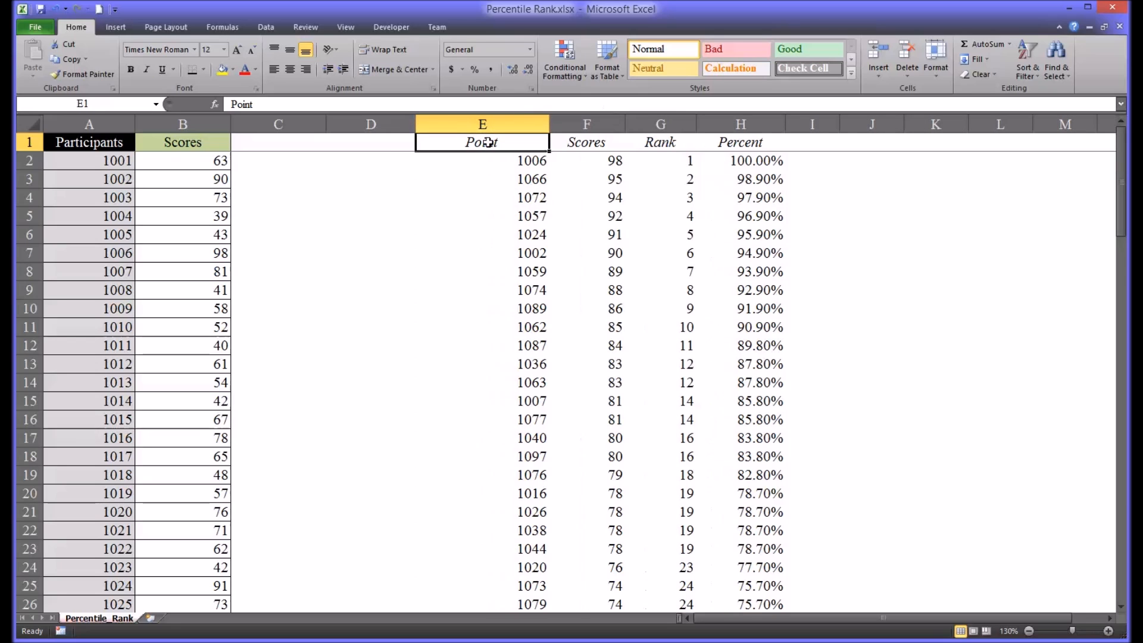
double_click(481, 142)
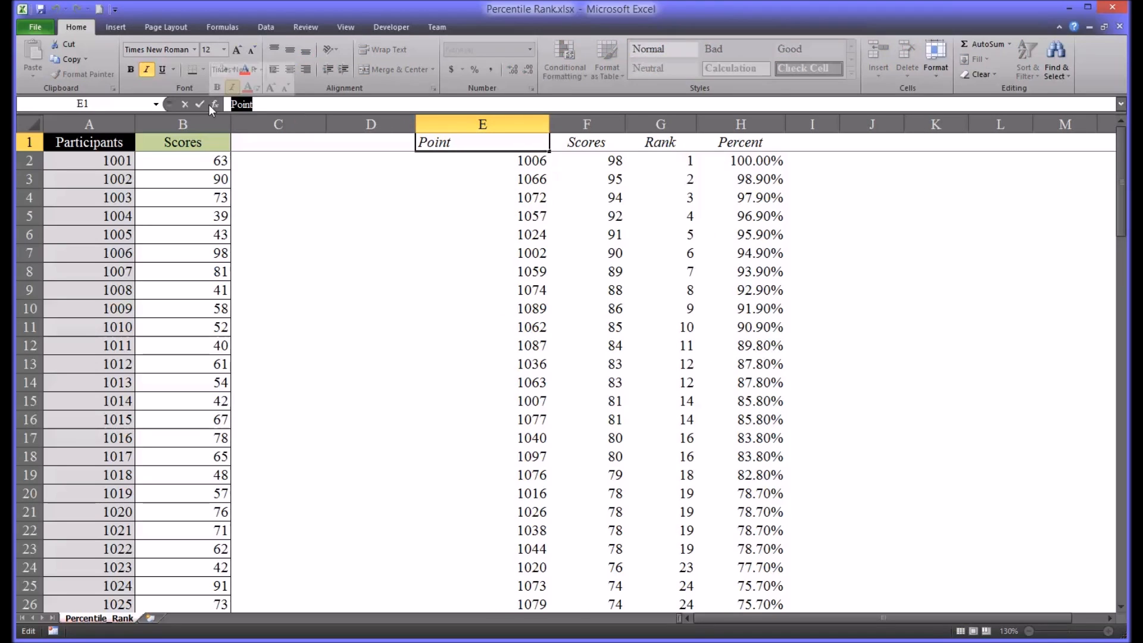
type("Participant ID")
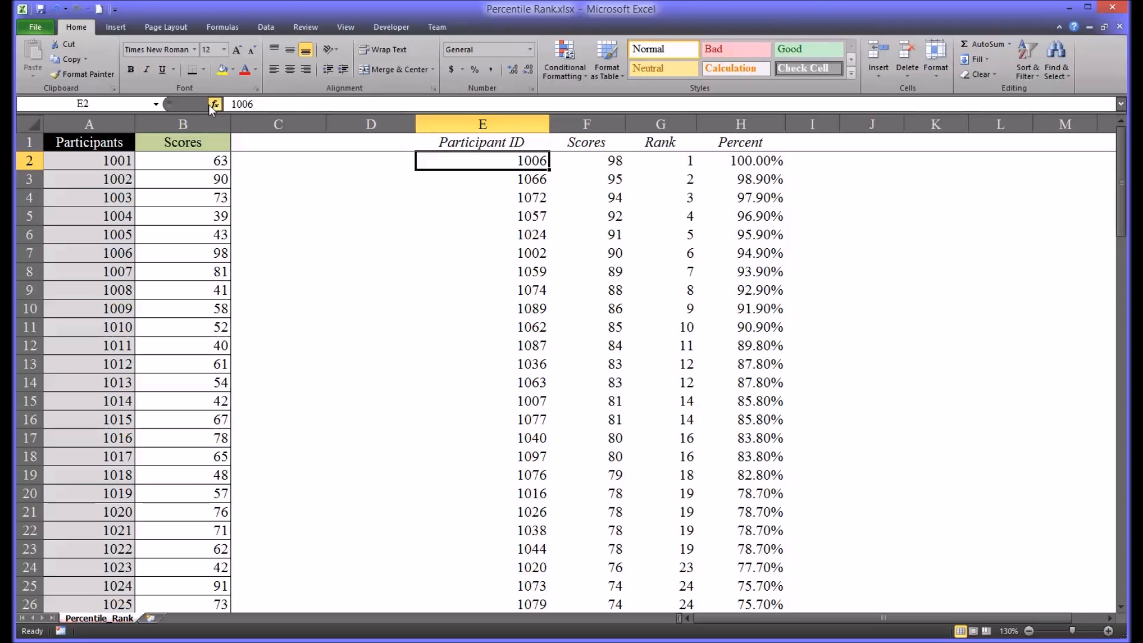
mouse_move(449, 192)
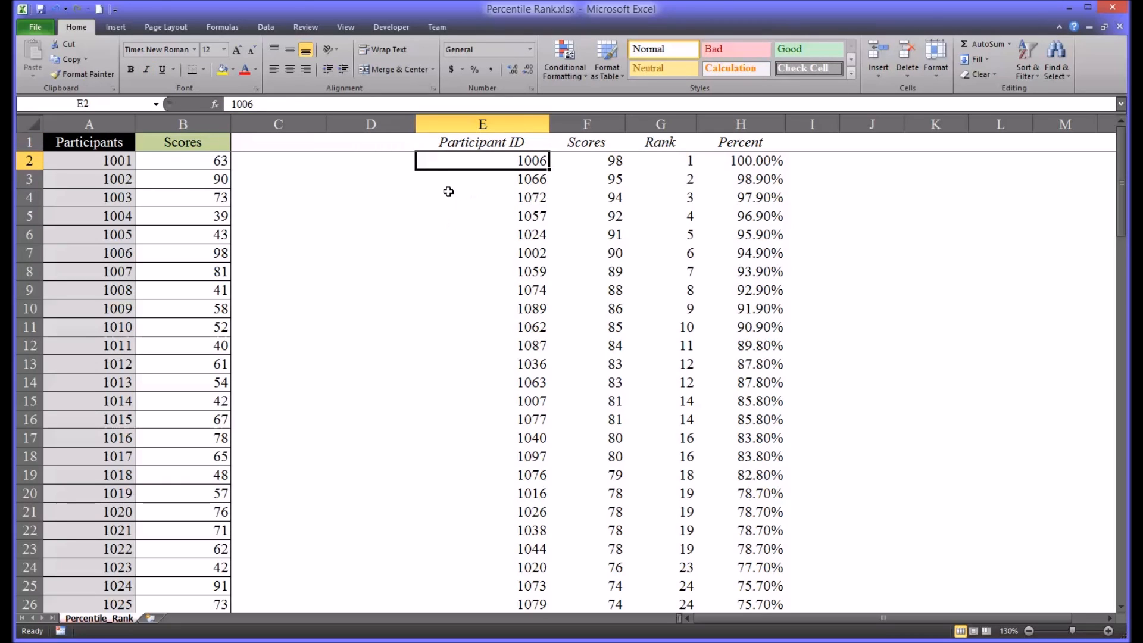
left_click(370, 160)
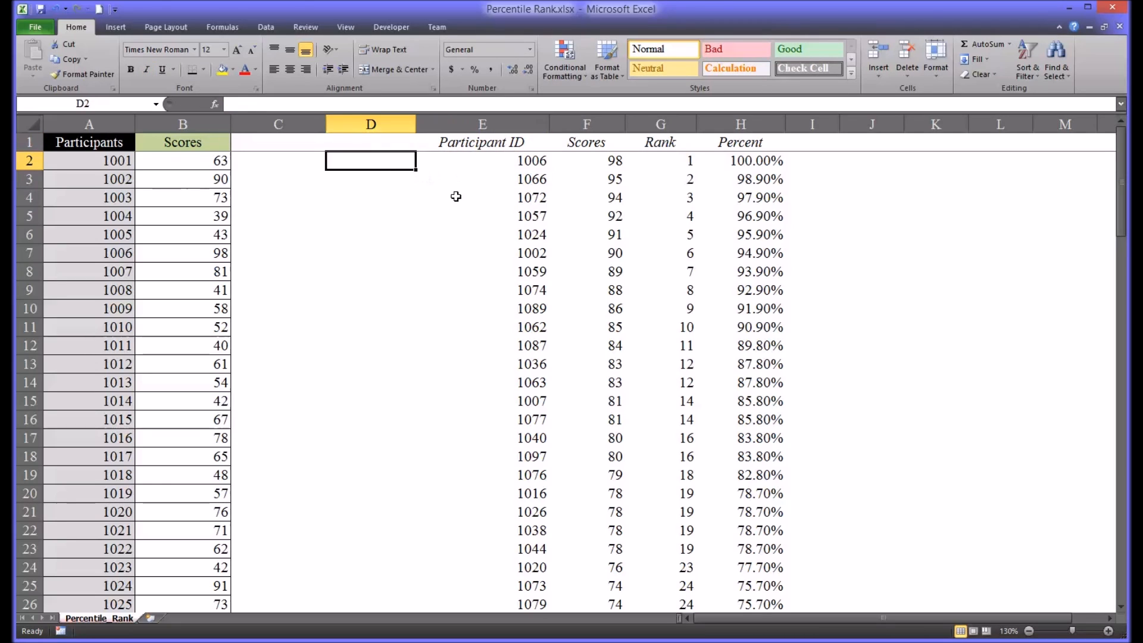
mouse_move(485, 204)
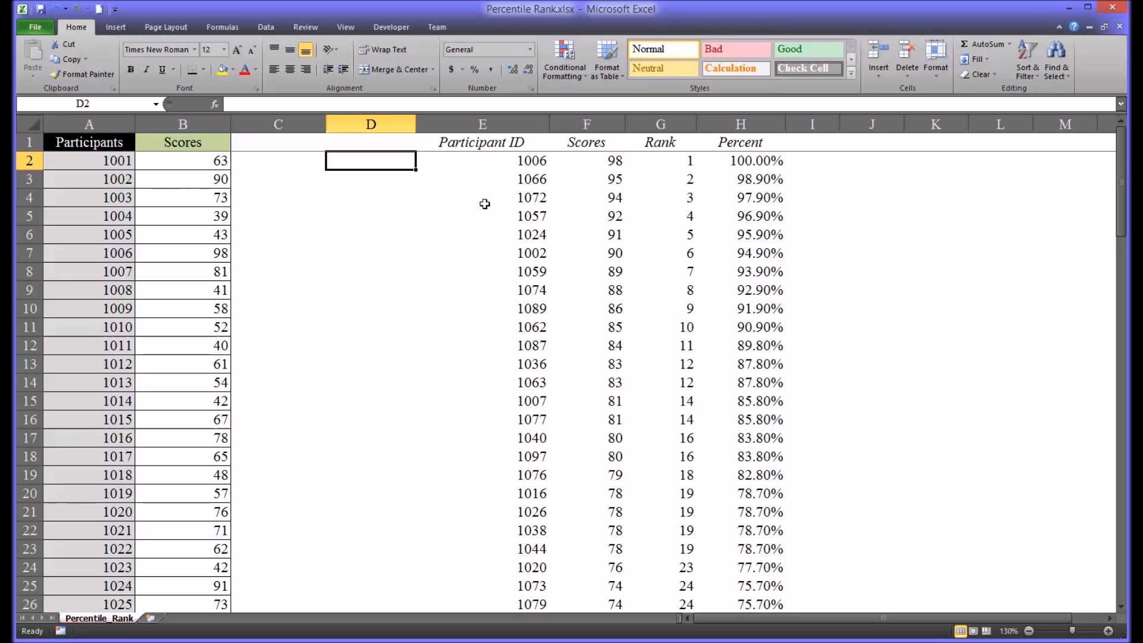
left_click(482, 178)
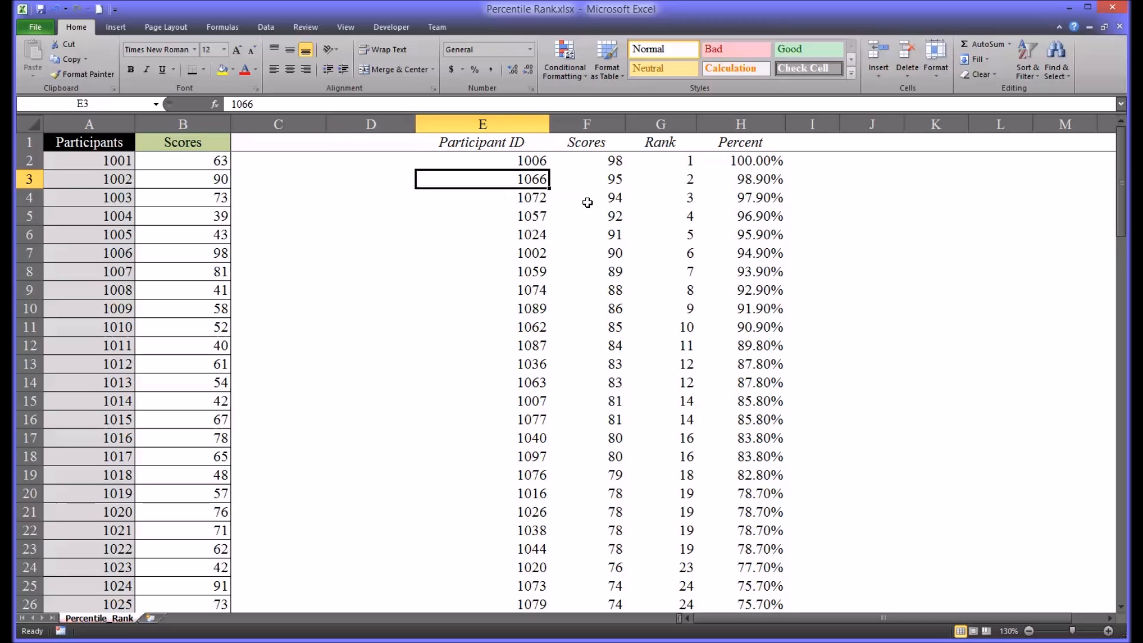
left_click(586, 197)
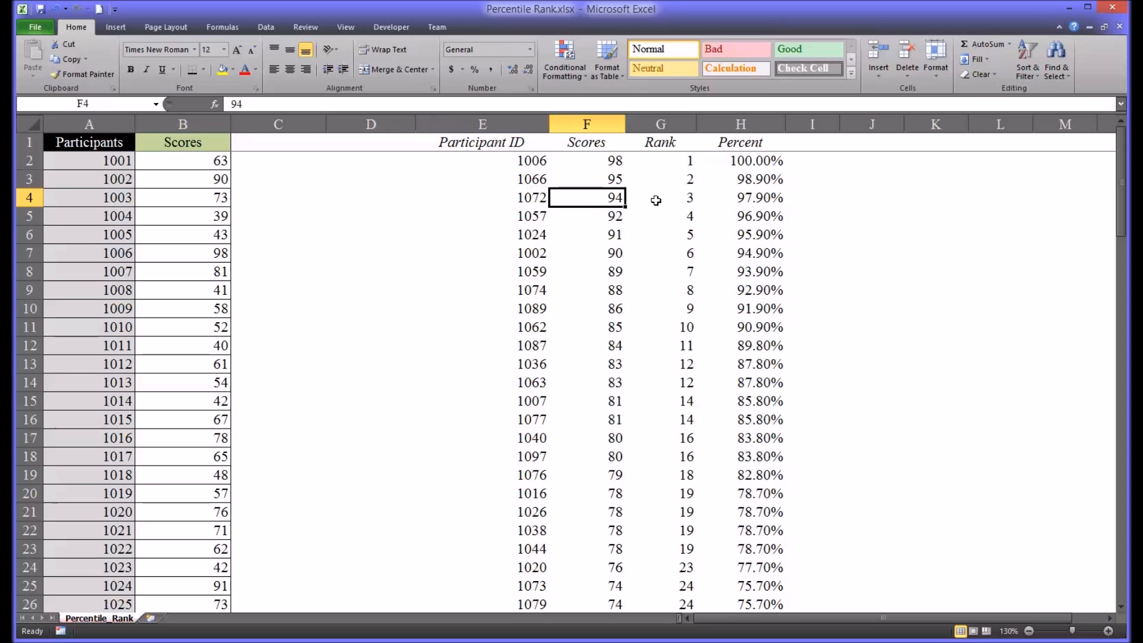
left_click(740, 196)
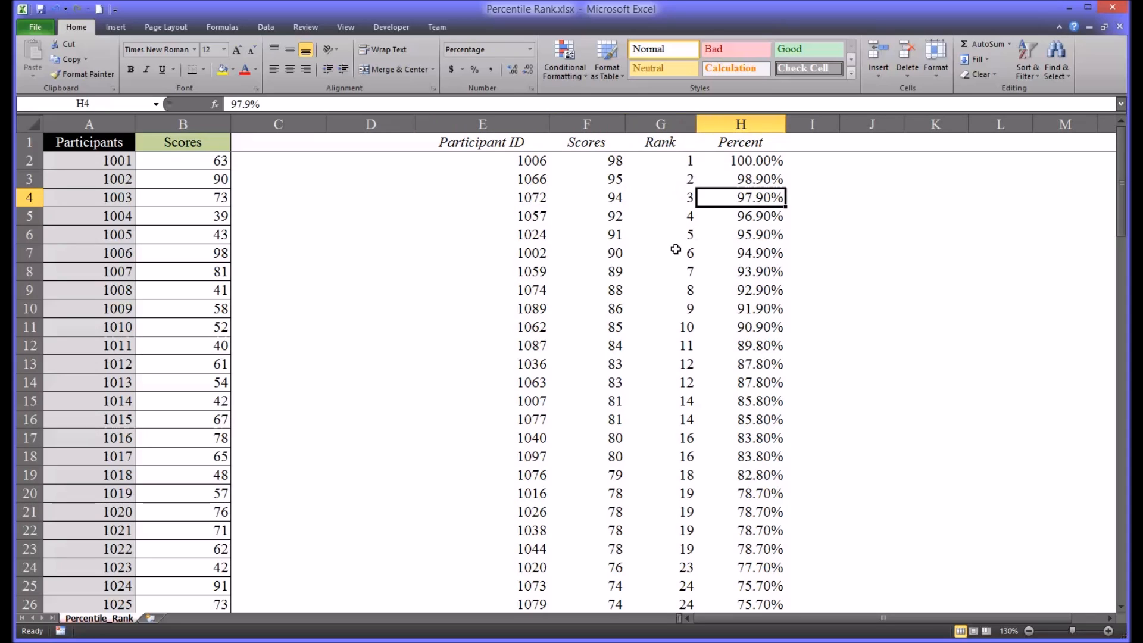
mouse_move(395, 181)
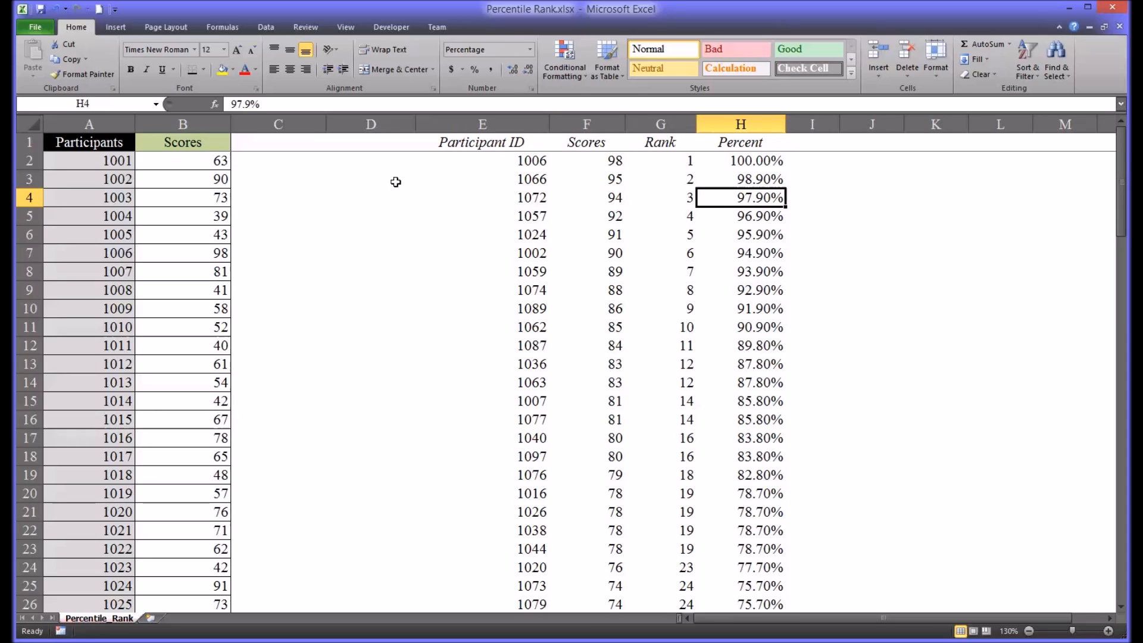
left_click(370, 234)
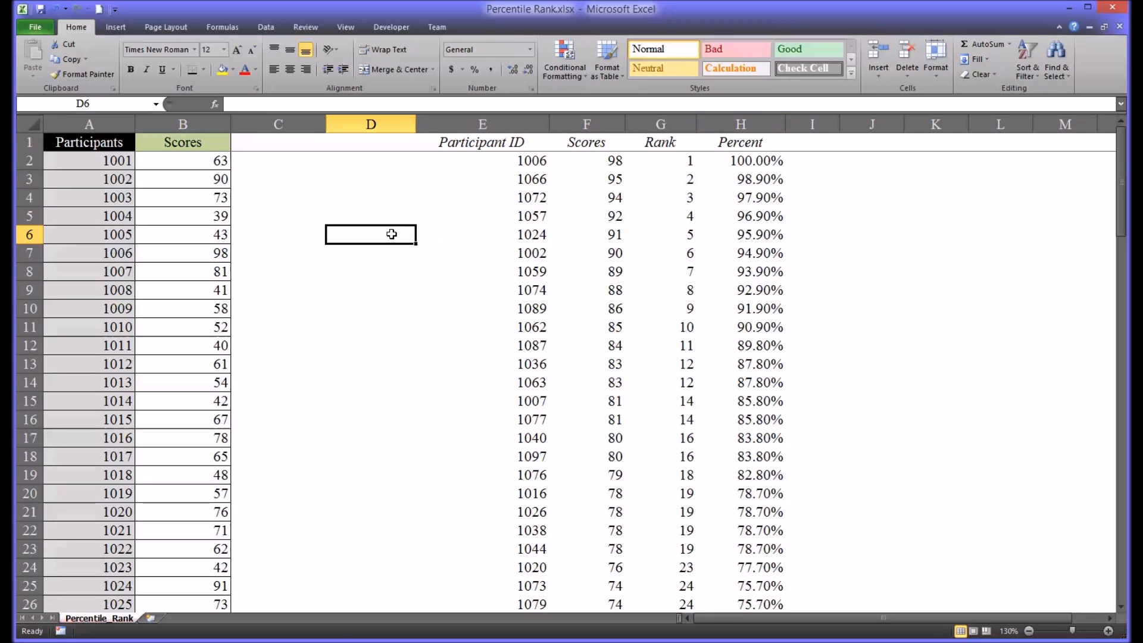